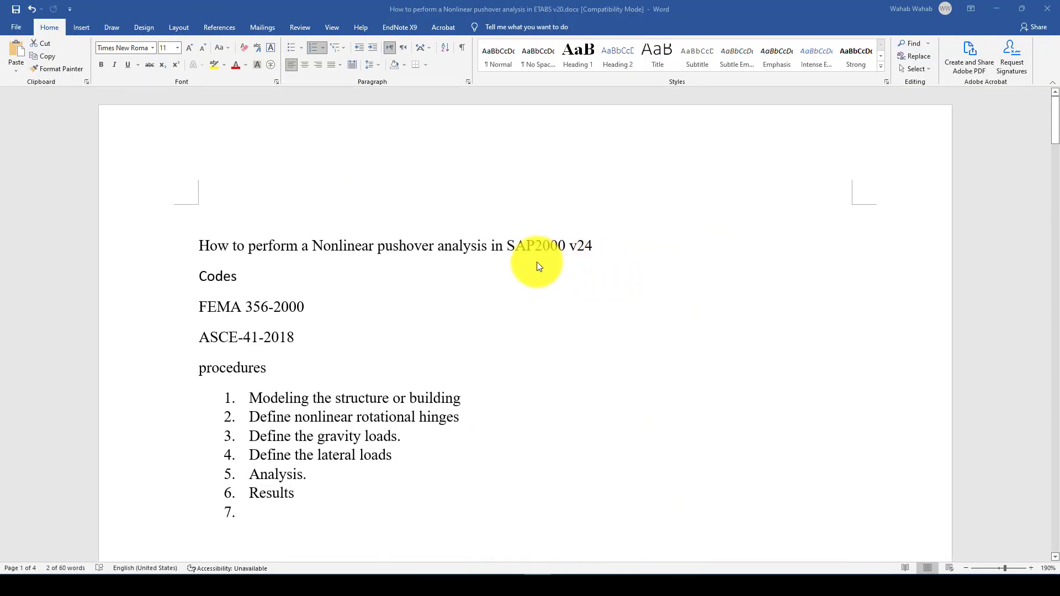
Review the nonlinear pushover procedure notes, highlighting 'Nonlinear' in the title
left_click_drag(511, 245, 592, 245)
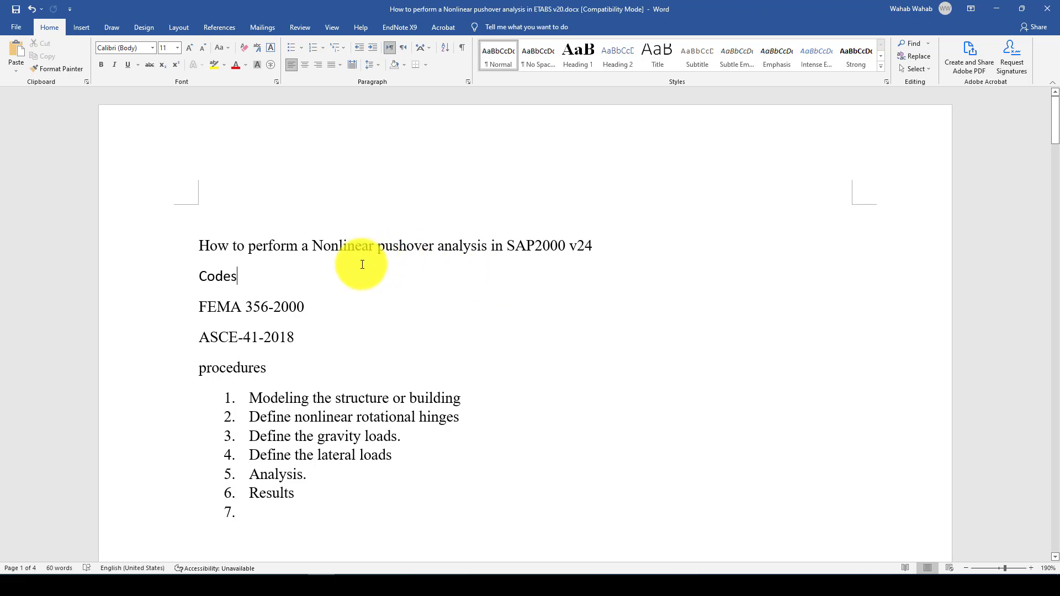
left_click_drag(312, 245, 592, 245)
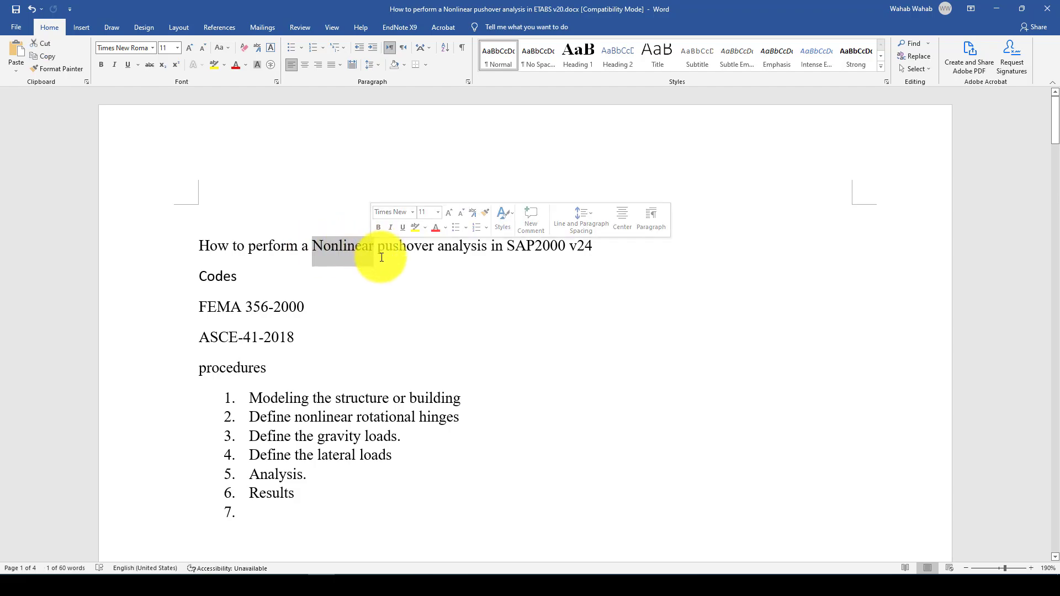
scroll("down", 3)
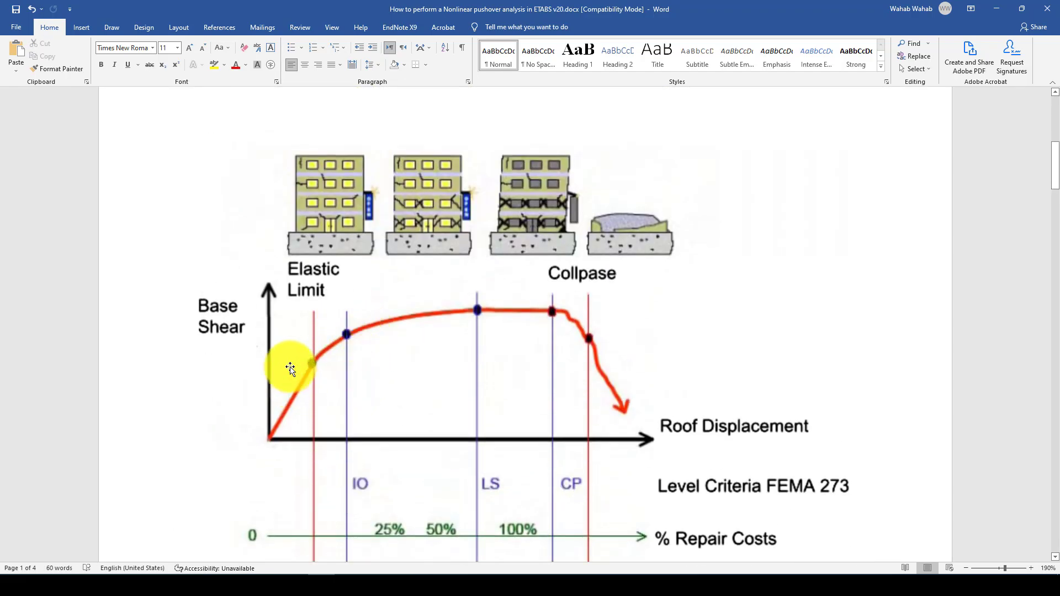
mouse_move(366, 346)
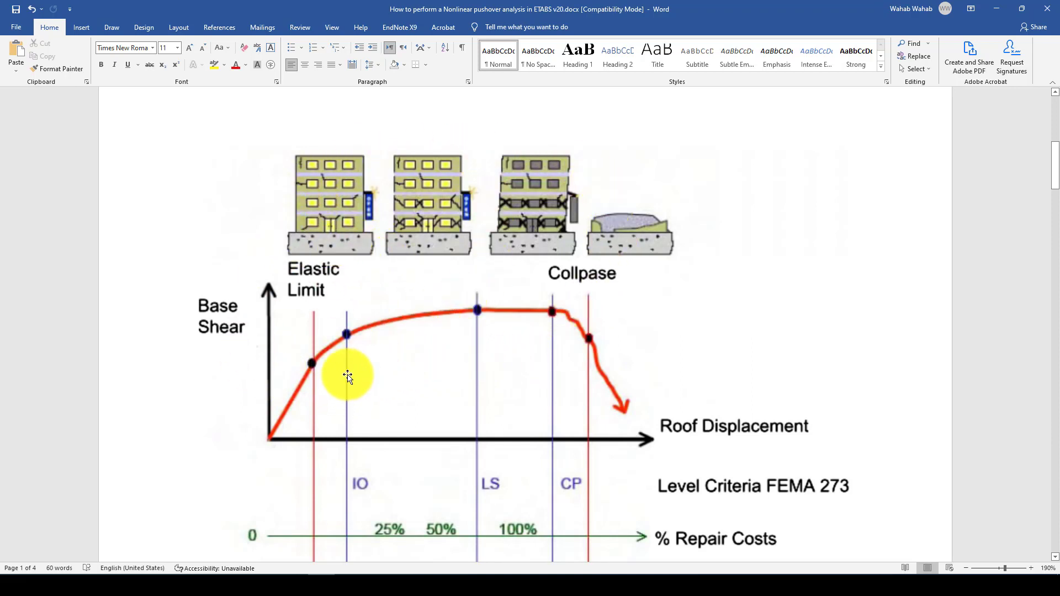
mouse_move(259, 154)
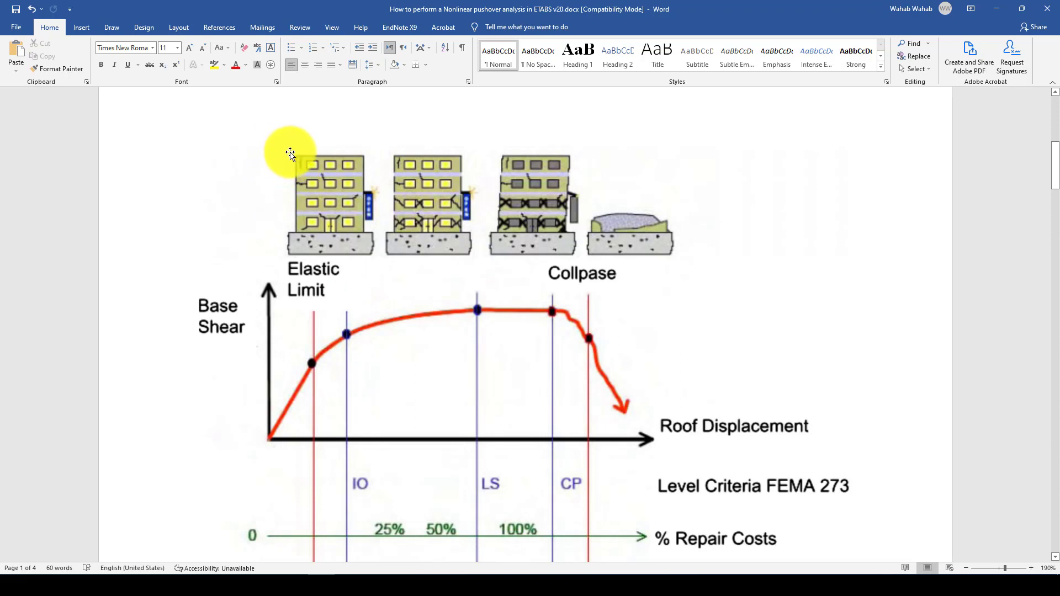
mouse_move(310, 157)
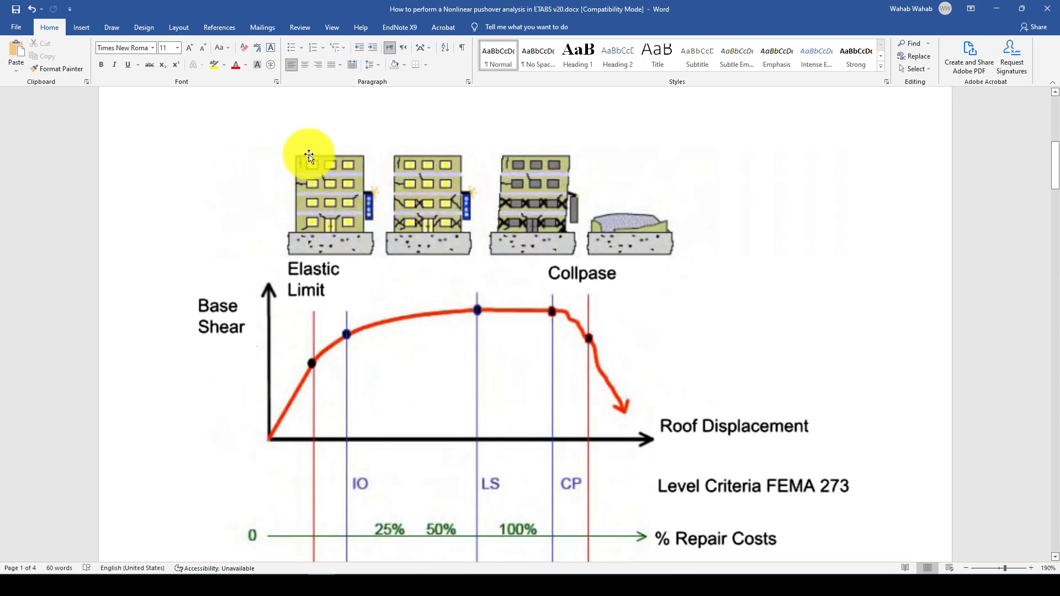
mouse_move(566, 184)
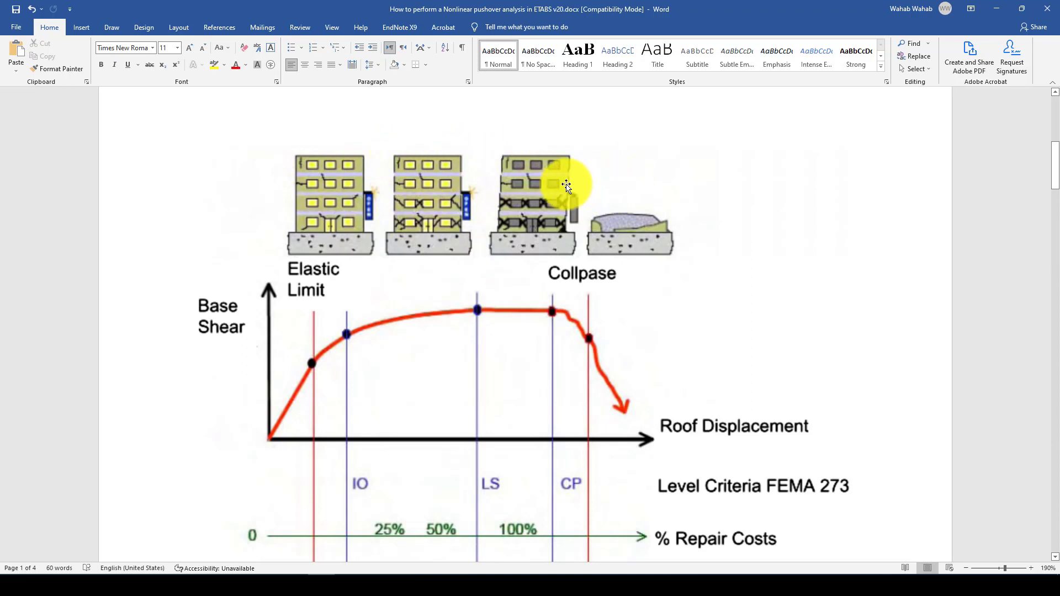
mouse_move(337, 241)
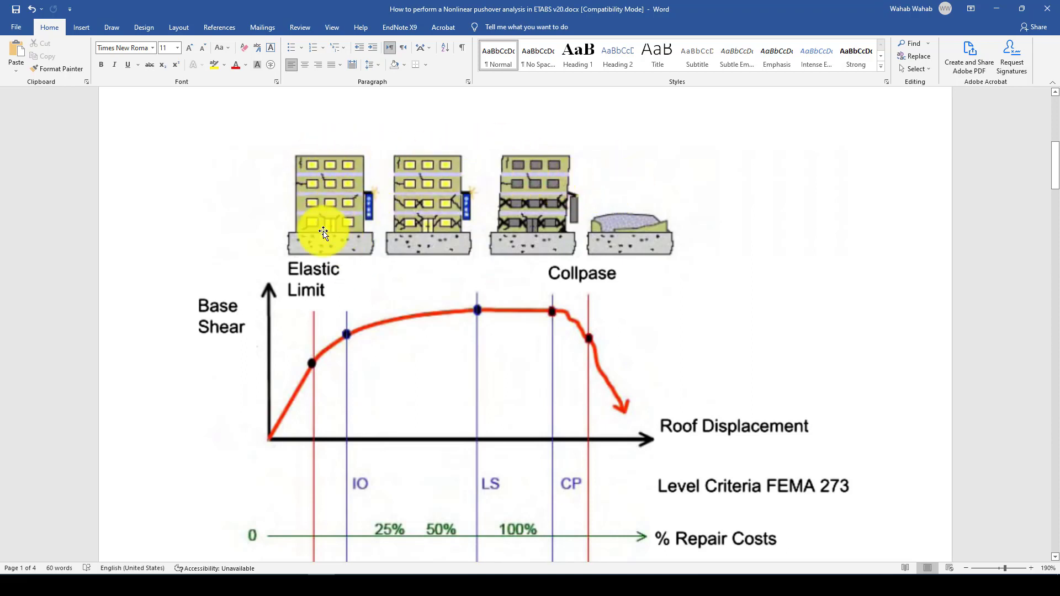
scroll("down", 3)
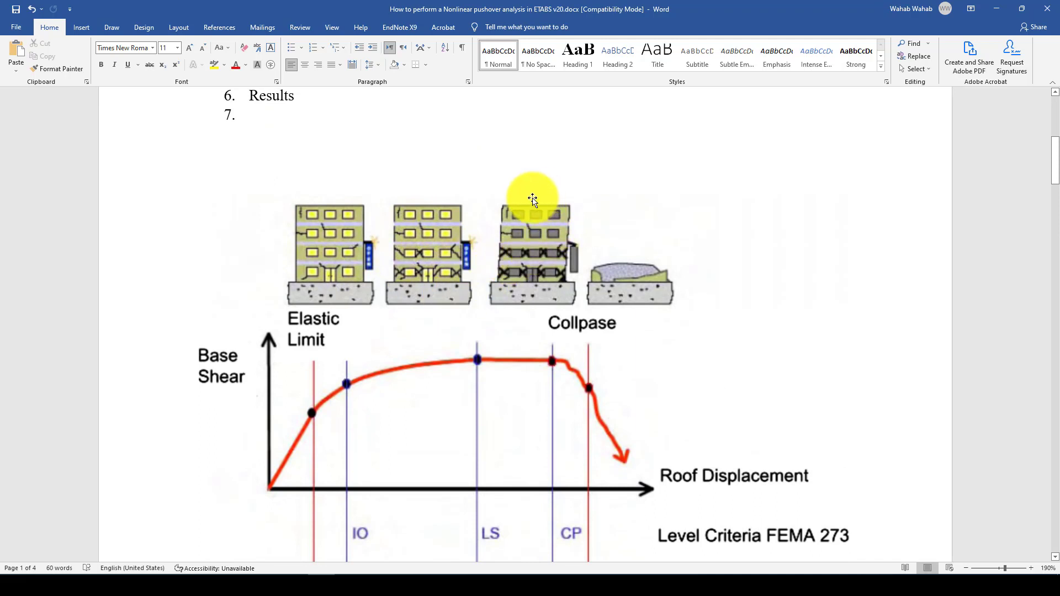
scroll("down", 3)
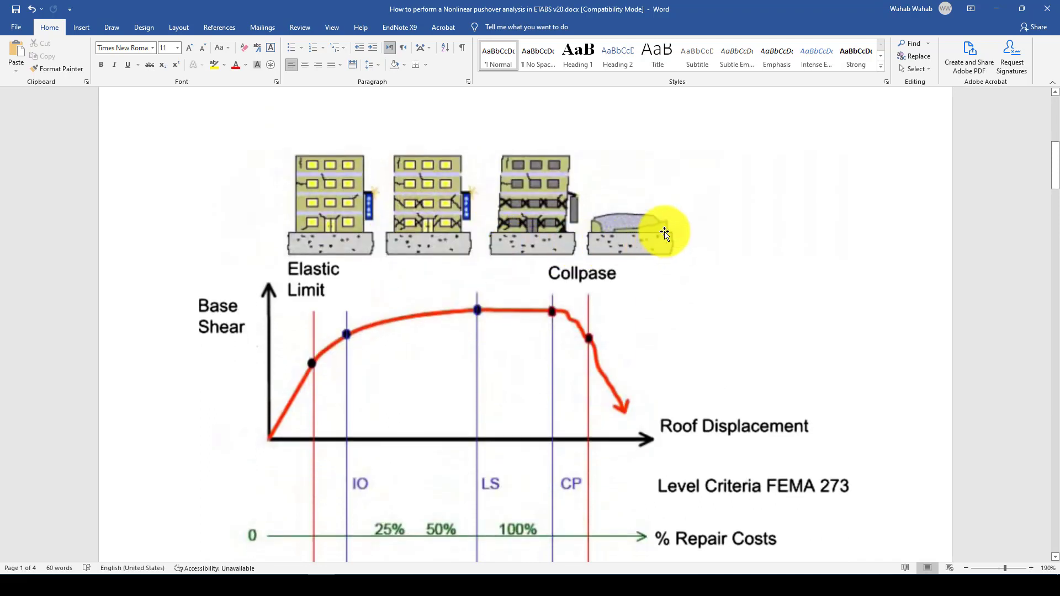
mouse_move(342, 225)
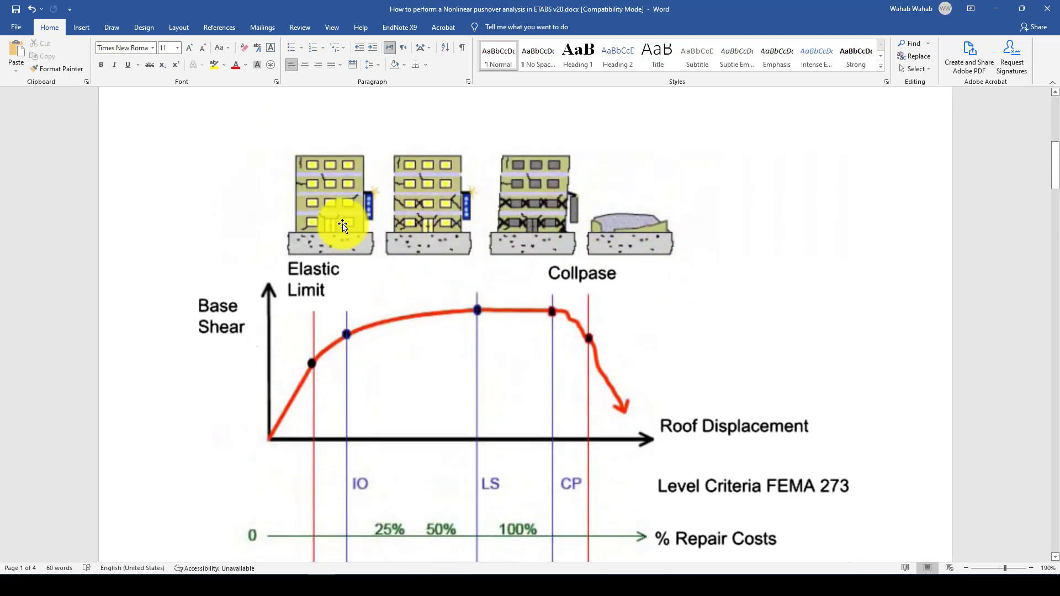
mouse_move(329, 199)
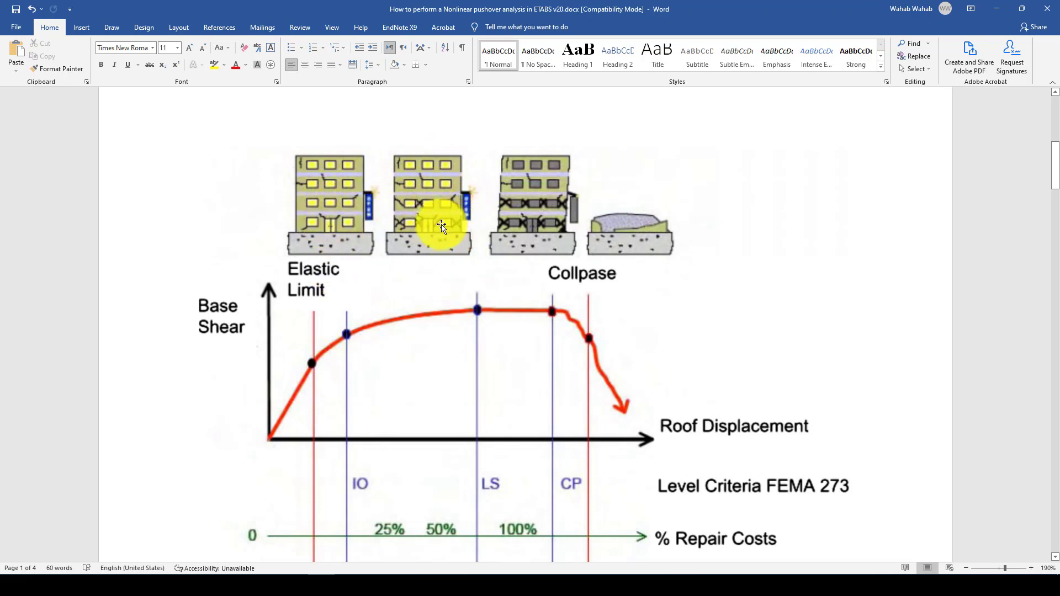
scroll("down", 3)
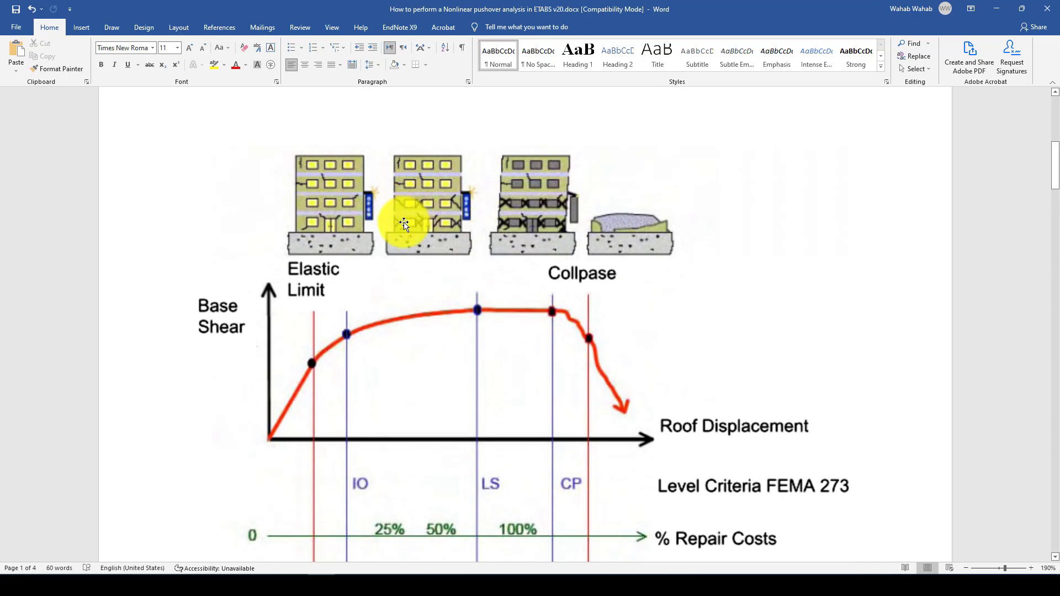
scroll("down", 3)
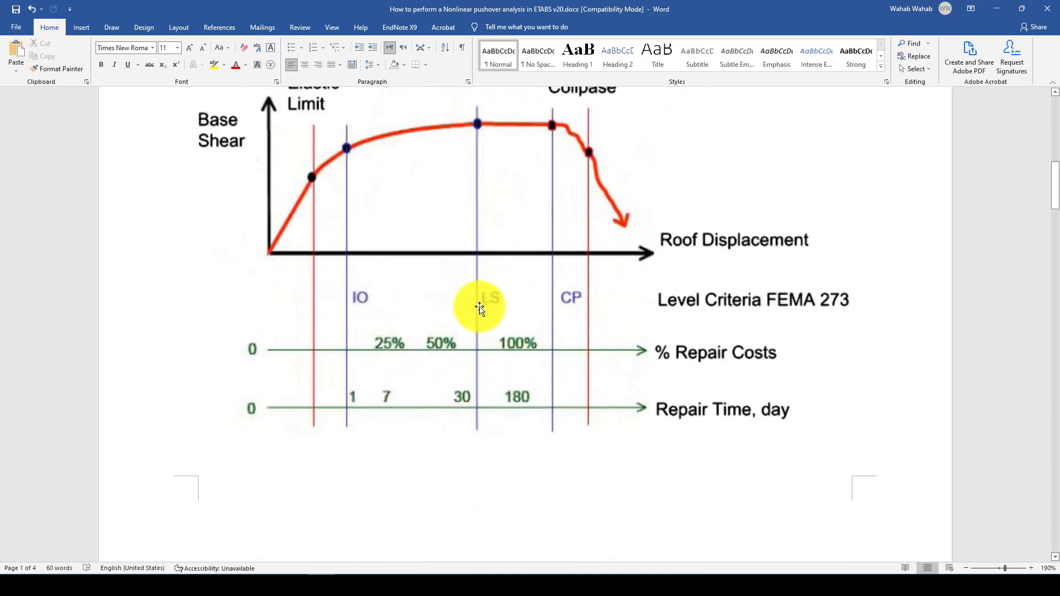
scroll("down", 3)
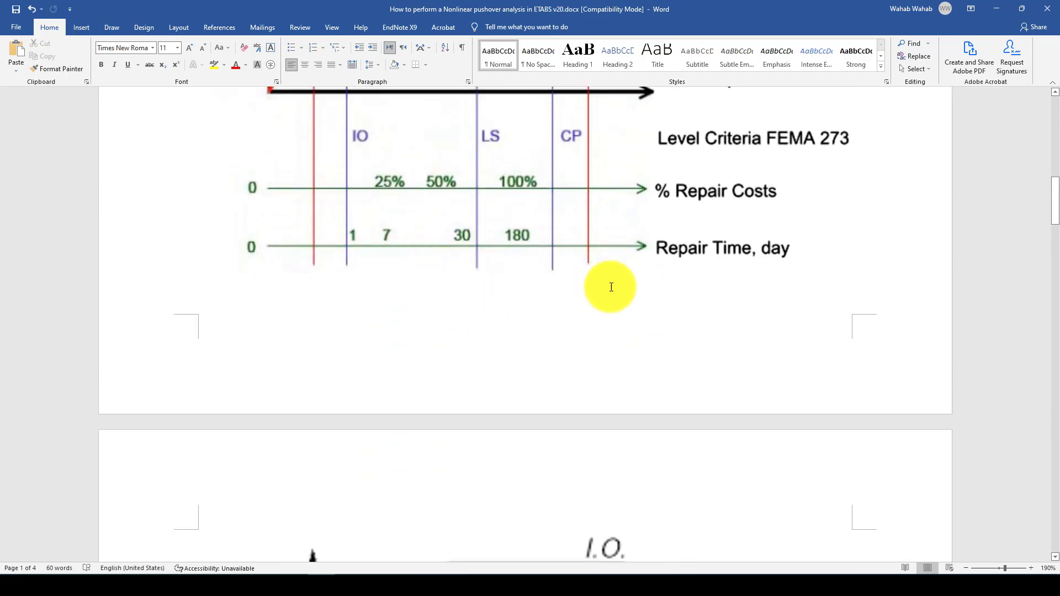
scroll("up", 3)
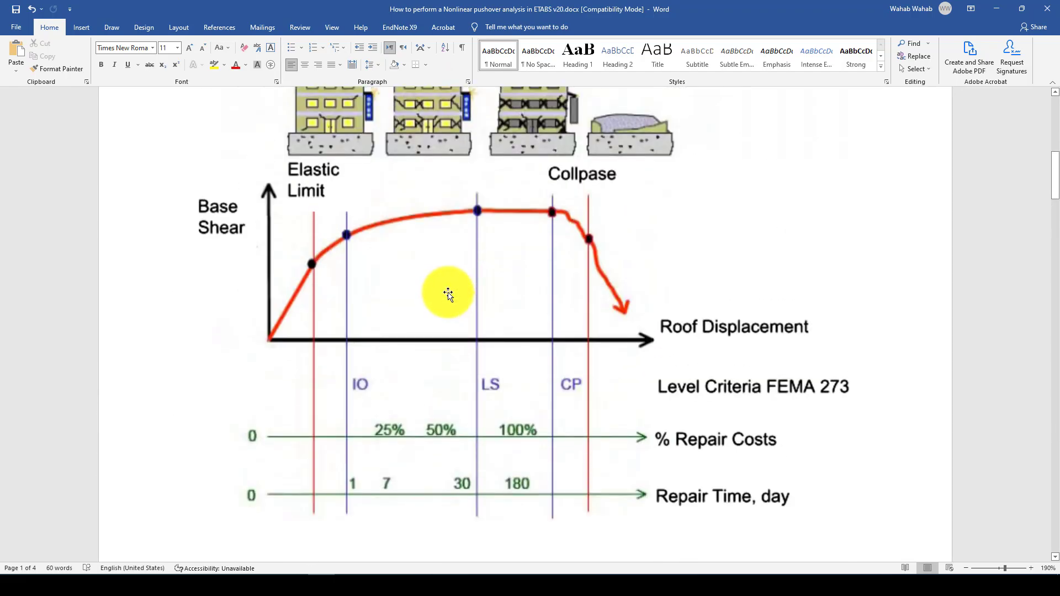
scroll("down", 3)
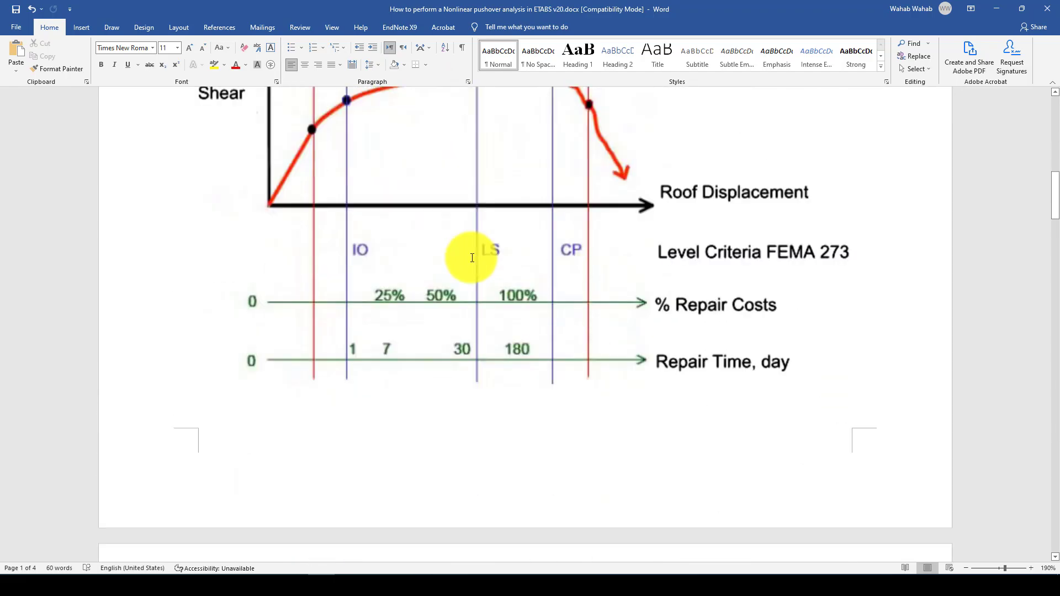
scroll("down", 3)
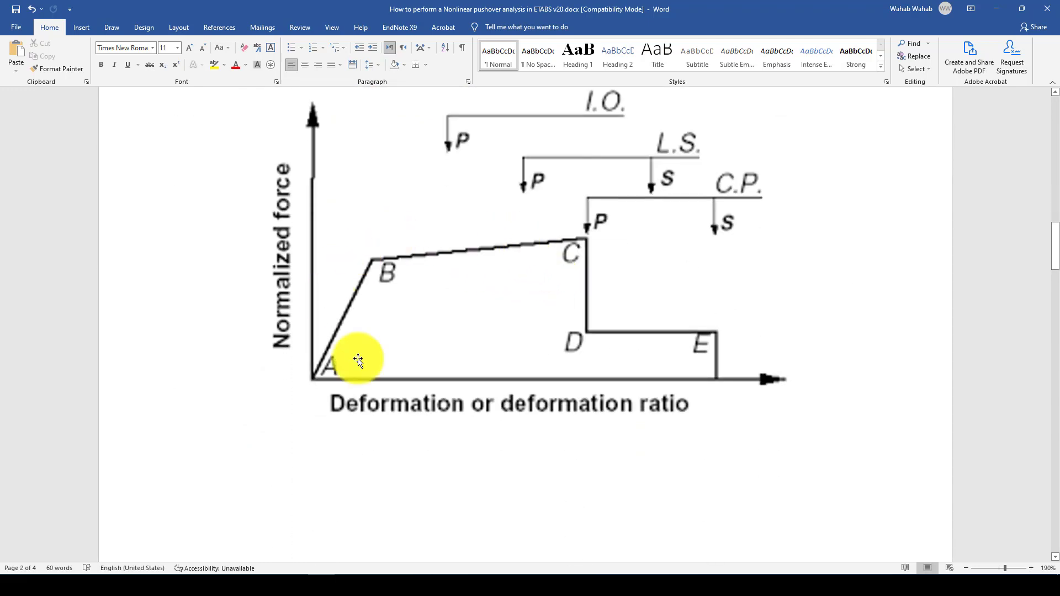
scroll("down", 3)
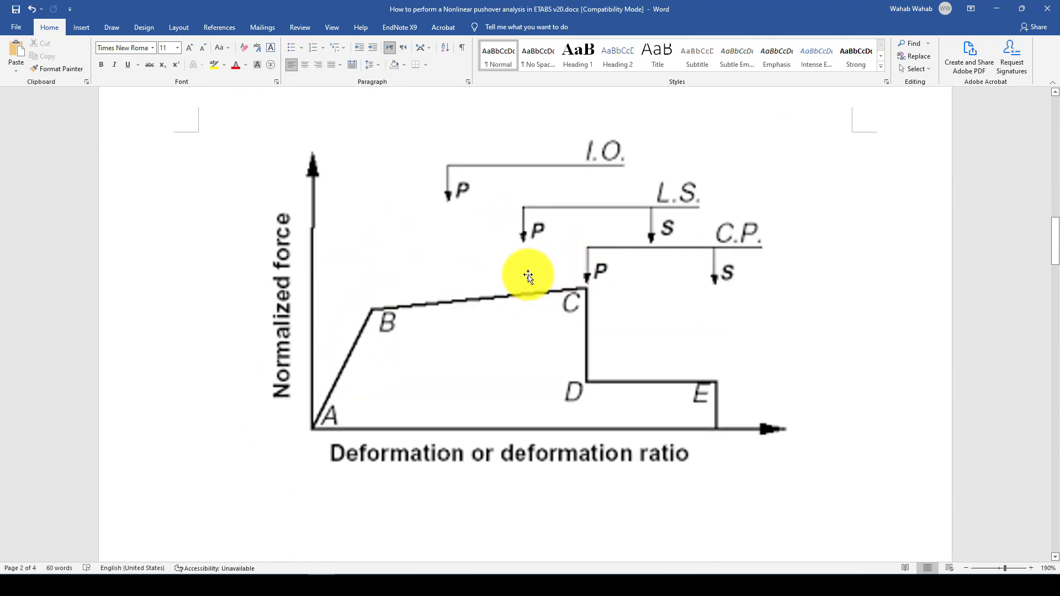
scroll("up", 3)
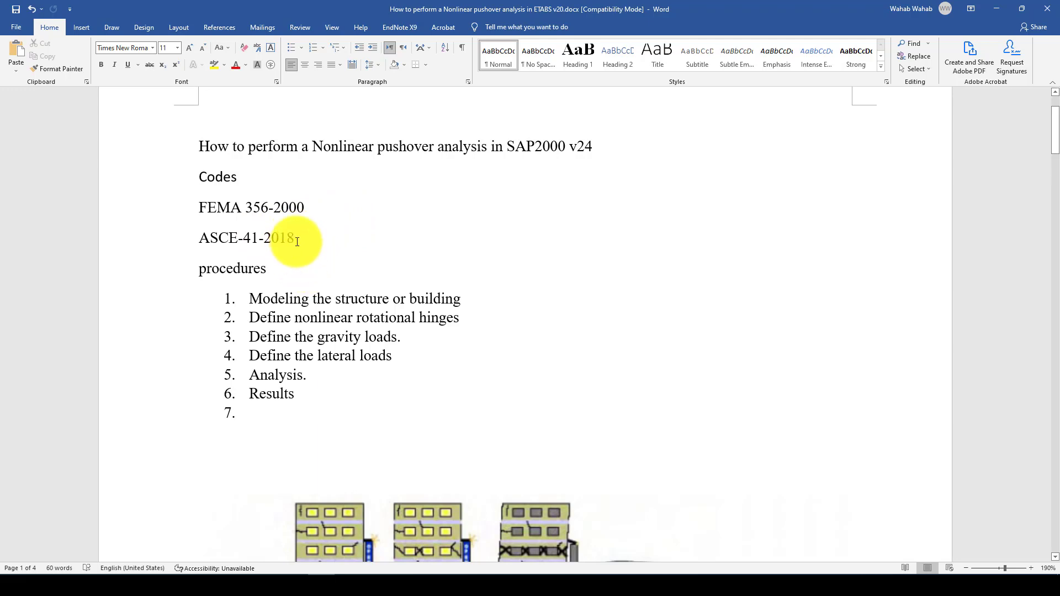
mouse_move(206, 211)
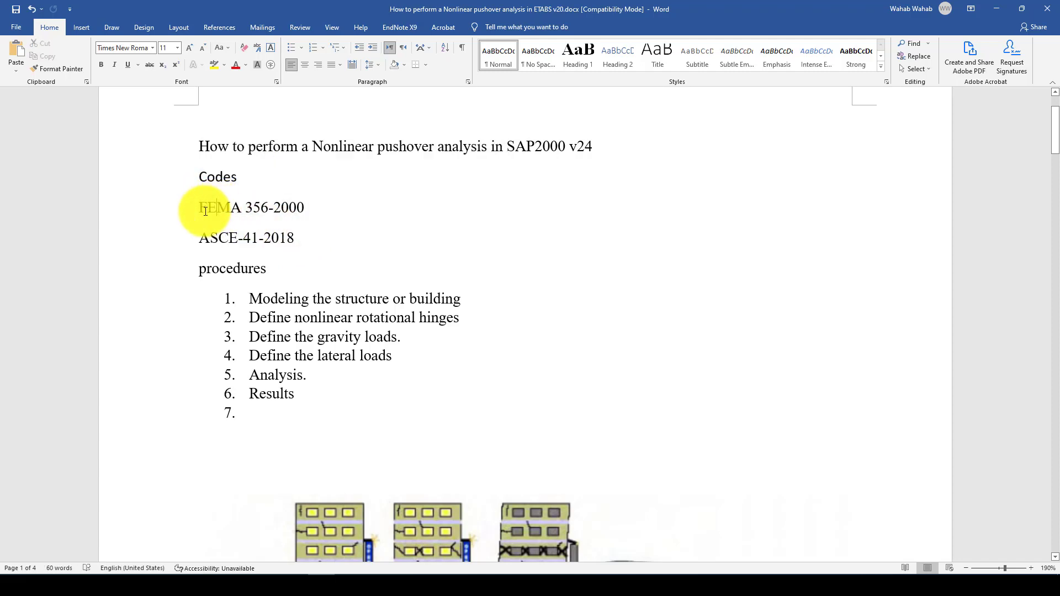
Highlight the FEMA and ASCE code references and the gravity-loads procedure step in the notes
left_click_drag(199, 208, 304, 208)
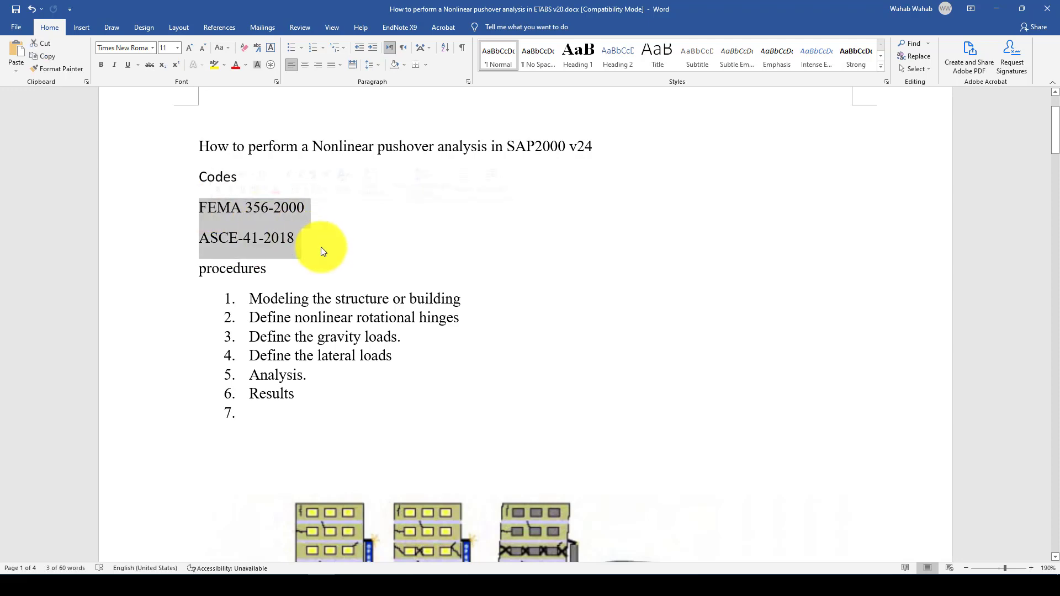
left_click(323, 249)
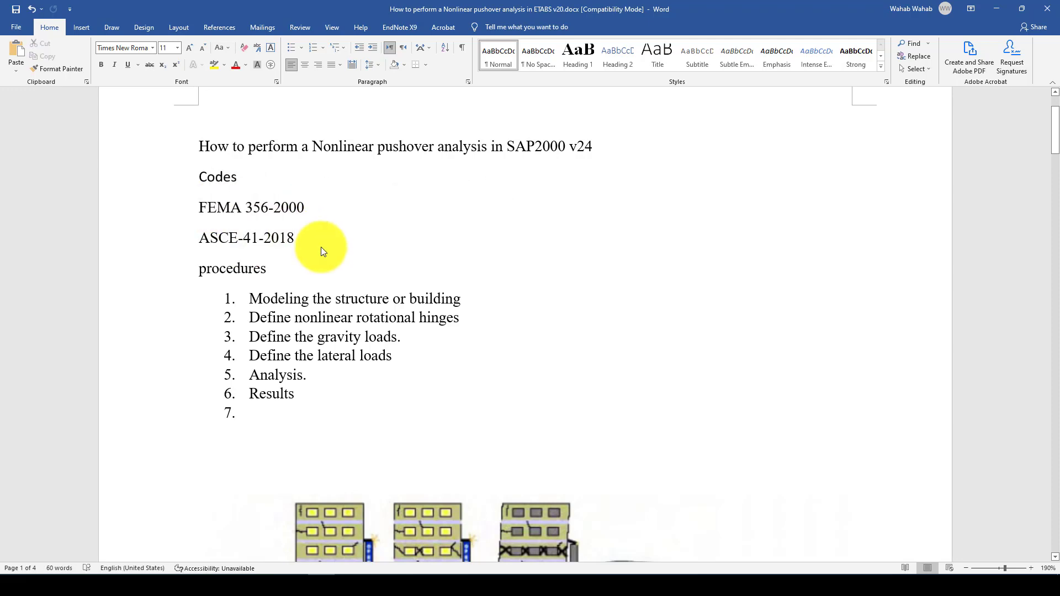
left_click_drag(321, 250, 197, 208)
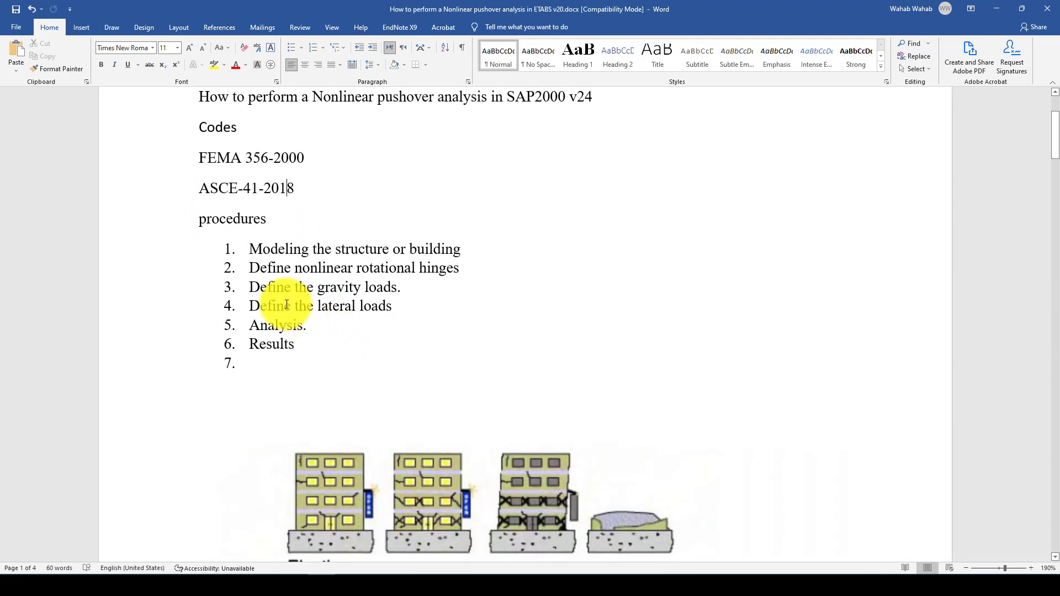
left_click_drag(248, 248, 459, 248)
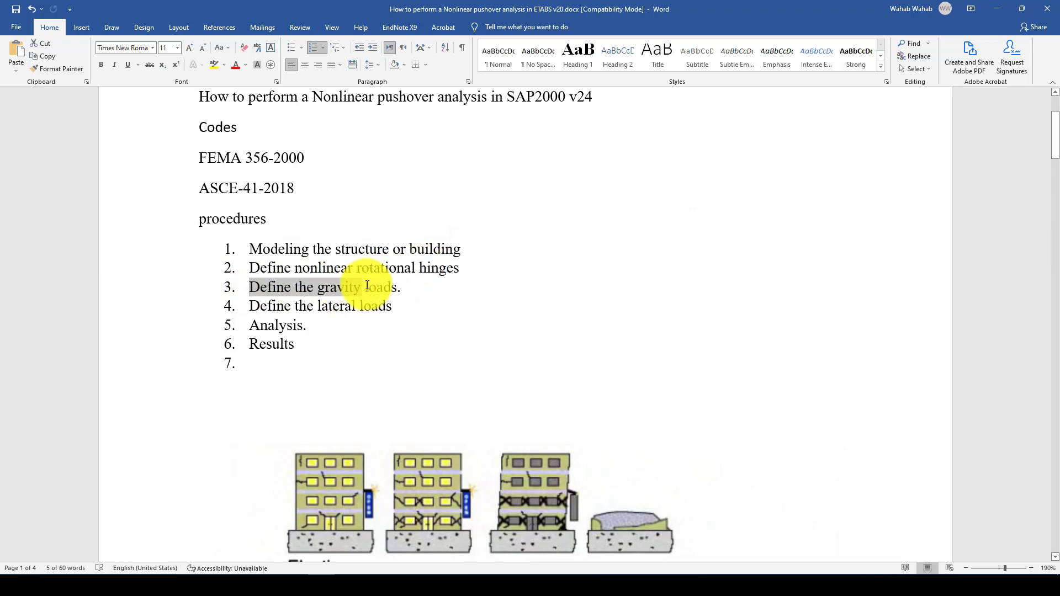
Create a new 2D portal frame model: 3 stories, 2 bays, 3 m storey height, 6 m bay width
scroll("down", 3)
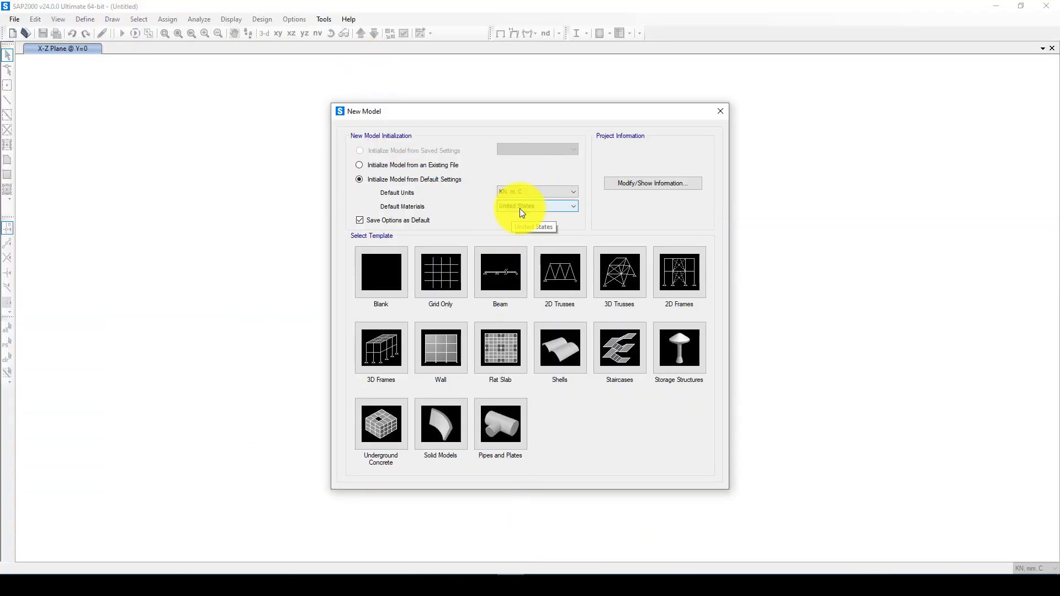
left_click(680, 272)
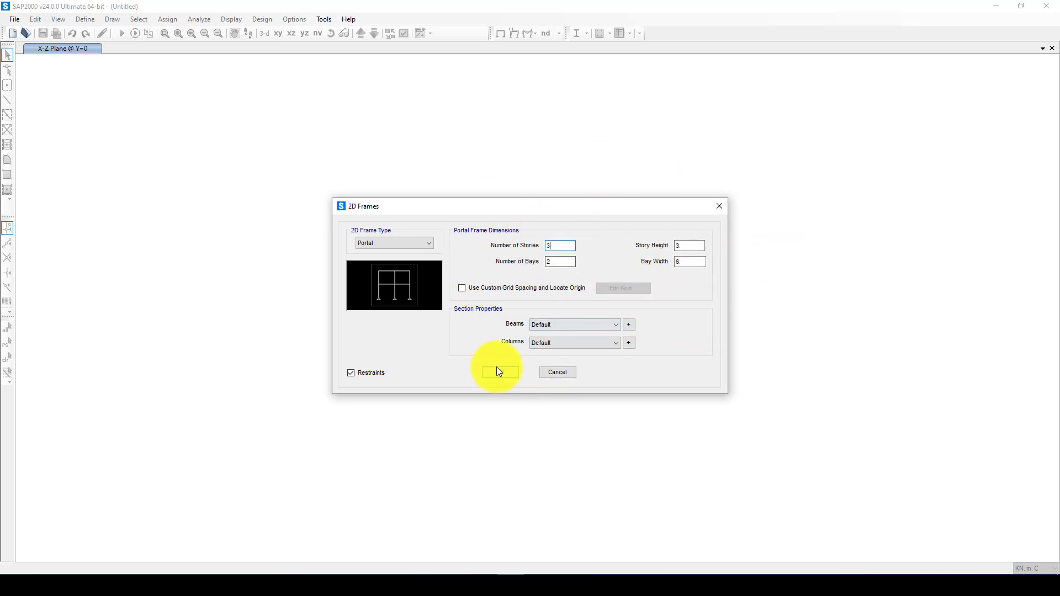
left_click(499, 372)
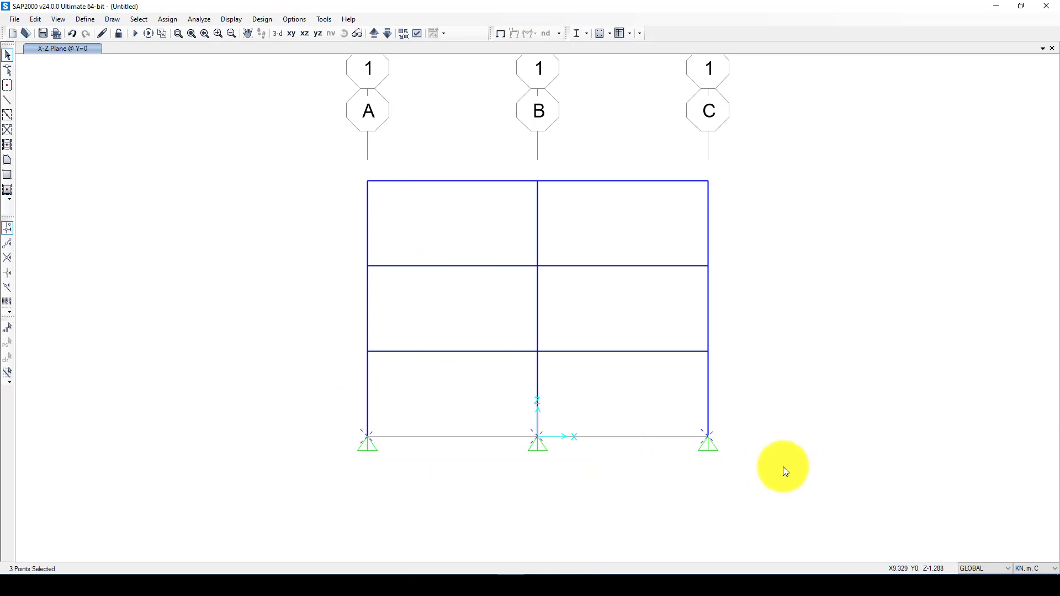
Assign fully fixed restraints (all six DOF) to the three base joints
left_click(154, 18)
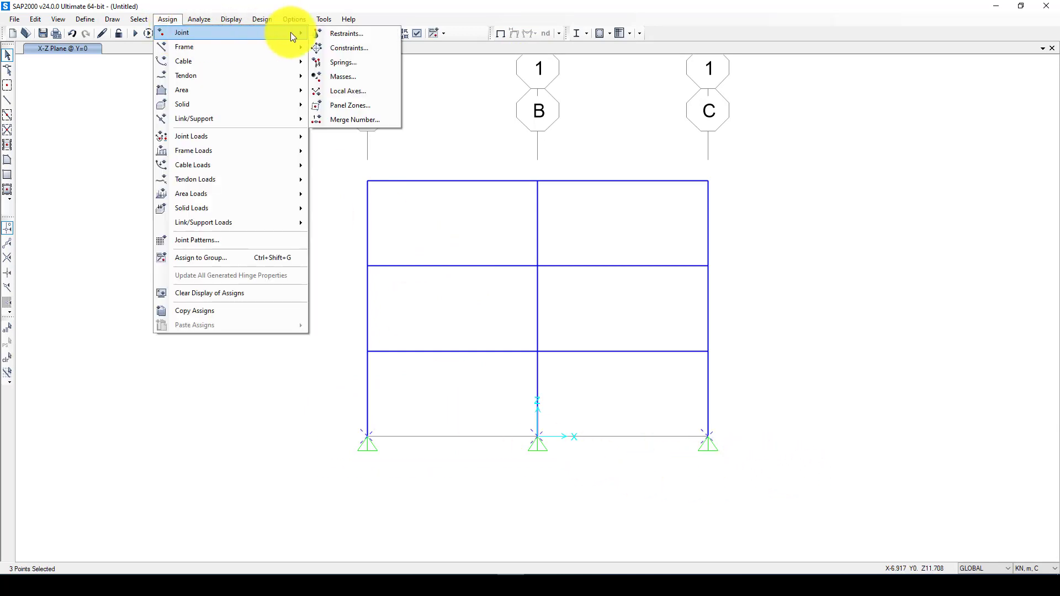
left_click(346, 33)
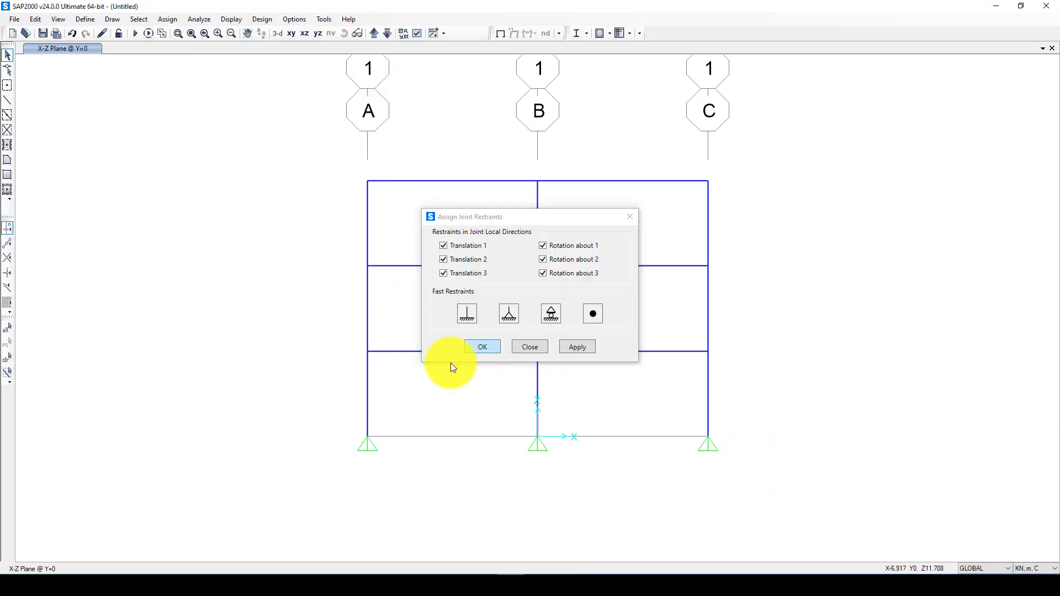
left_click(481, 347)
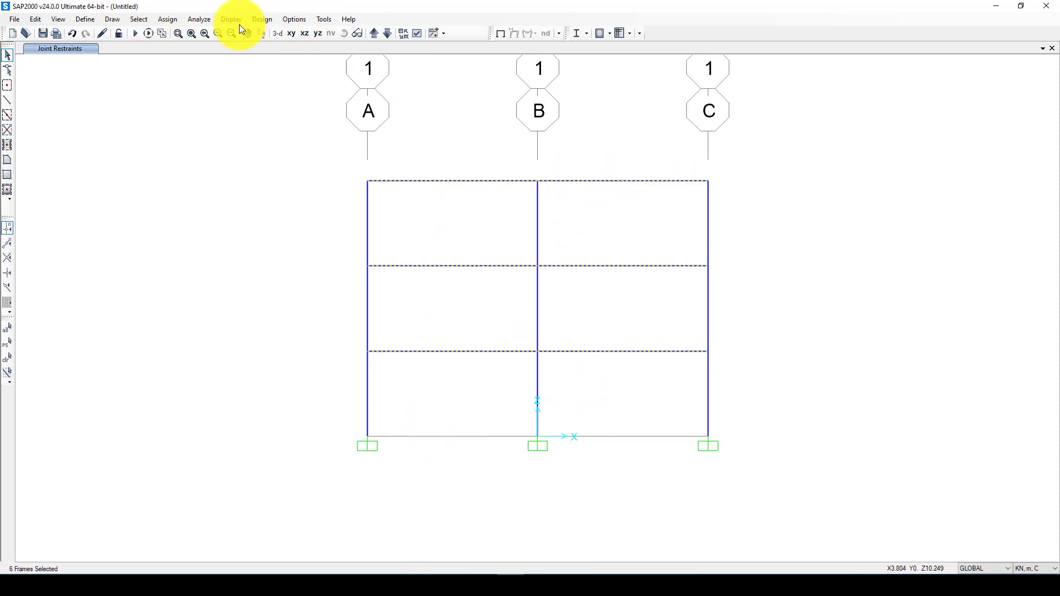
mouse_move(607, 513)
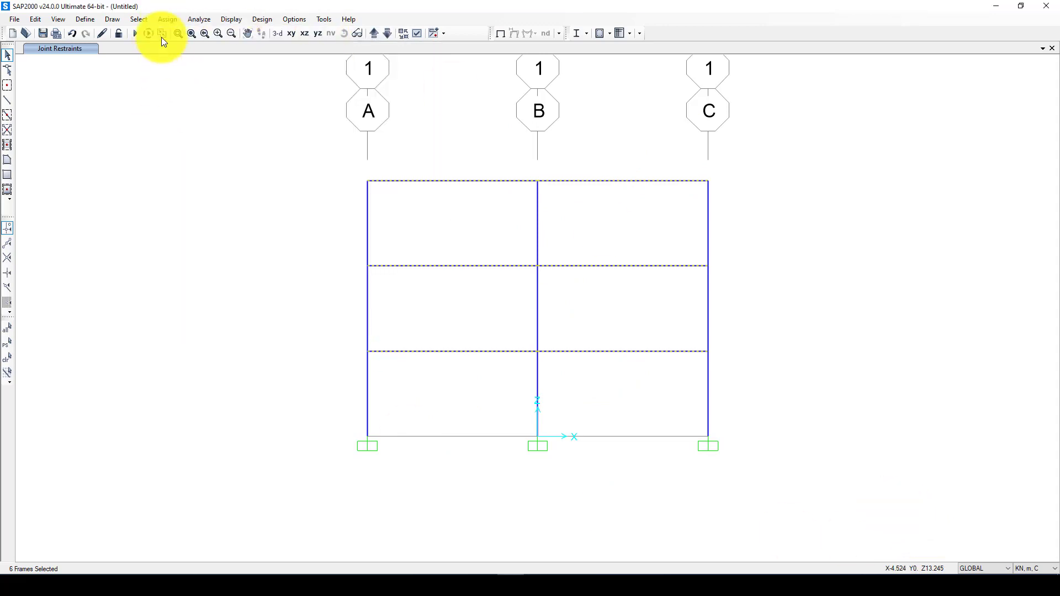
Assign a uniform 10 kN/m gravity load in the DEAD pattern to the six beams
left_click(168, 18)
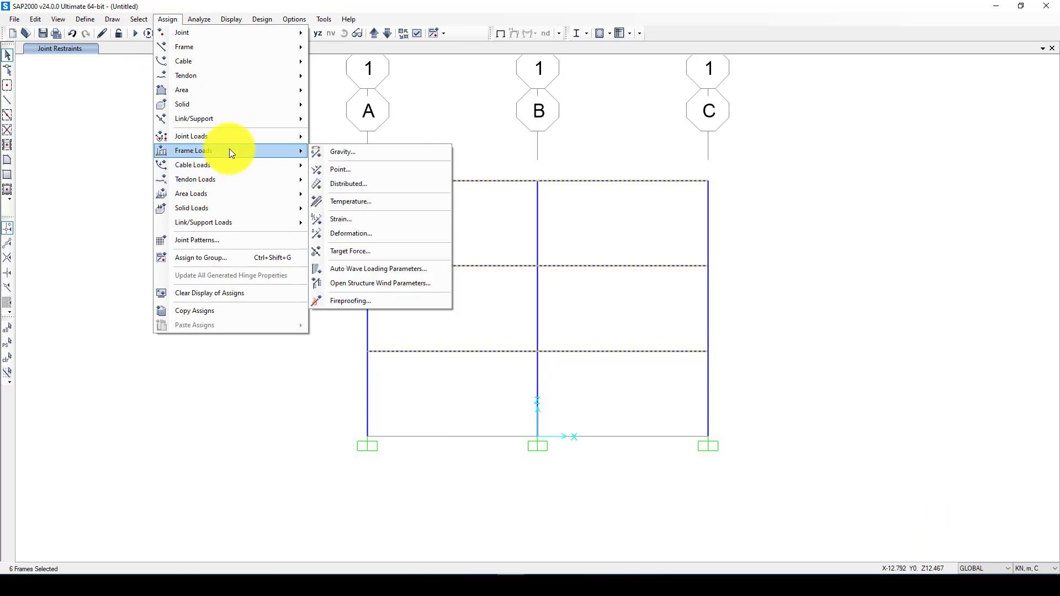
mouse_move(348, 170)
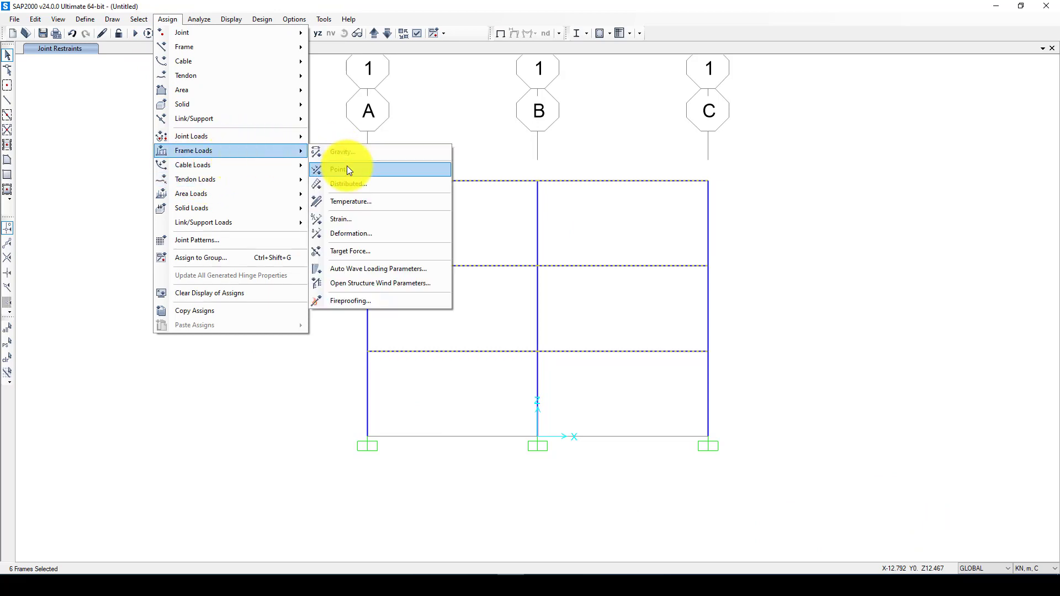
left_click(349, 184)
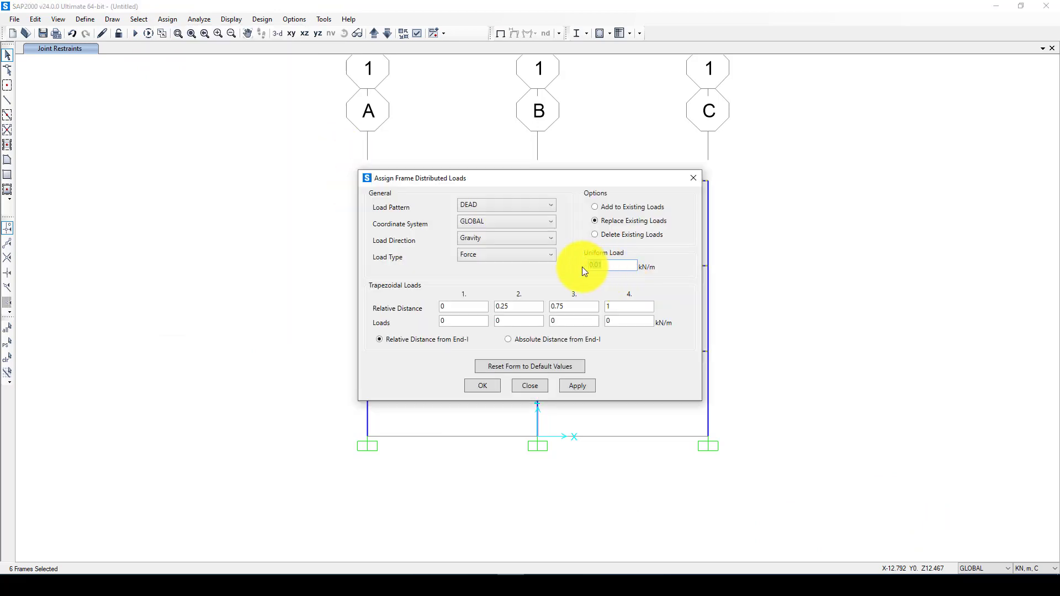
type("10")
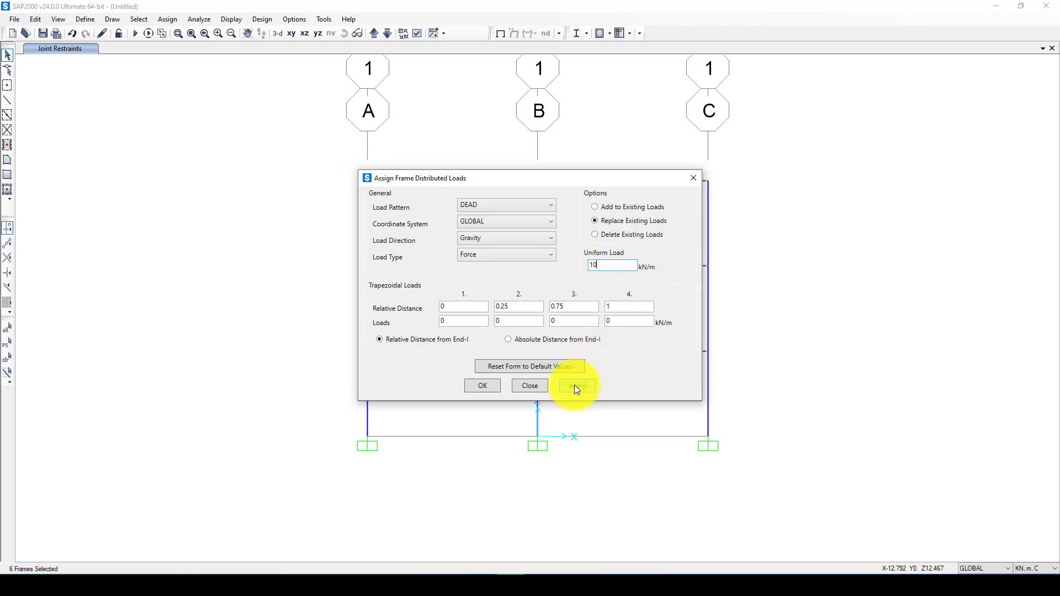
left_click(576, 386)
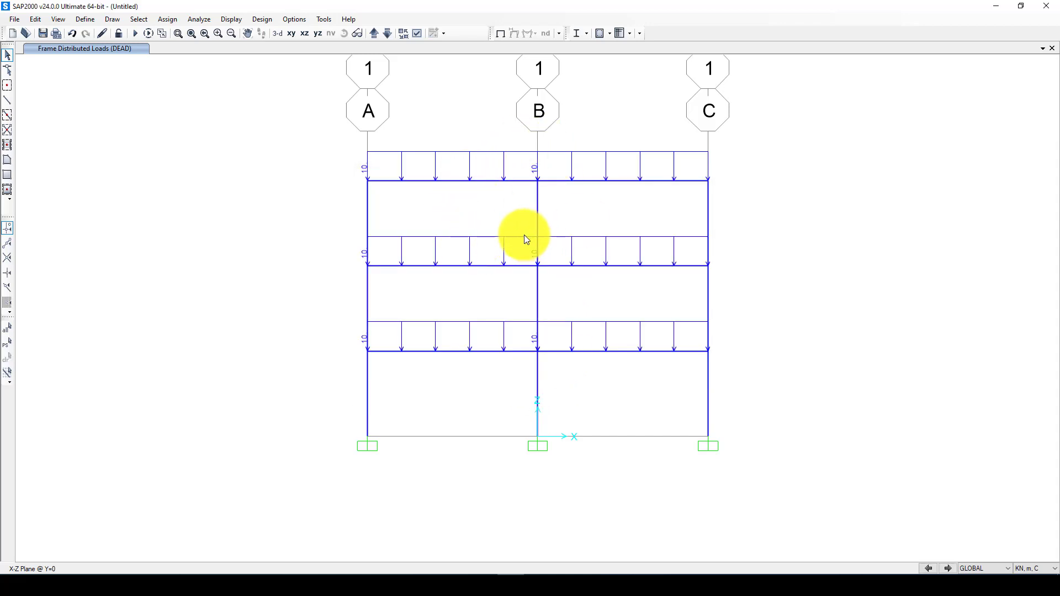
mouse_move(371, 355)
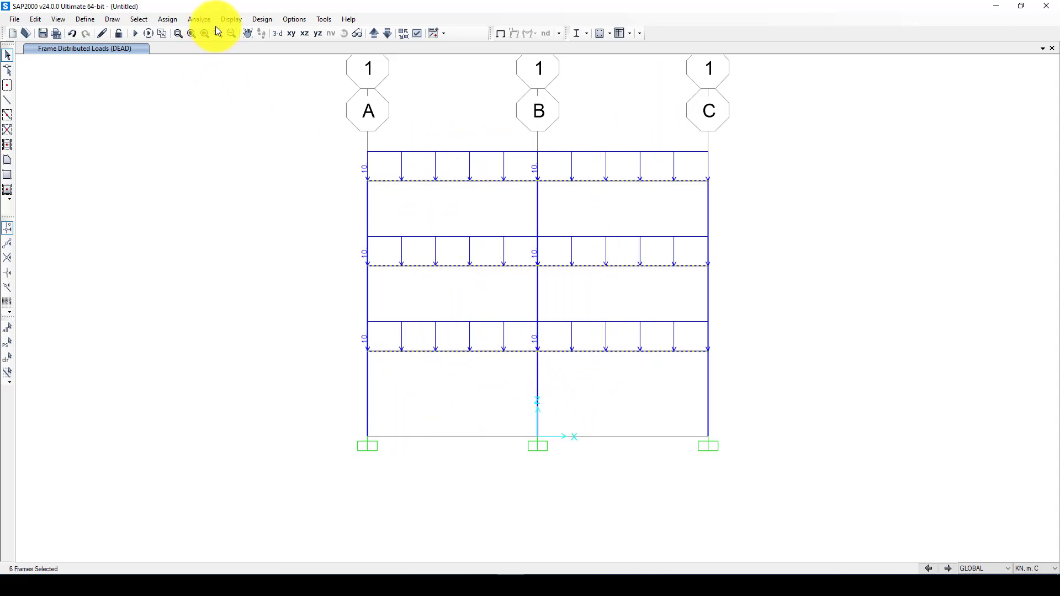
Bring up the Assign > Frame choices for the six selected beams
left_click(168, 18)
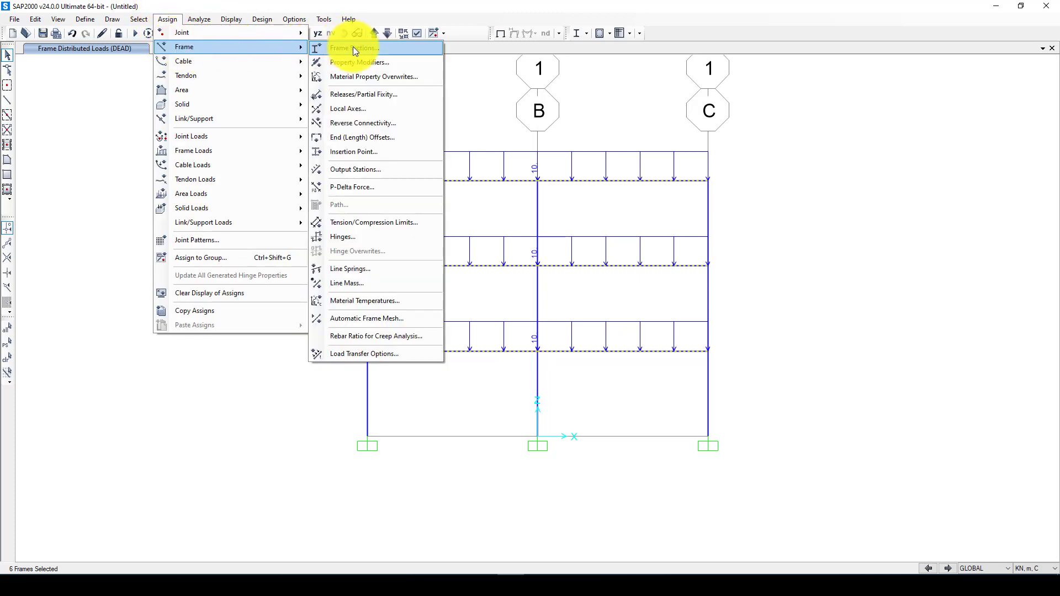
mouse_move(367, 236)
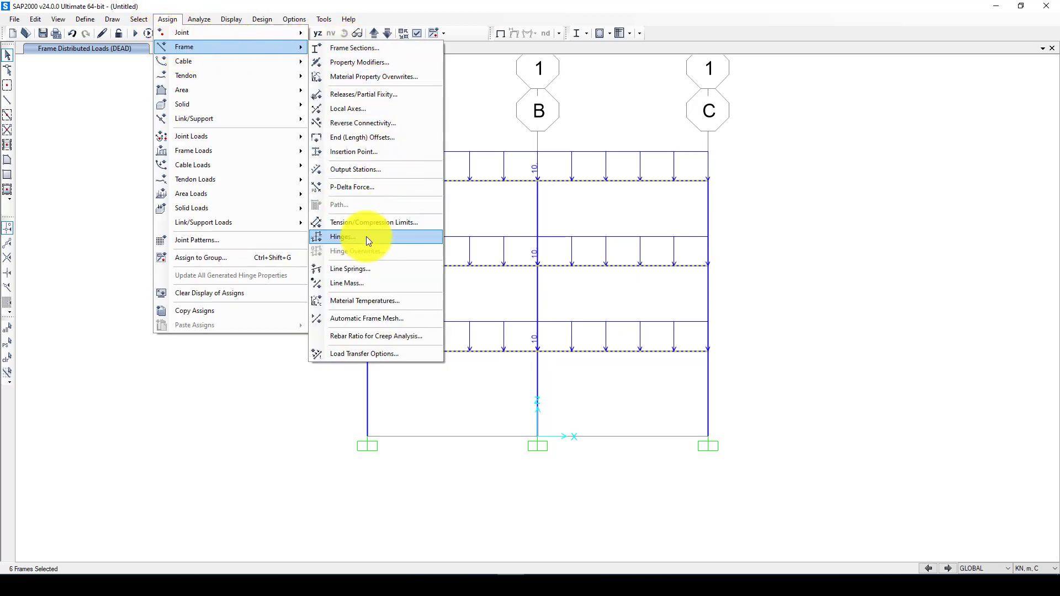
Add ASCE 41-17 Table 9-7.1 steel-beam flexure M3 auto hinges at relative distances 0 and 1 on the beams
left_click(343, 236)
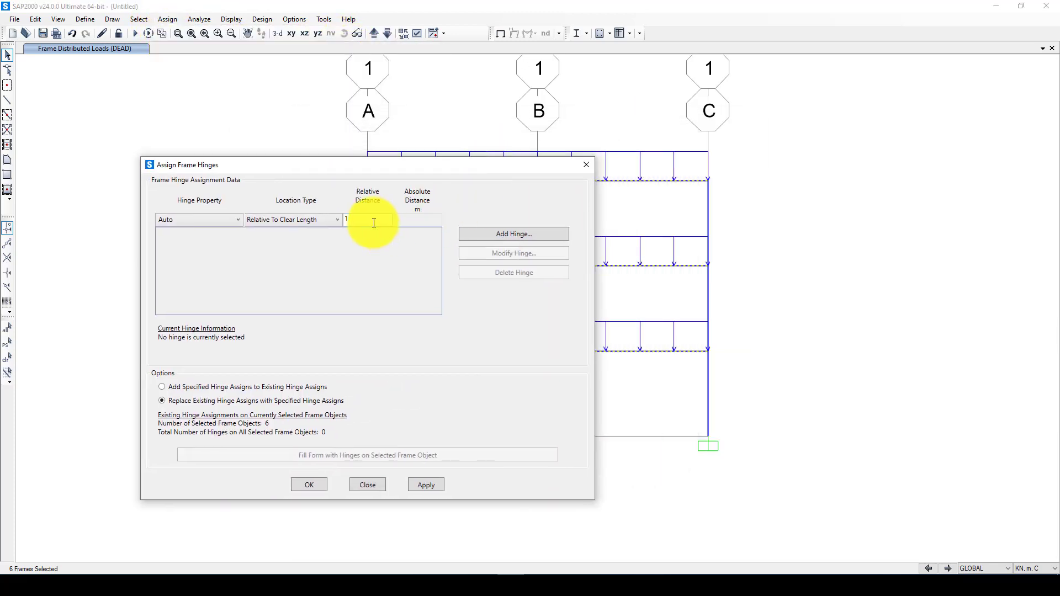
left_click(513, 234)
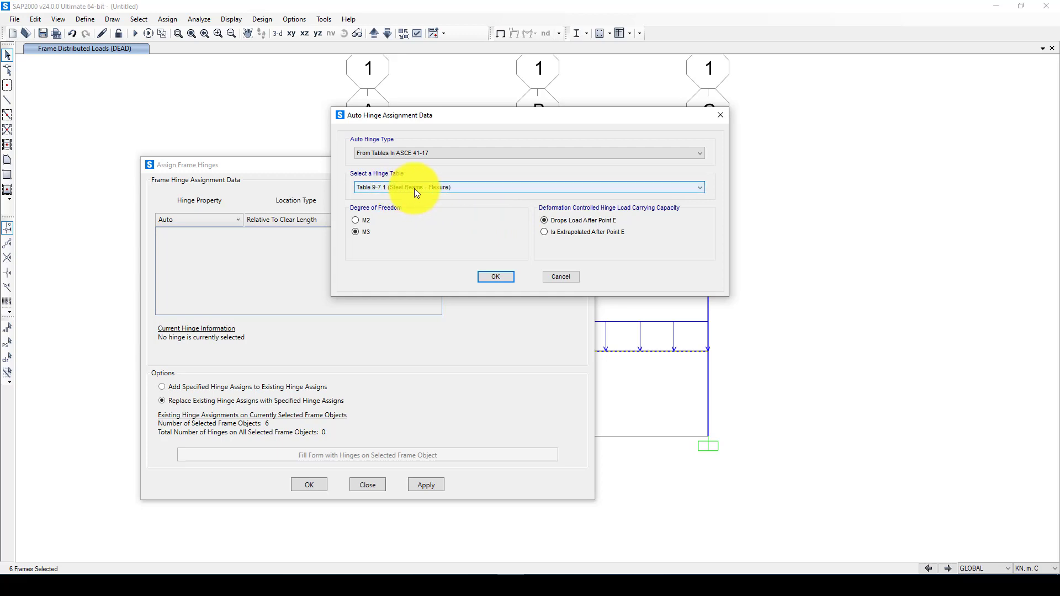
mouse_move(691, 362)
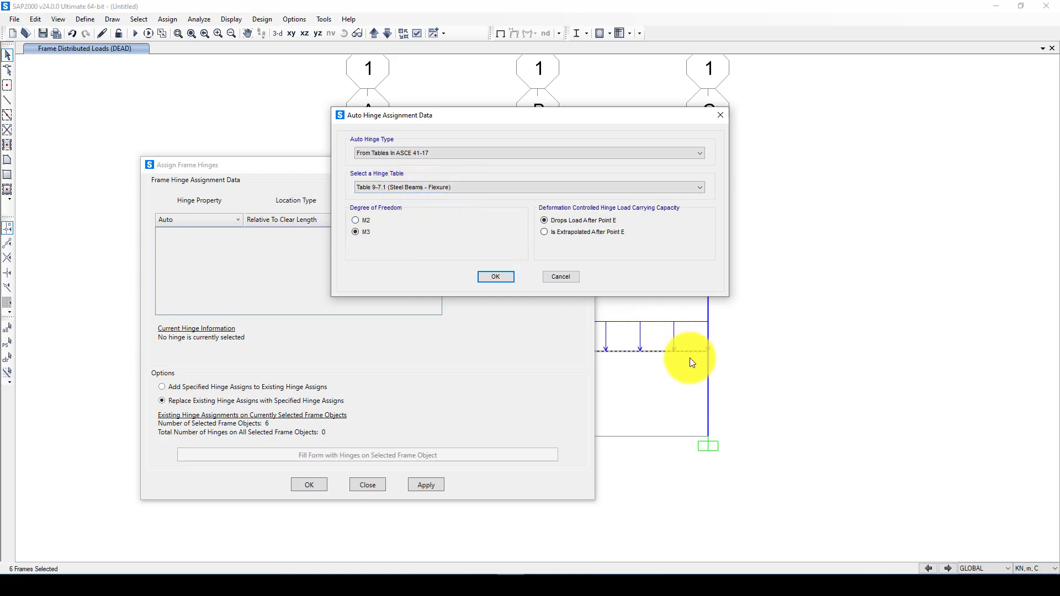
mouse_move(396, 213)
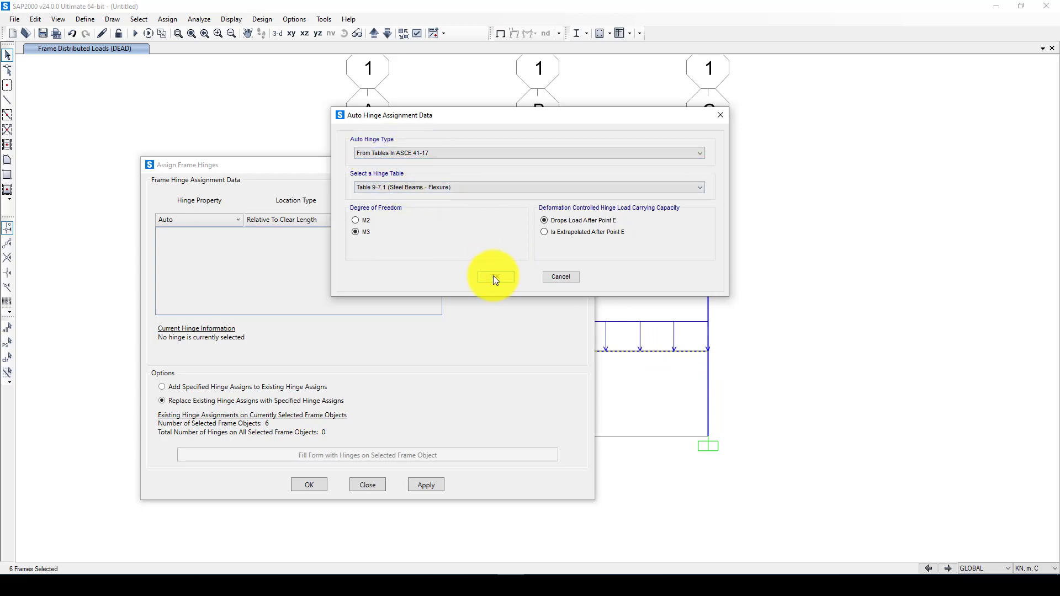
left_click(495, 276)
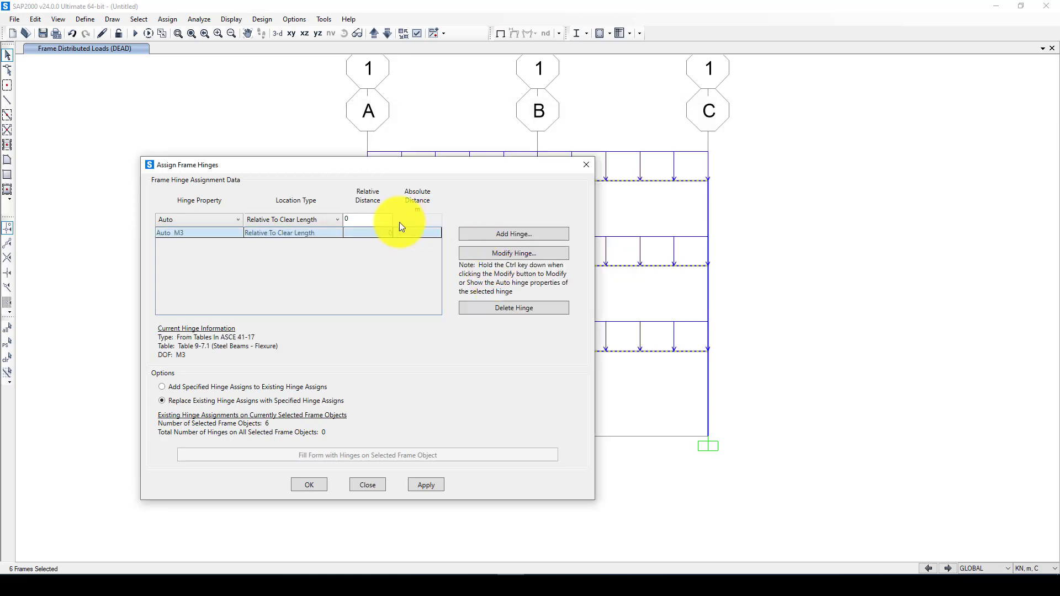
type("1")
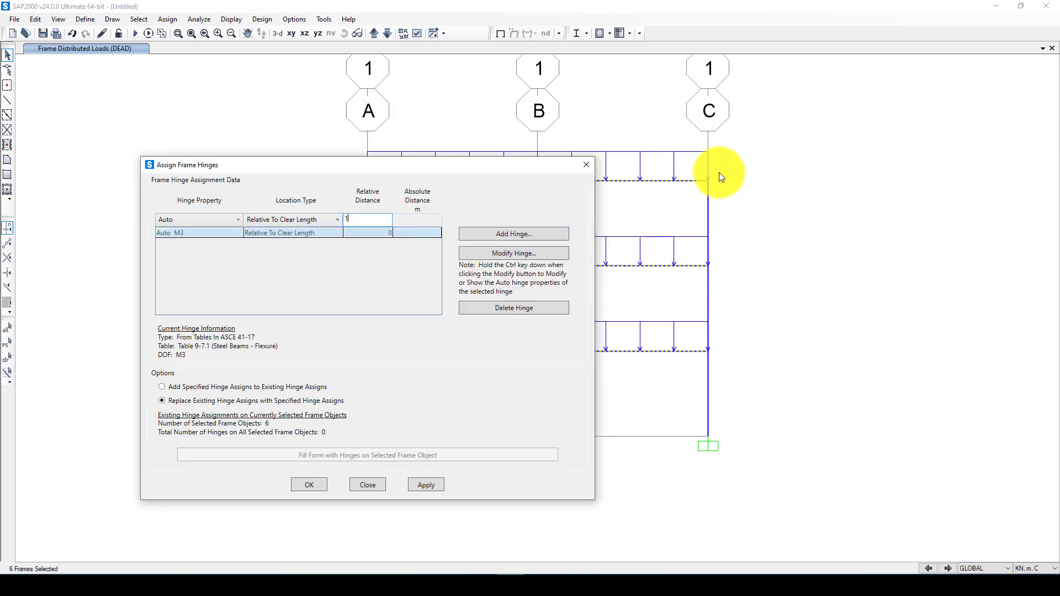
left_click(515, 253)
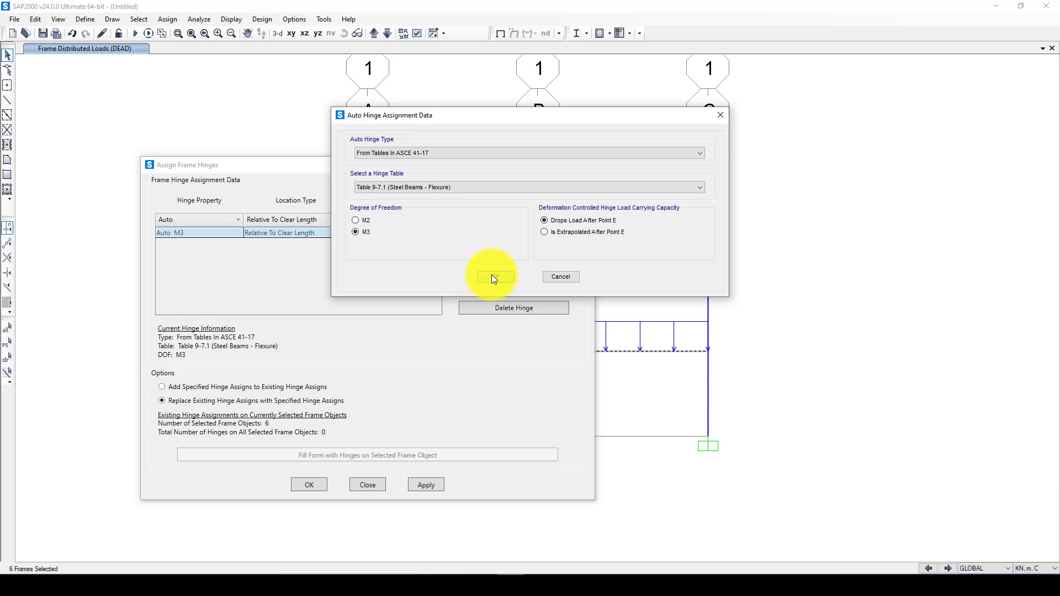
left_click(494, 276)
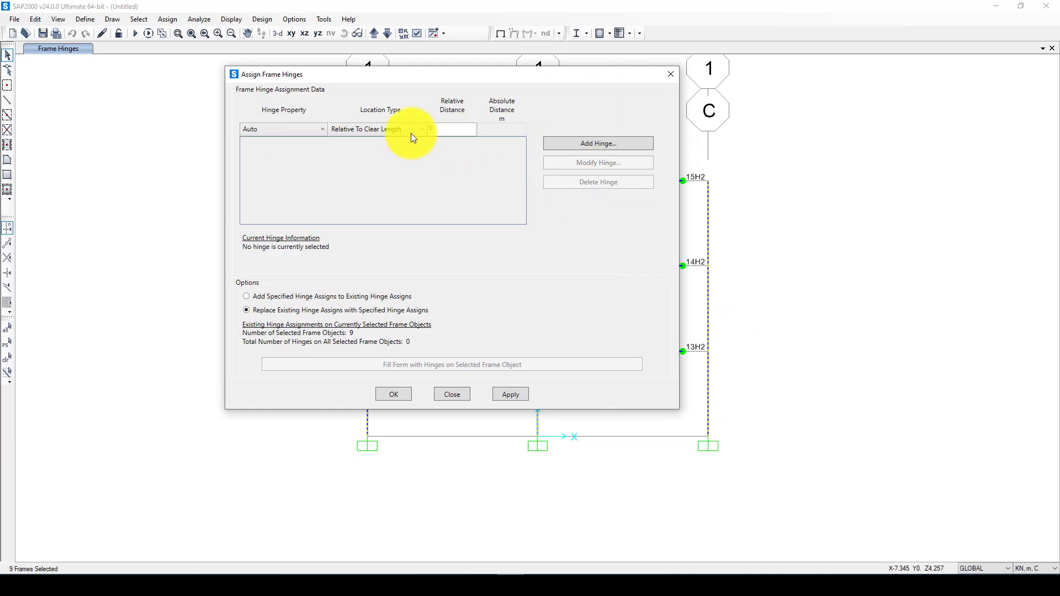
Add ASCE 41-17 Table 9-7.1 steel-column flexure M3 auto hinges at 0 and 1 on the nine columns
left_click(597, 143)
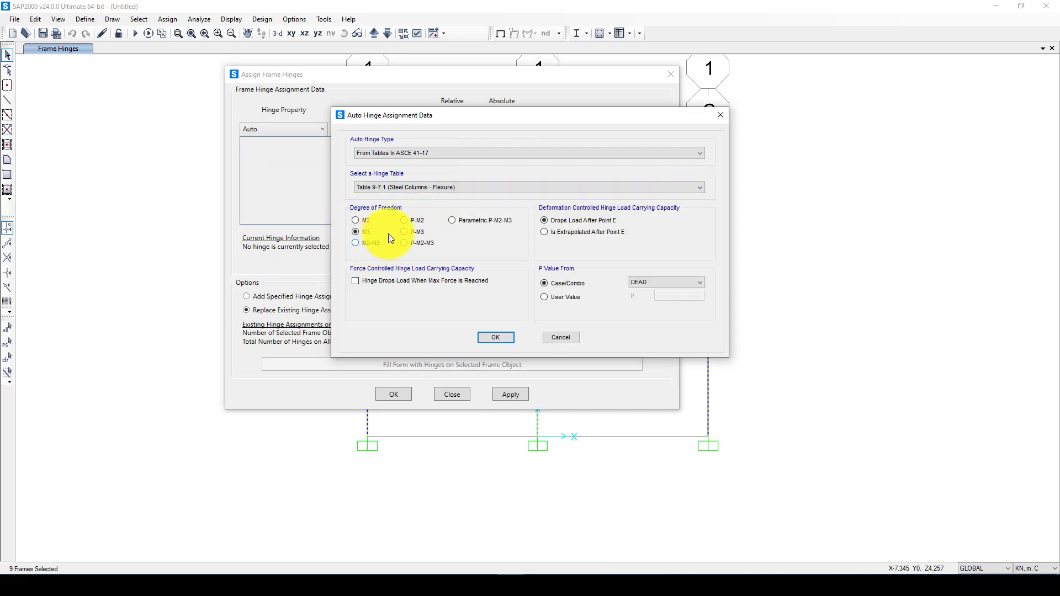
mouse_move(444, 246)
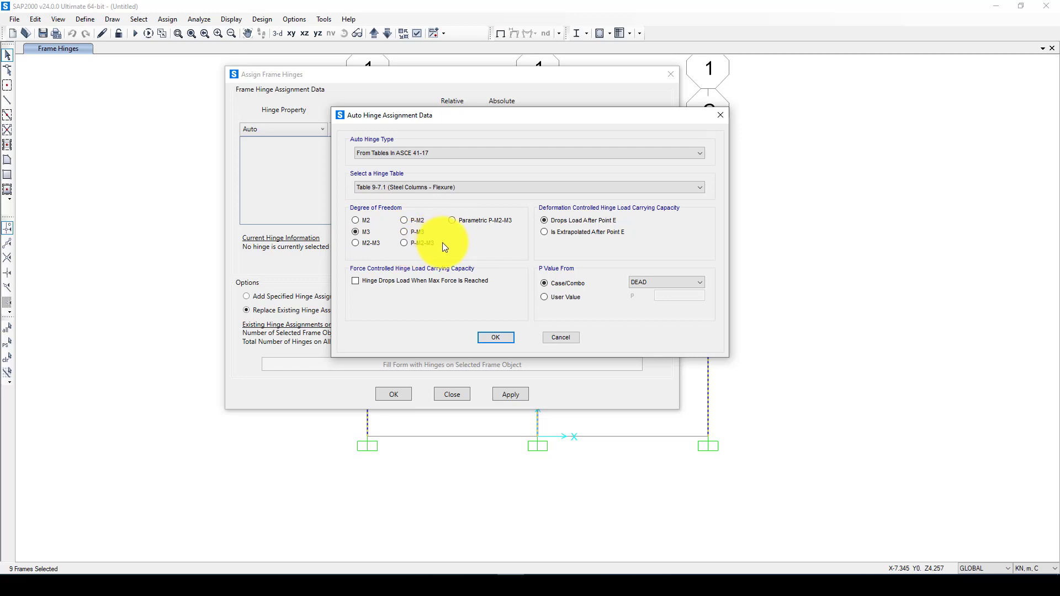
left_click(495, 337)
type("1")
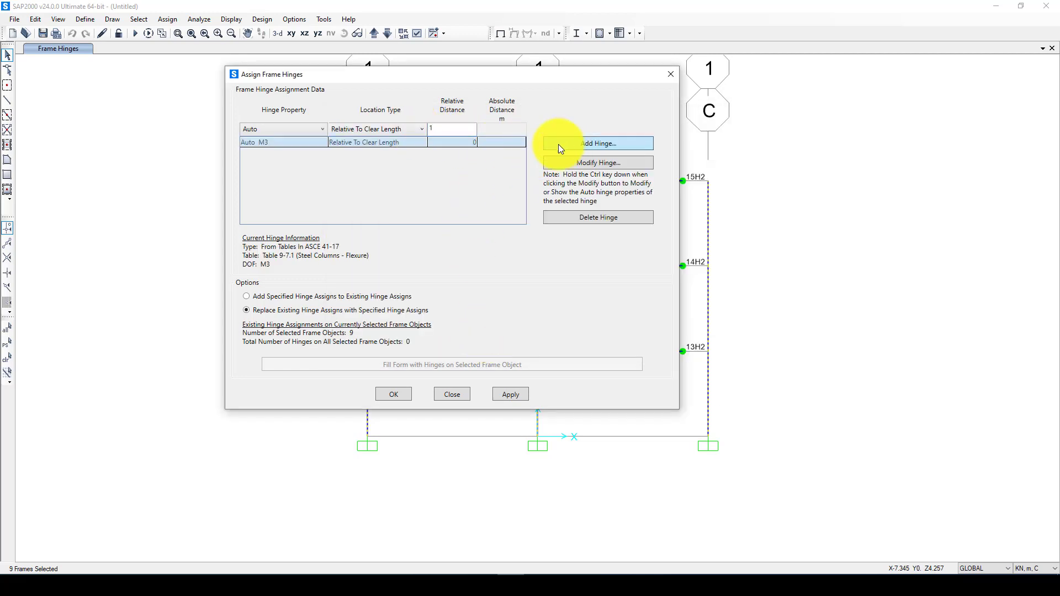
left_click(598, 143)
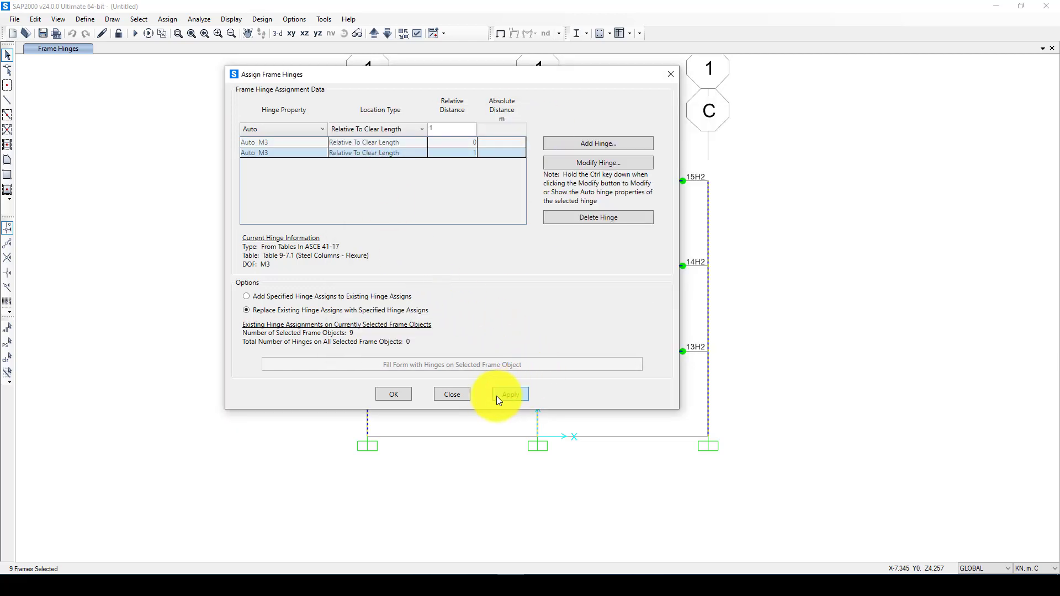
left_click(510, 395)
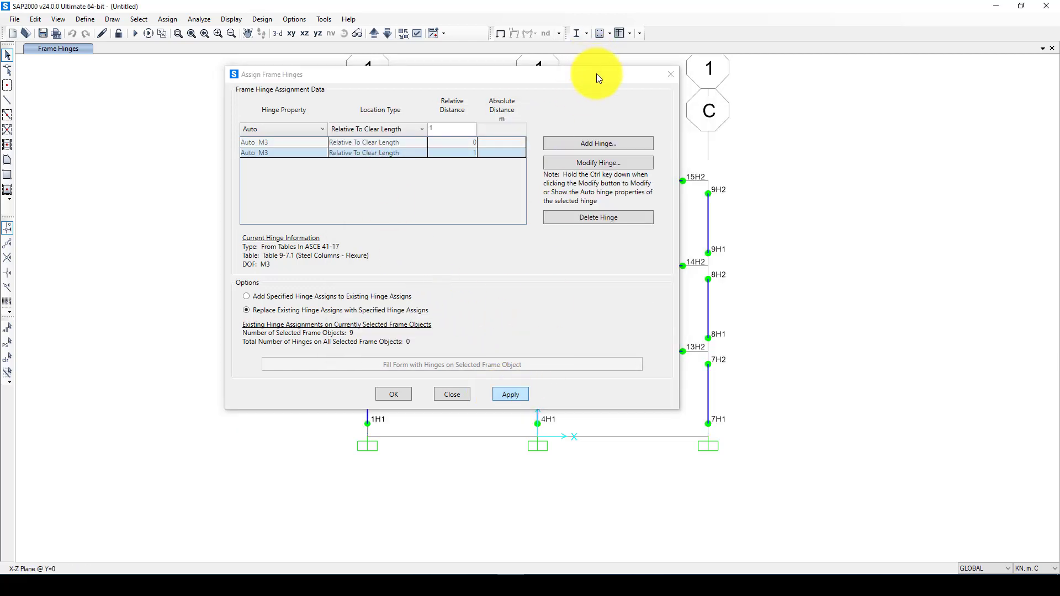
Select all frames and apply hinge overwrites: auto-subdivide at 0.02 relative length, limiting negative stiffness ratio 0.1
left_click(451, 394)
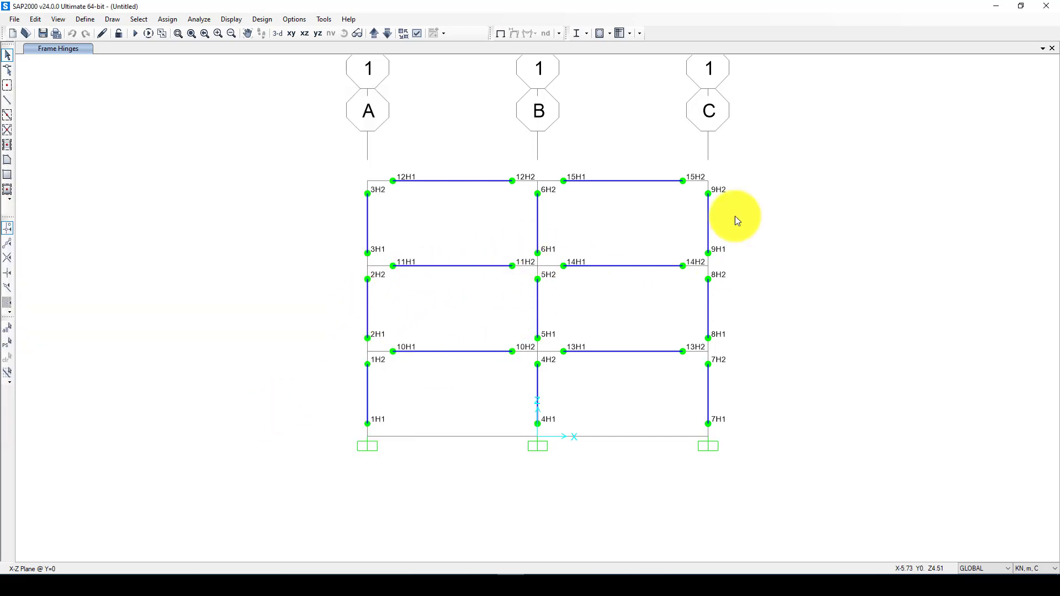
mouse_move(647, 360)
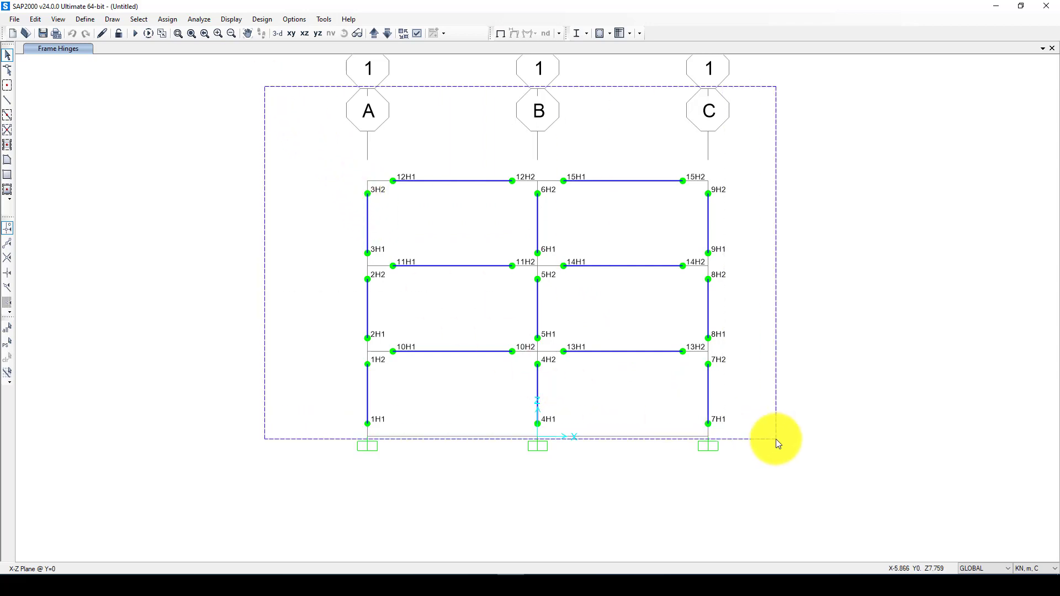
left_click(138, 19)
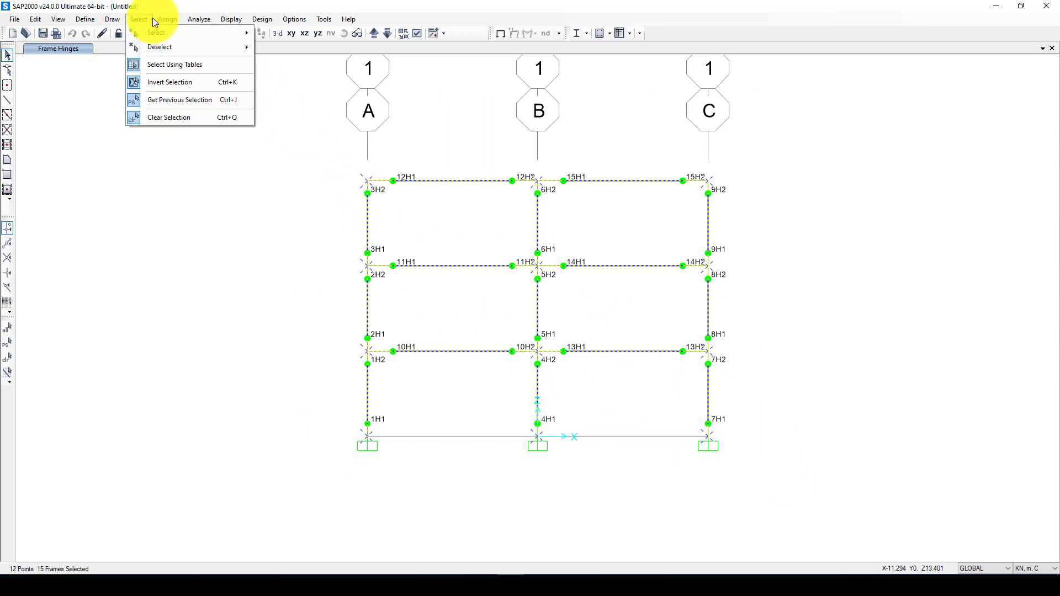
left_click(166, 19)
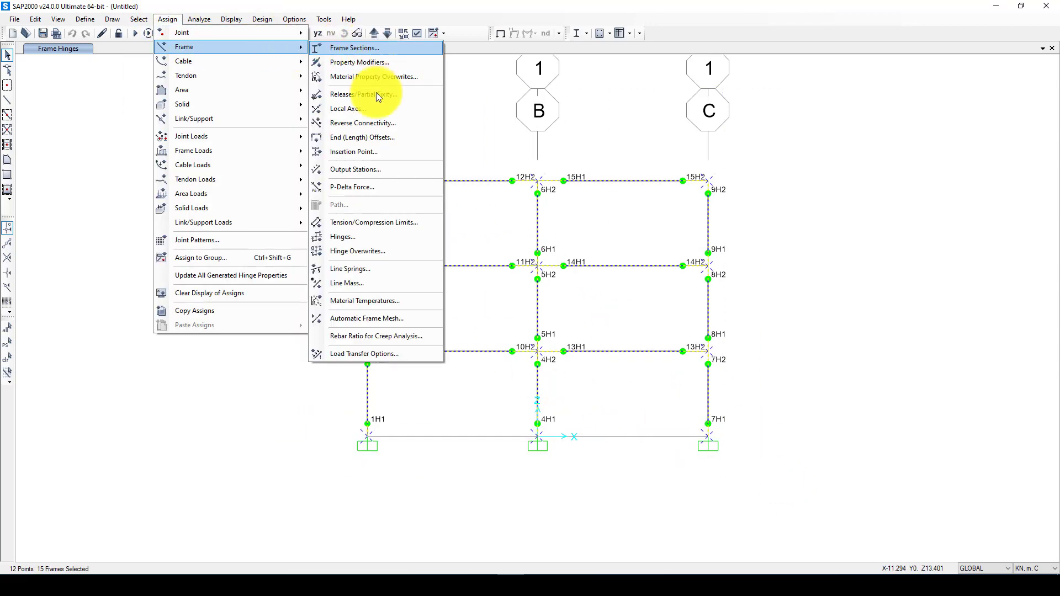
left_click(357, 252)
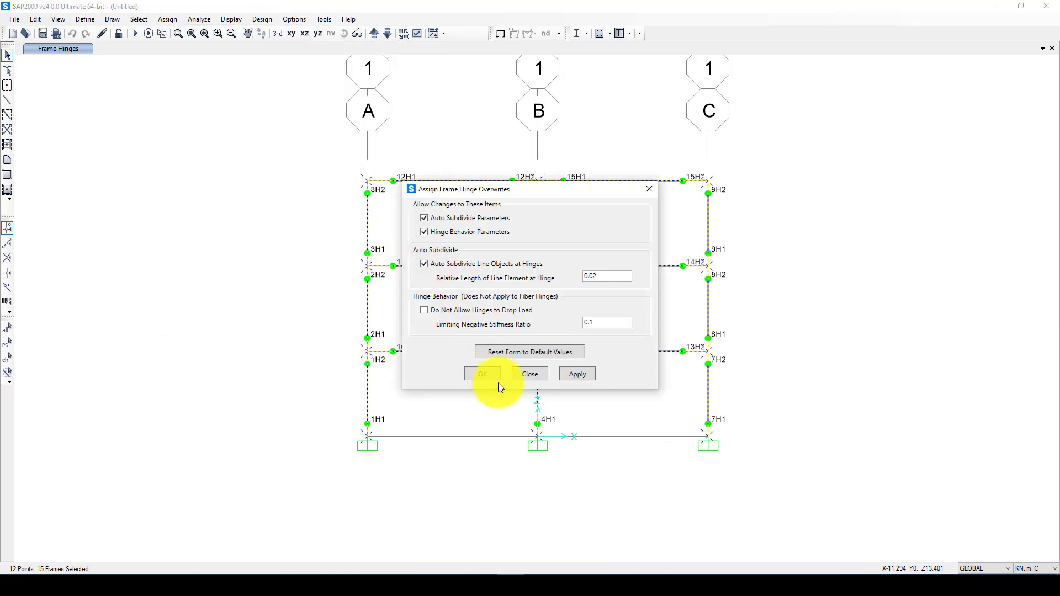
left_click(481, 373)
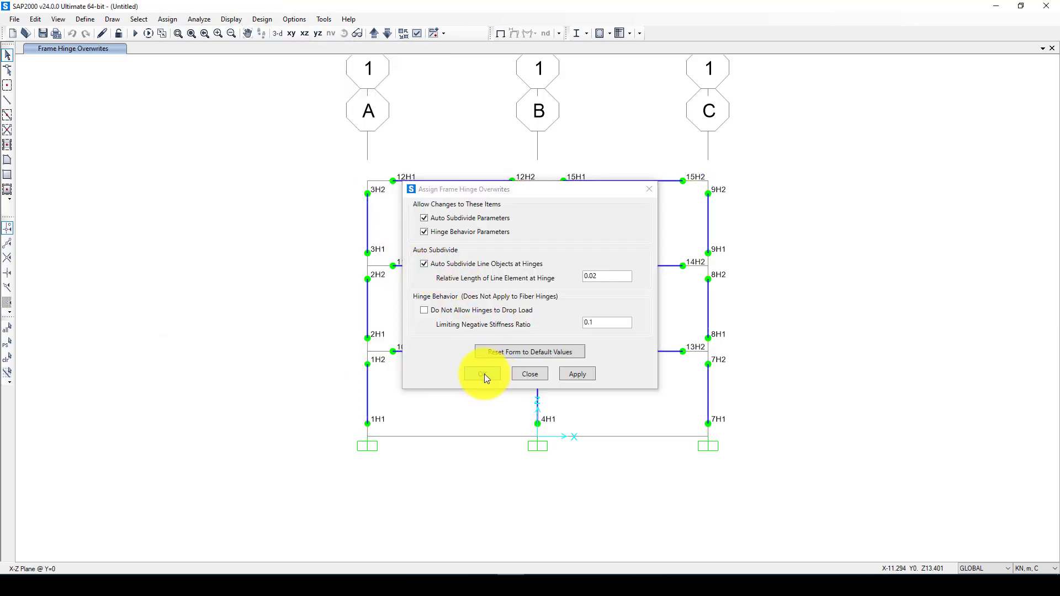
left_click(482, 373)
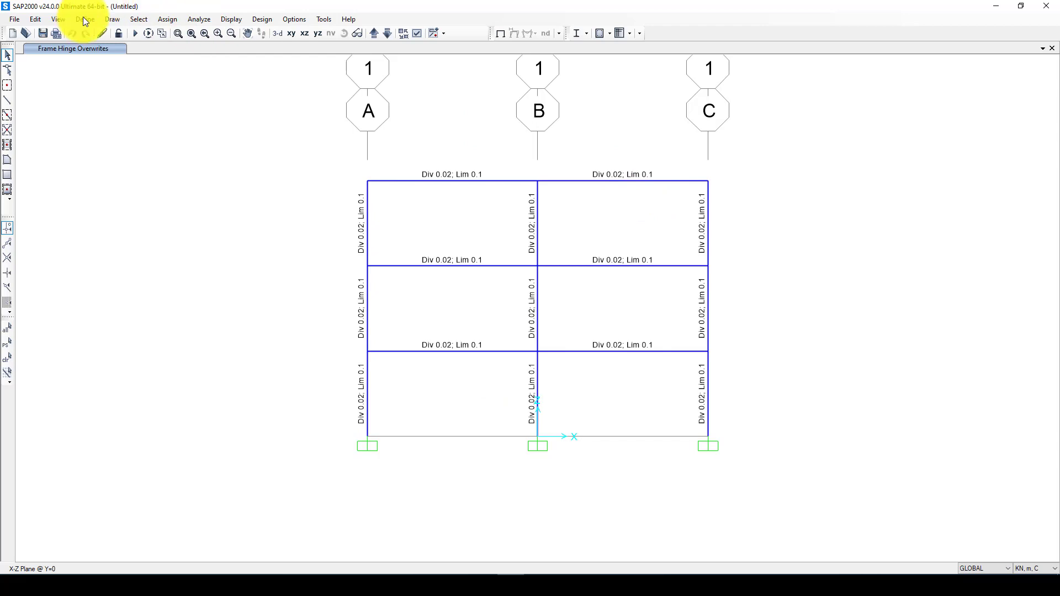
List the auto-generated M3 frame hinge properties and show hinge 10H3
left_click(87, 20)
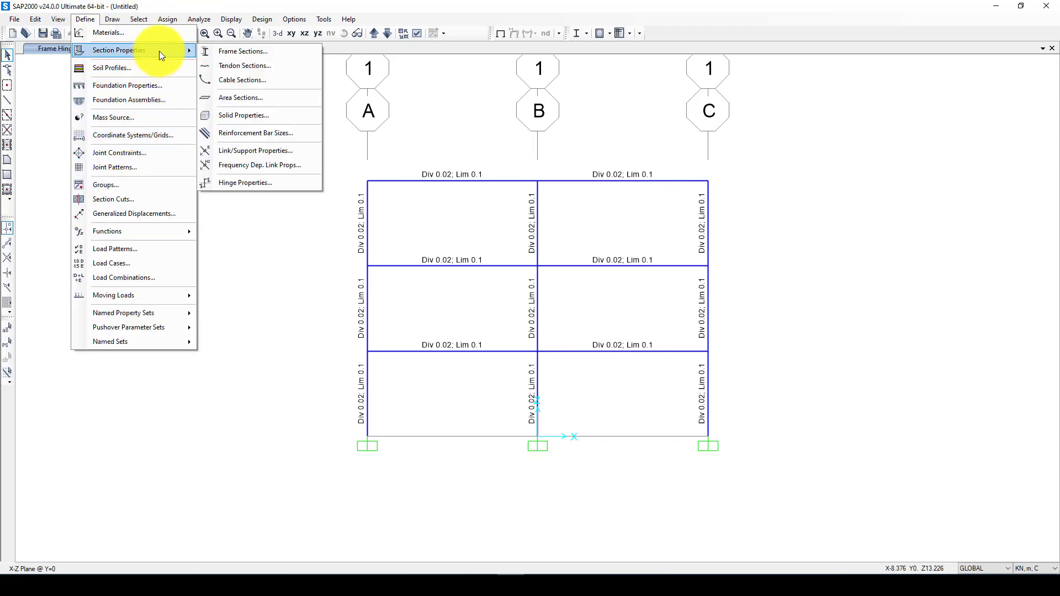
left_click(245, 182)
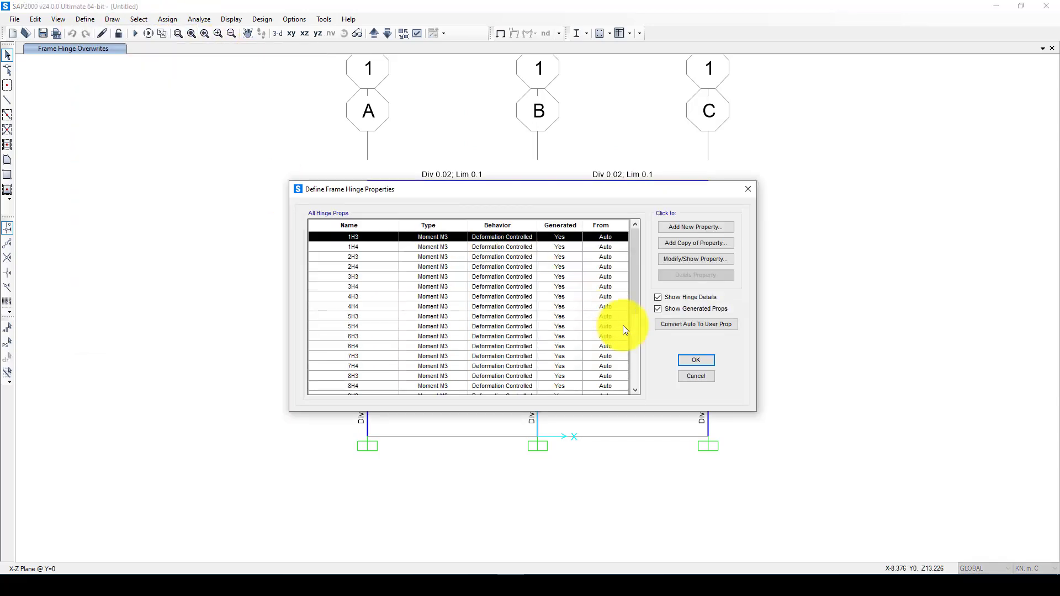
scroll("down", 3)
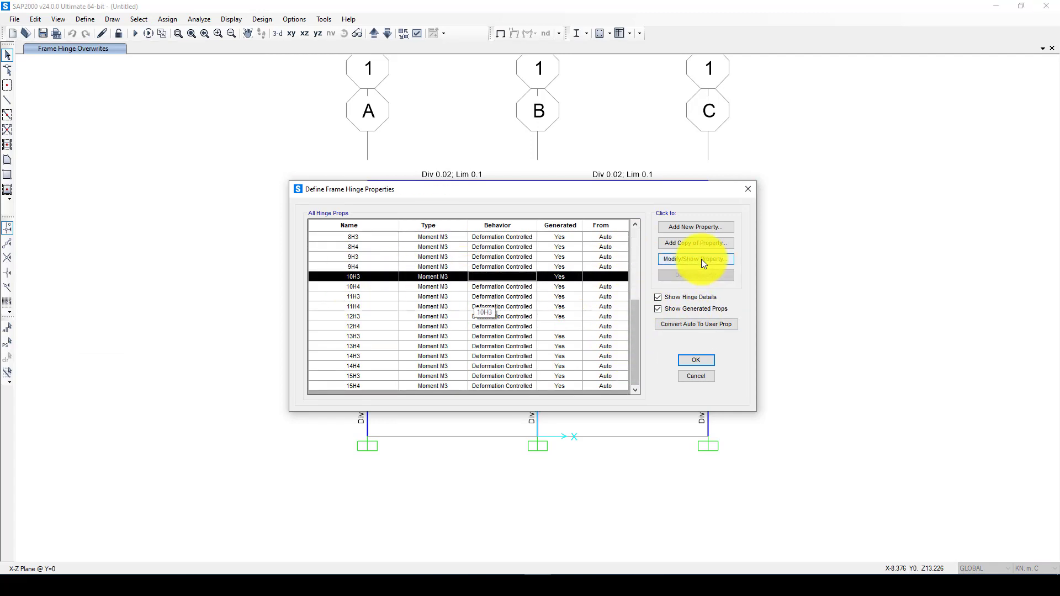
left_click(696, 259)
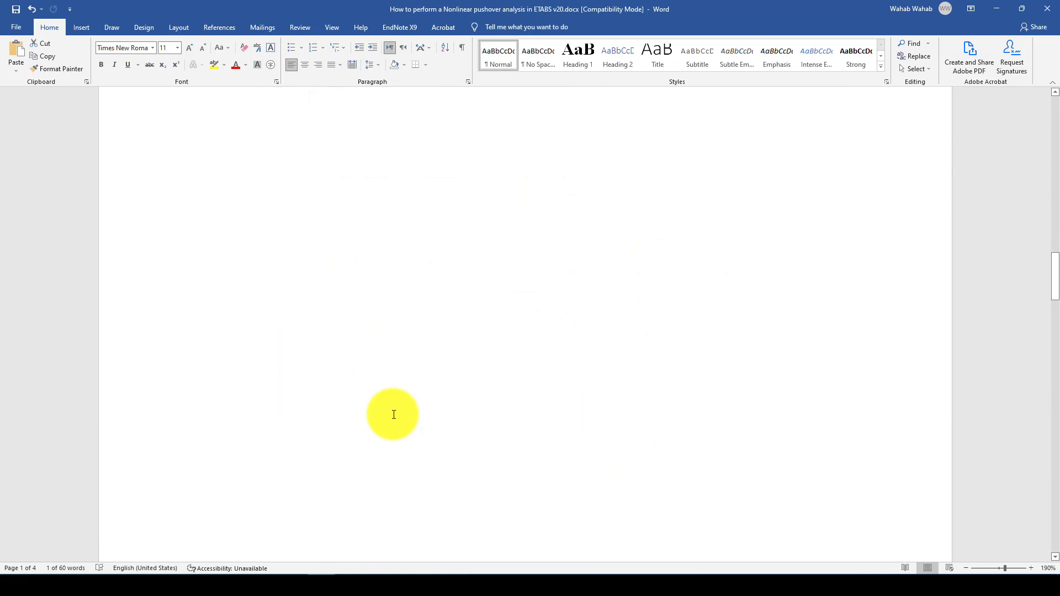
scroll("down", 3)
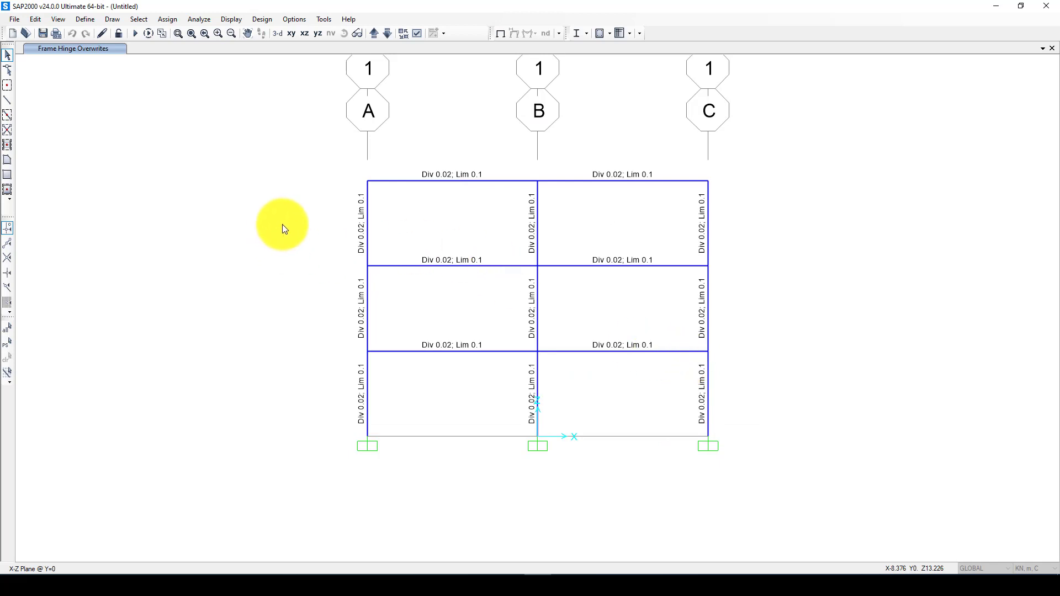
mouse_move(126, 73)
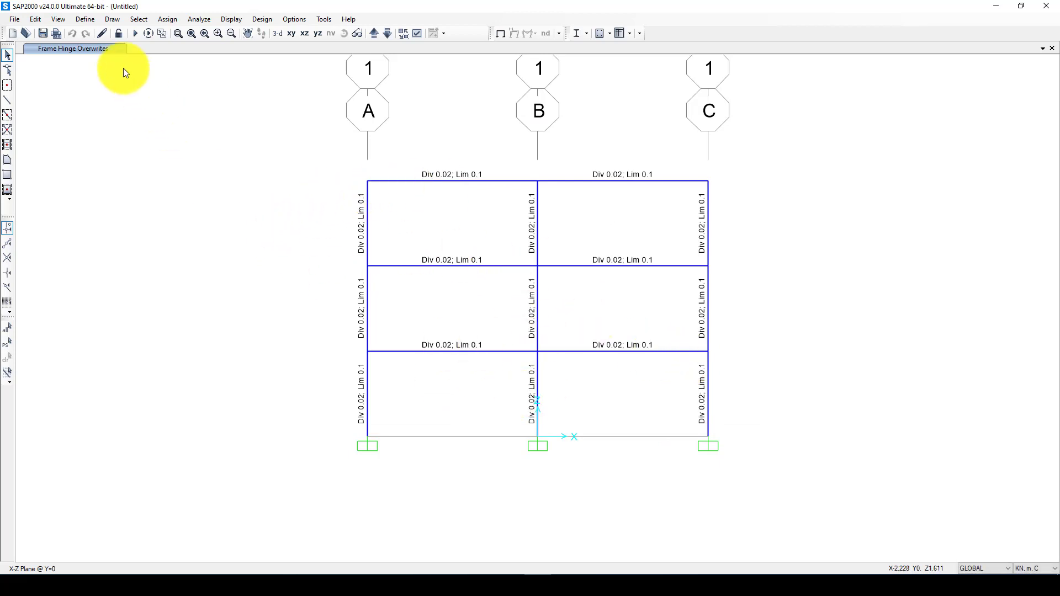
Show the Define Load Cases list with the DEAD and MODAL cases
left_click(85, 19)
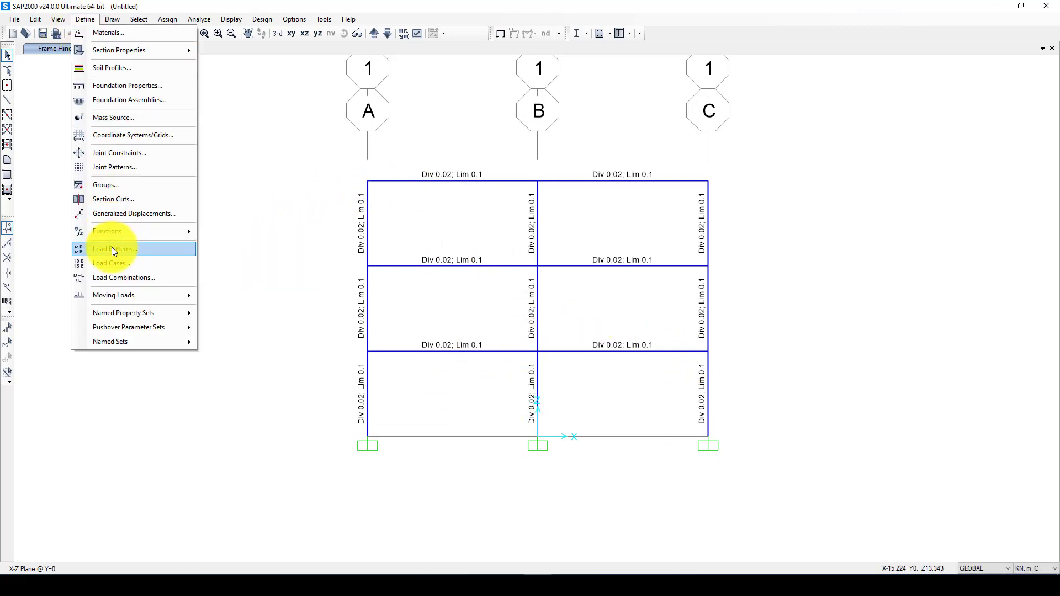
left_click(110, 263)
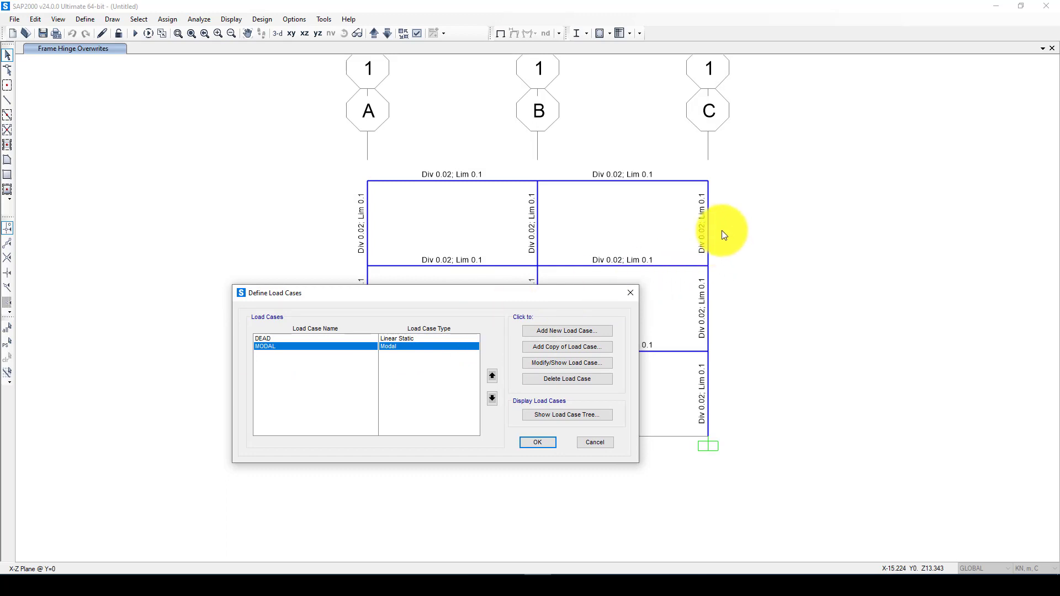
mouse_move(373, 157)
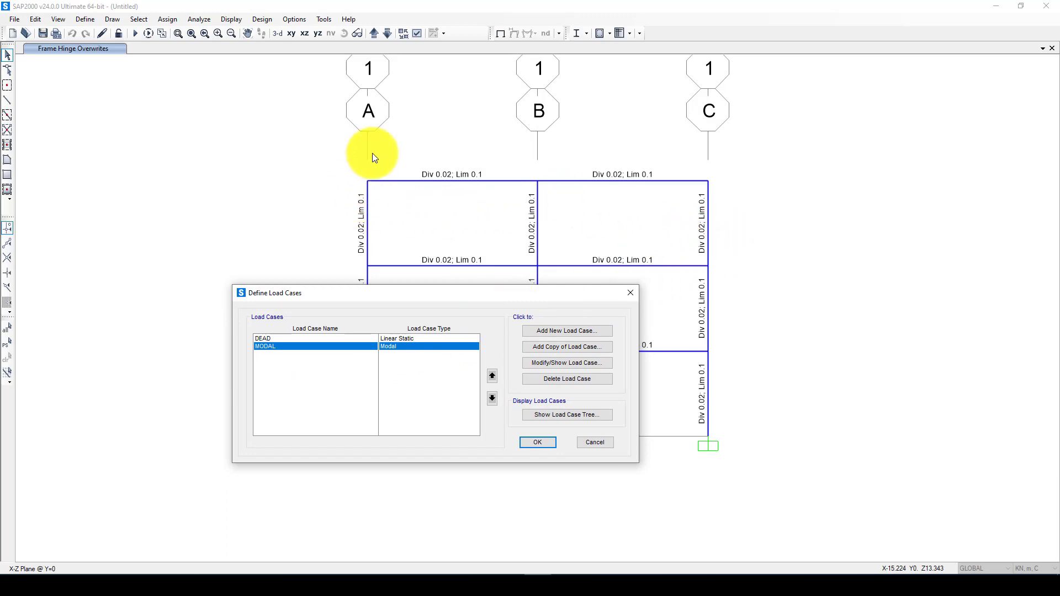
mouse_move(348, 174)
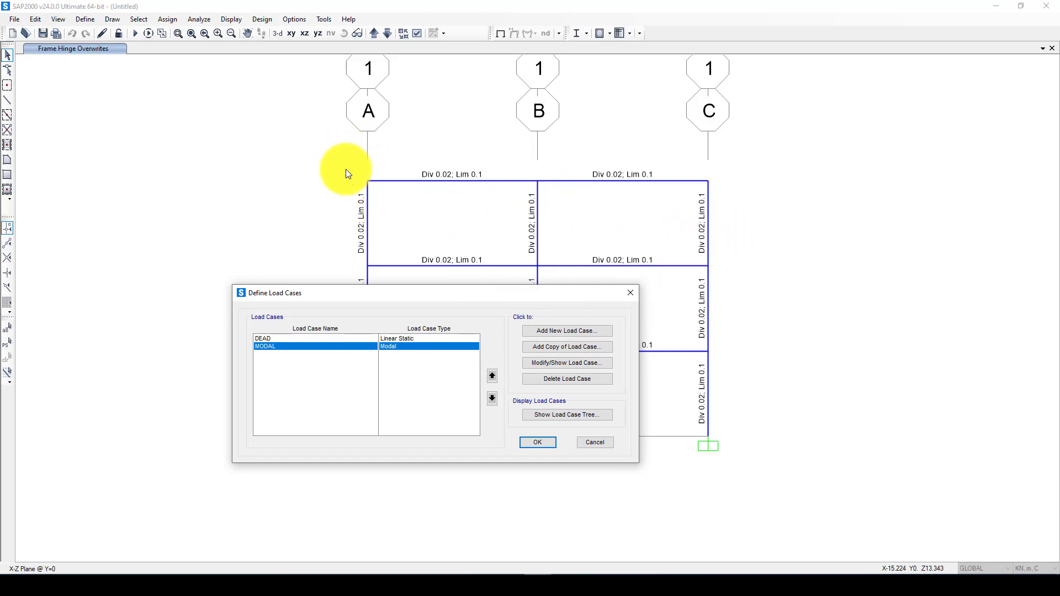
mouse_move(500, 213)
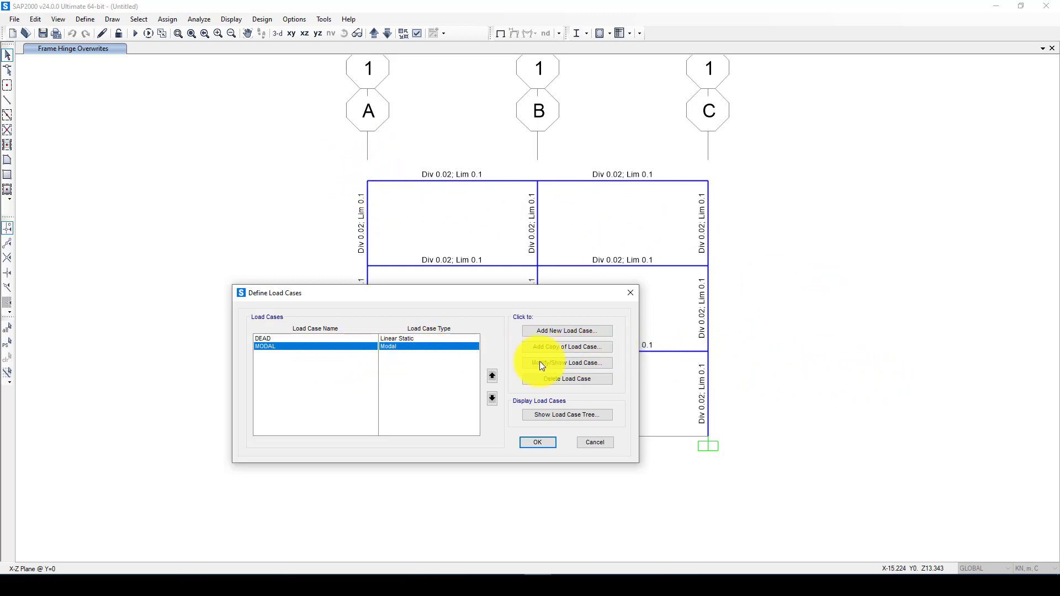
Set the MODAL case to 6 maximum modes with an Accel UX load at 99% target mass participation
left_click(568, 362)
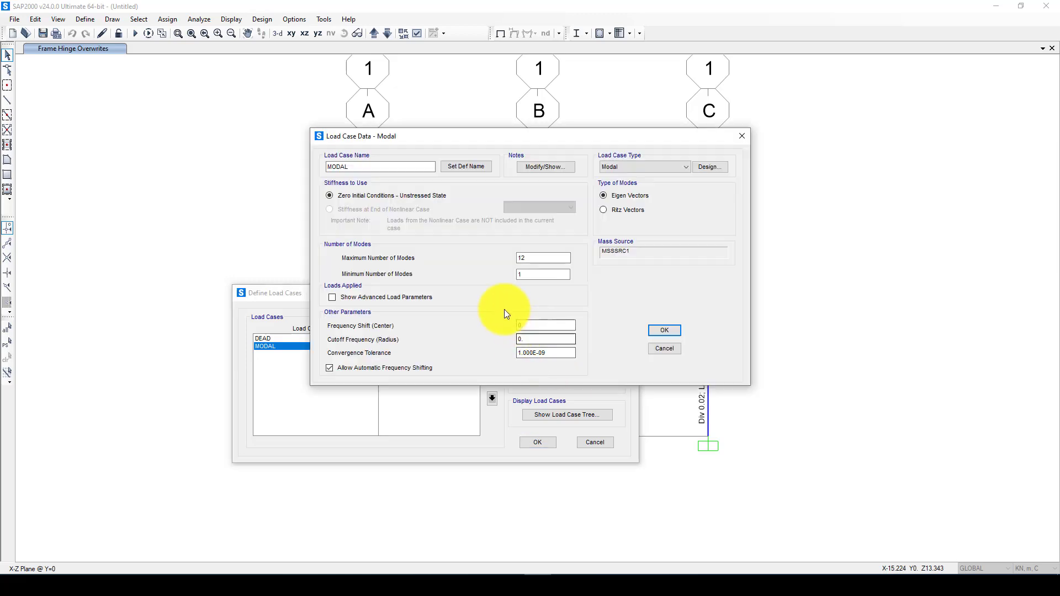
left_click(543, 258)
type("6")
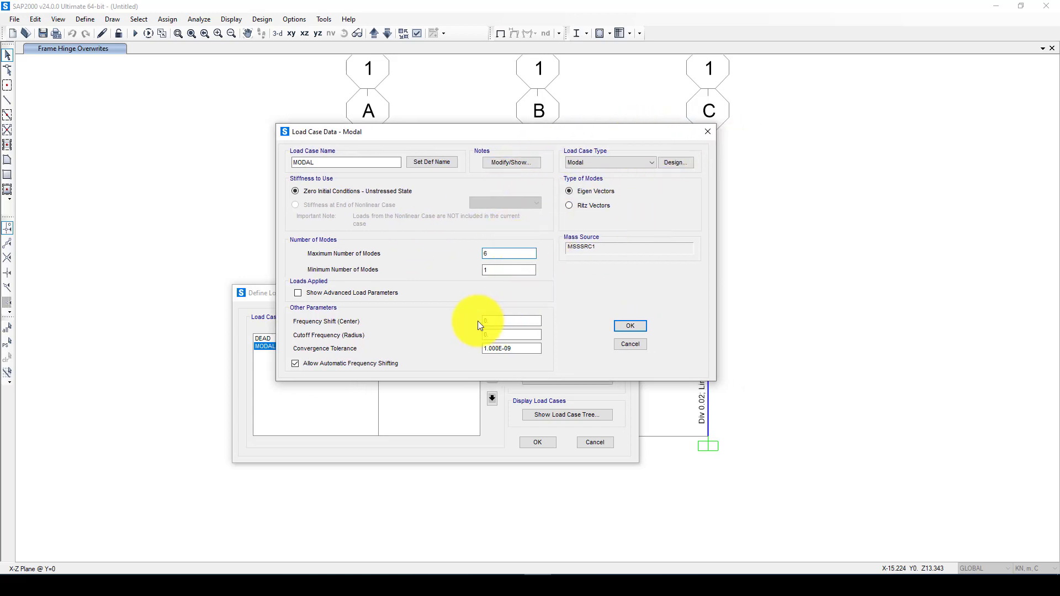
left_click(297, 292)
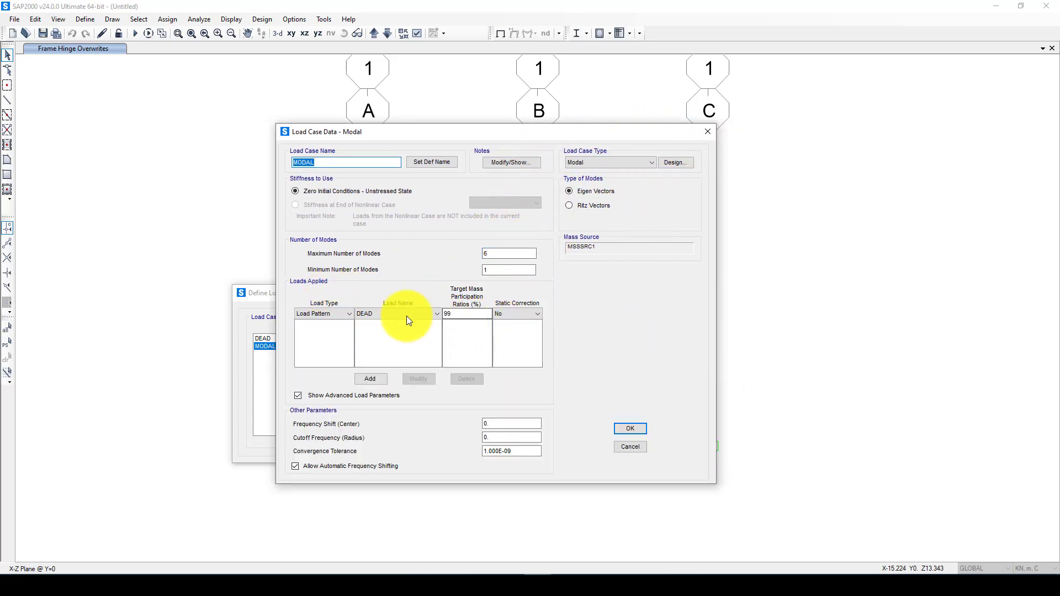
left_click(353, 313)
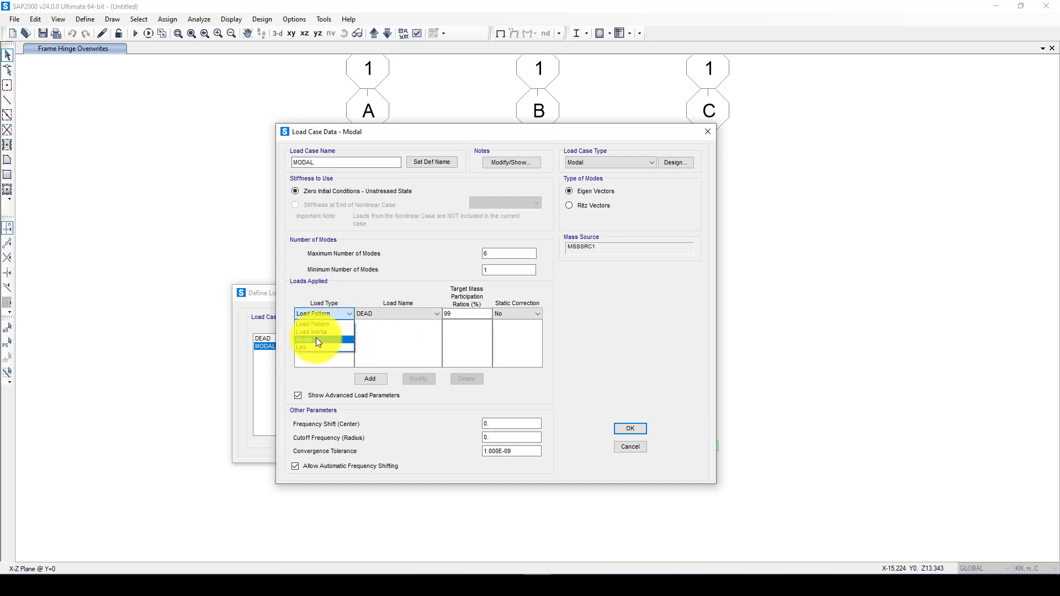
left_click(309, 339)
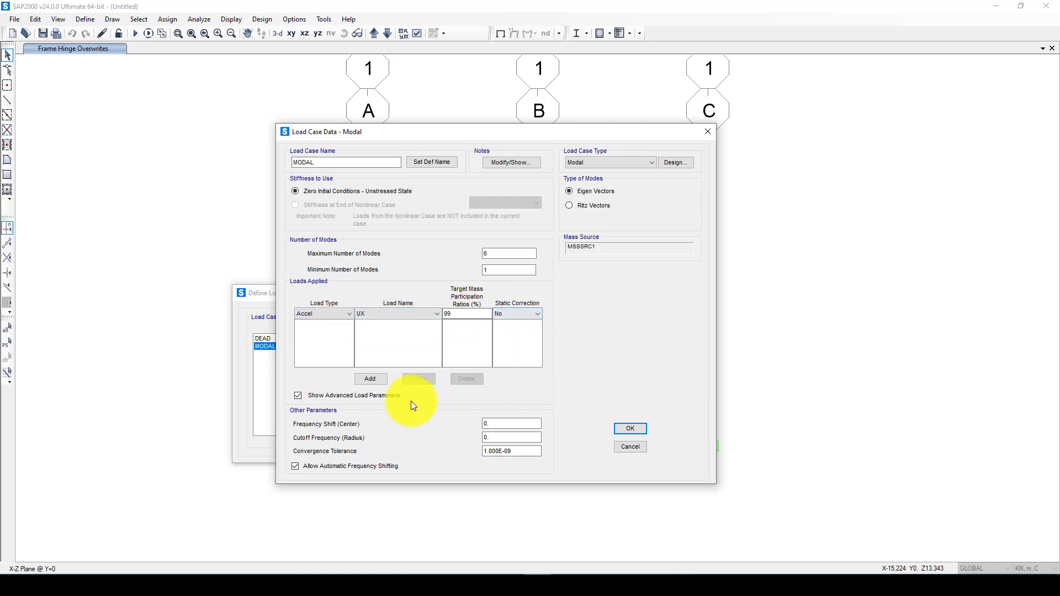
left_click(399, 325)
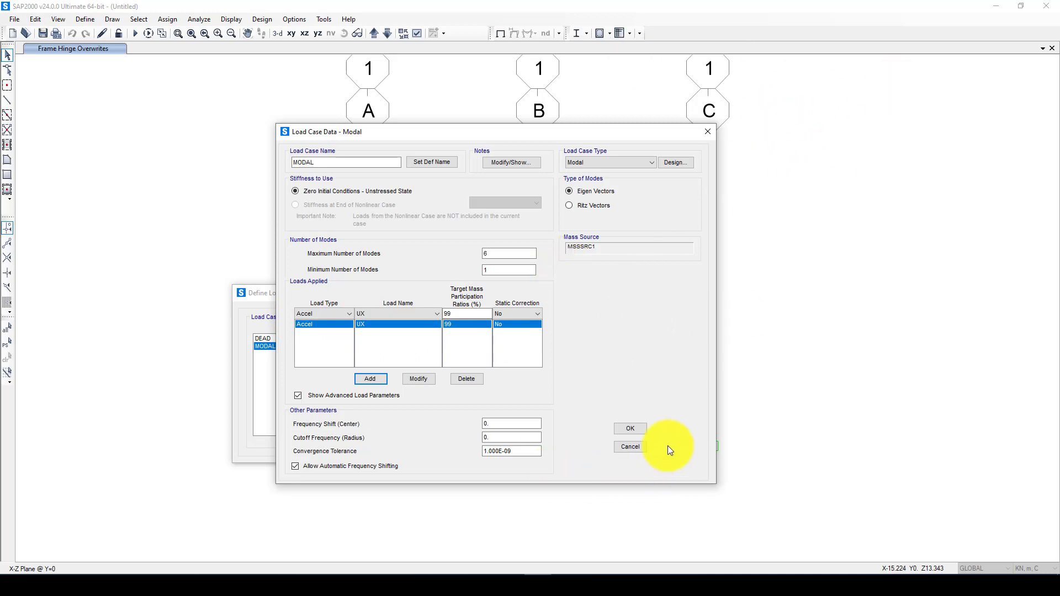
left_click(630, 428)
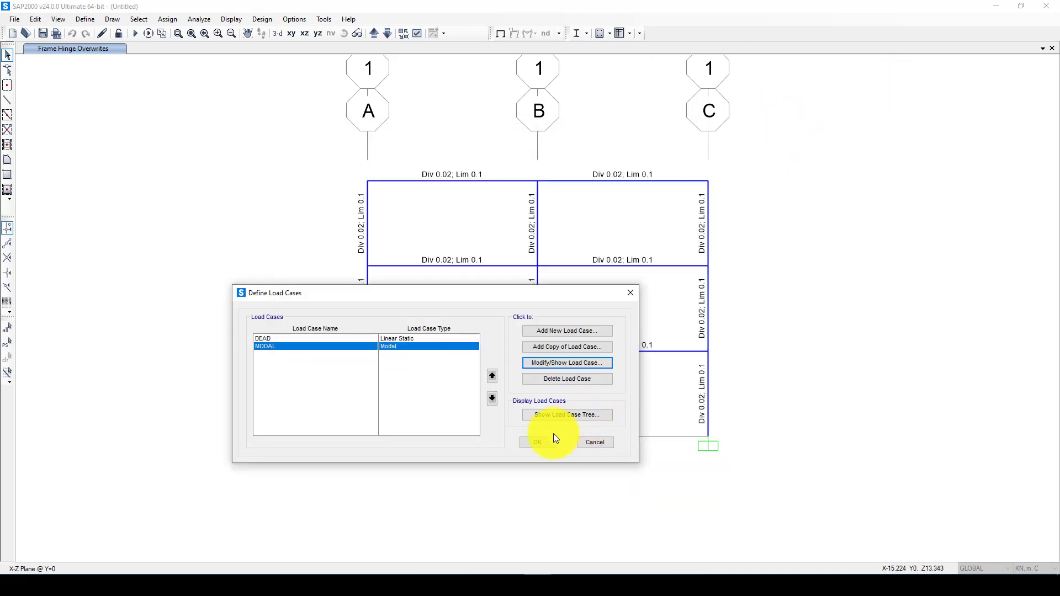
Add a new nonlinear load case named Pushover, keeping the DEAD load pattern at scale 1
left_click(567, 363)
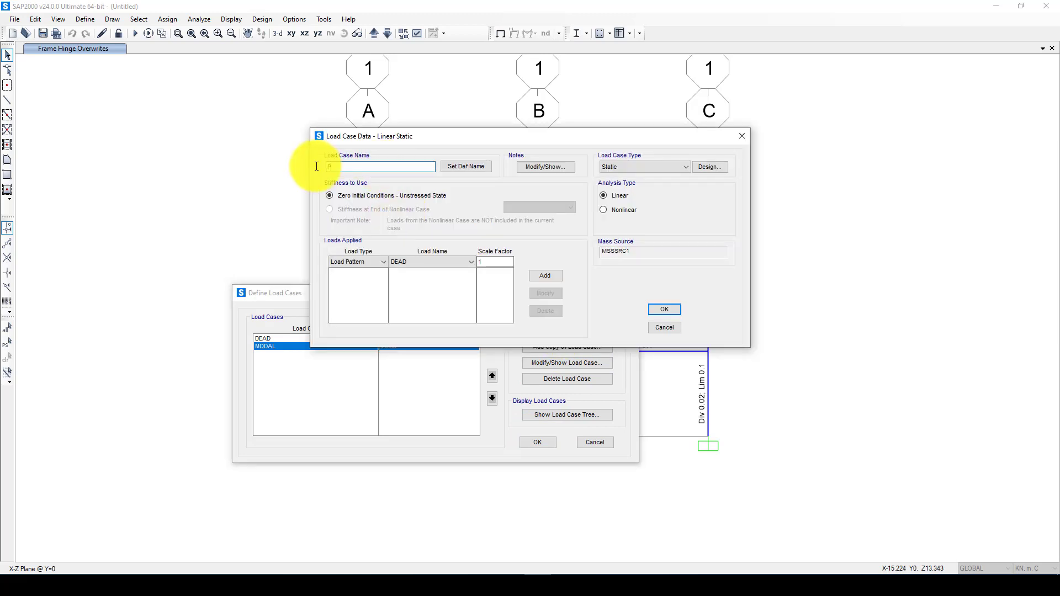
type("Pushover")
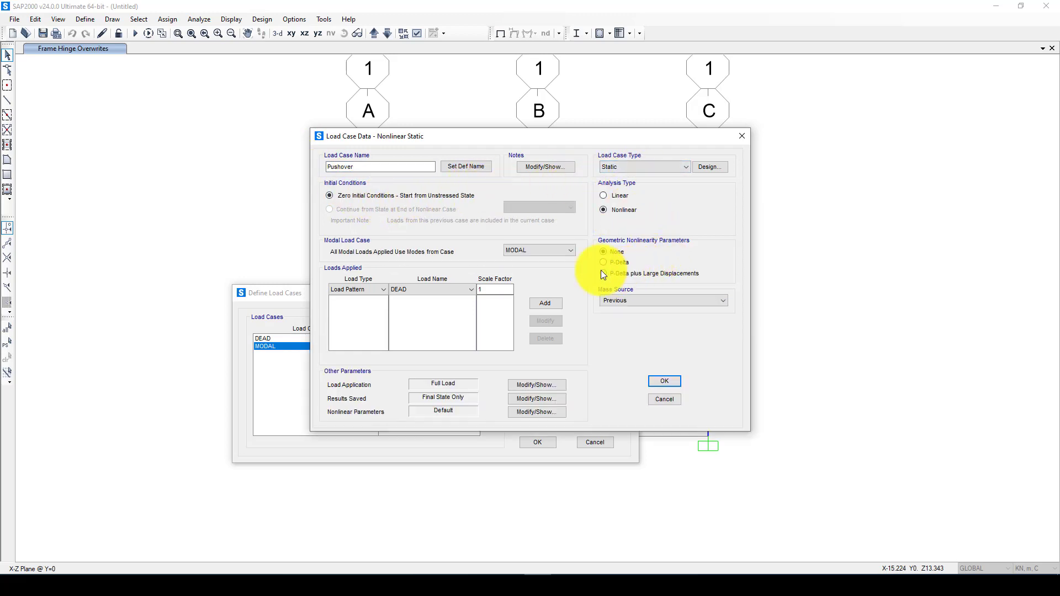
mouse_move(472, 259)
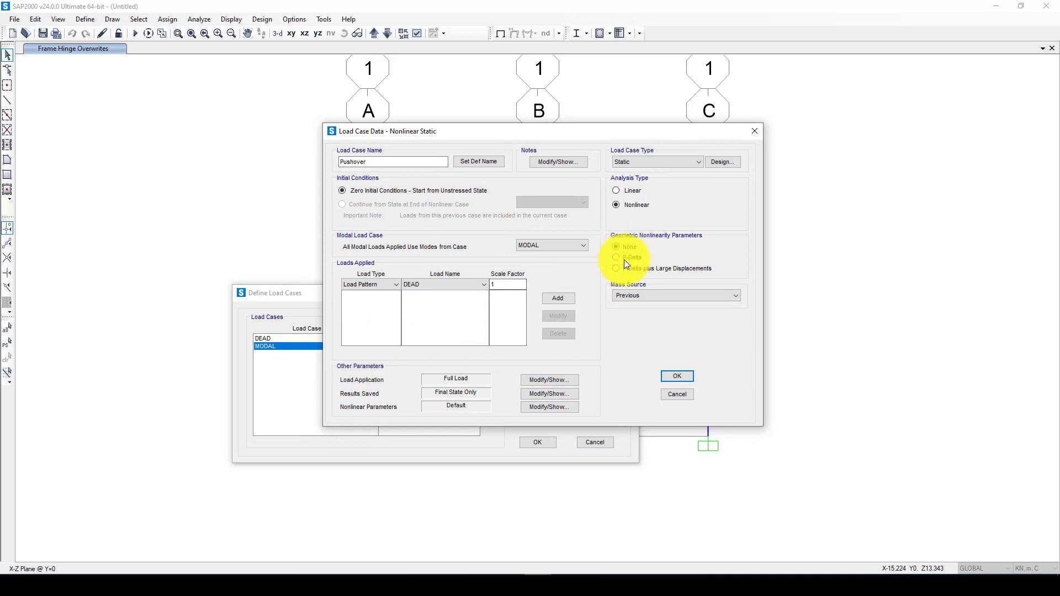
mouse_move(678, 255)
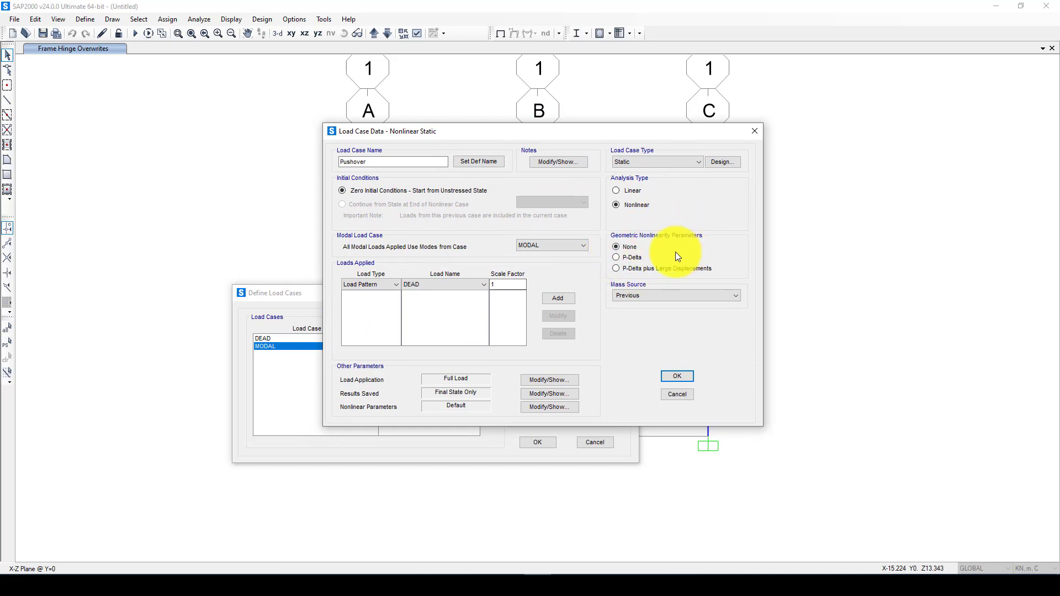
mouse_move(581, 279)
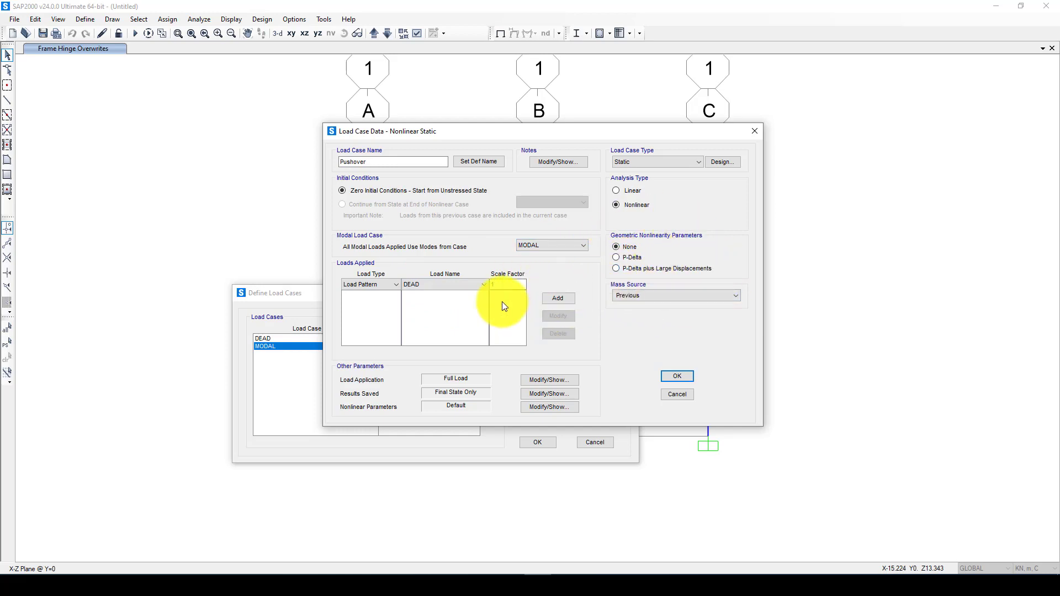
left_click(398, 285)
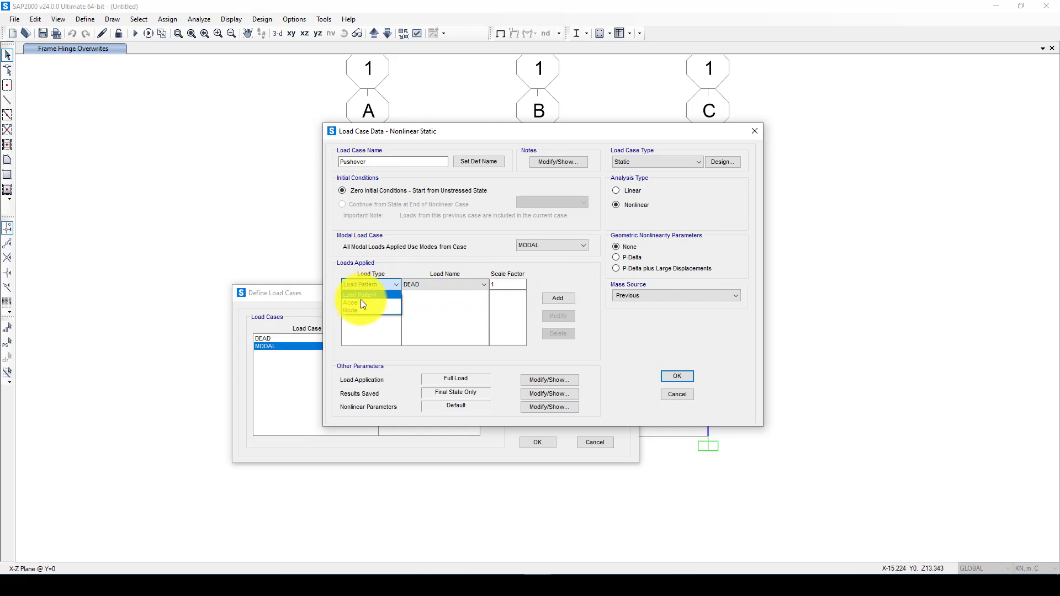
left_click(362, 295)
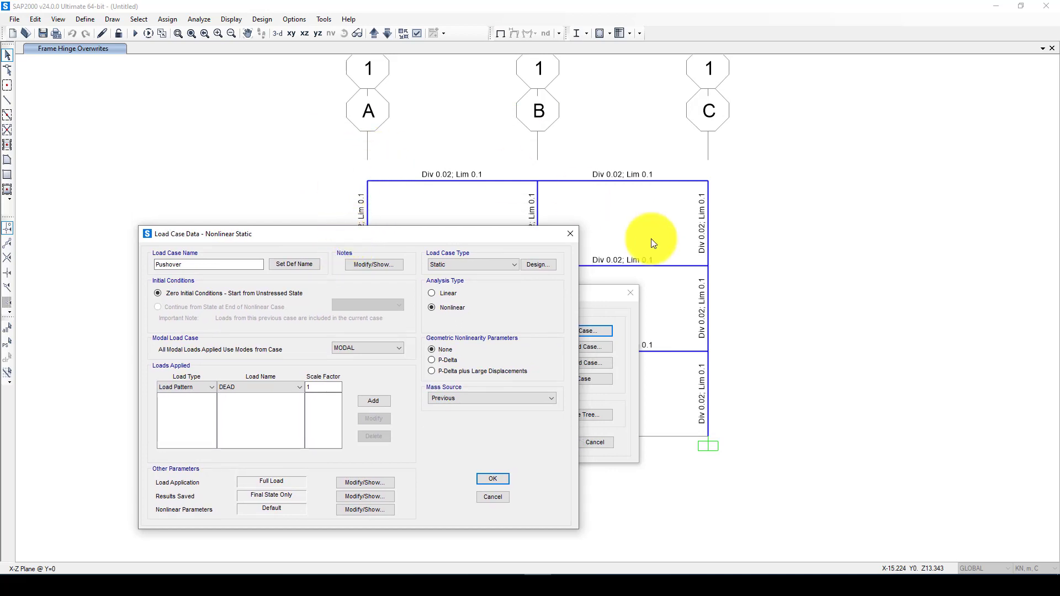
mouse_move(350, 236)
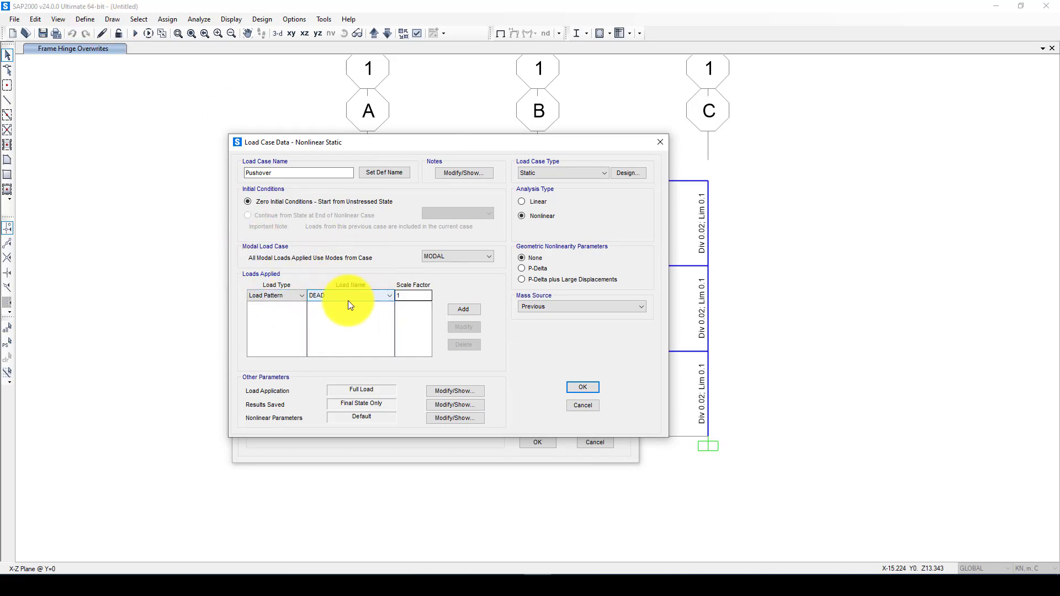
Add an Accel UX load with scale factor -1 to the Pushover case
left_click(302, 296)
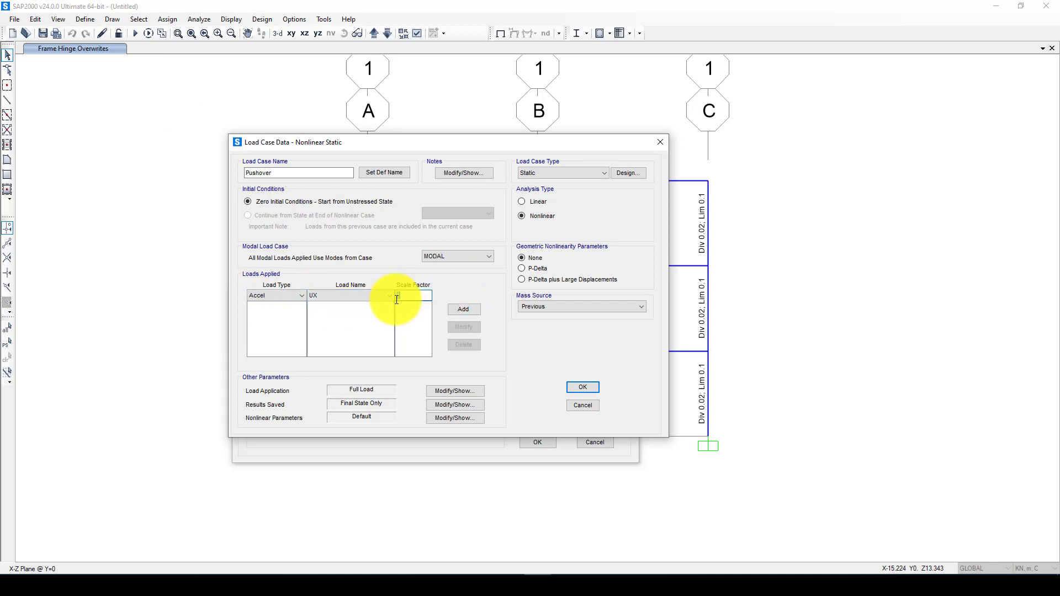
type("-1")
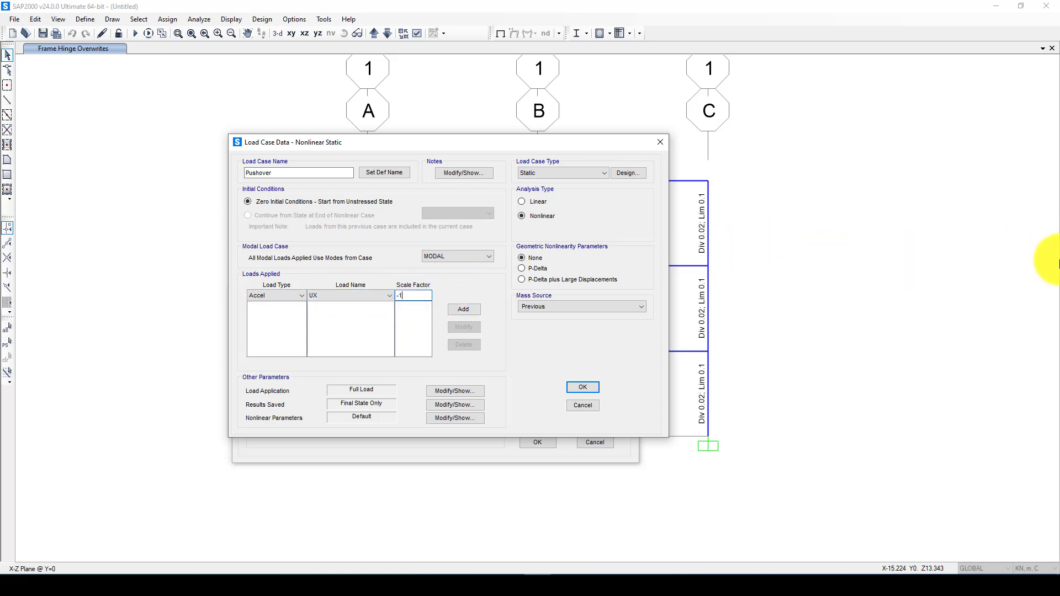
left_click(463, 309)
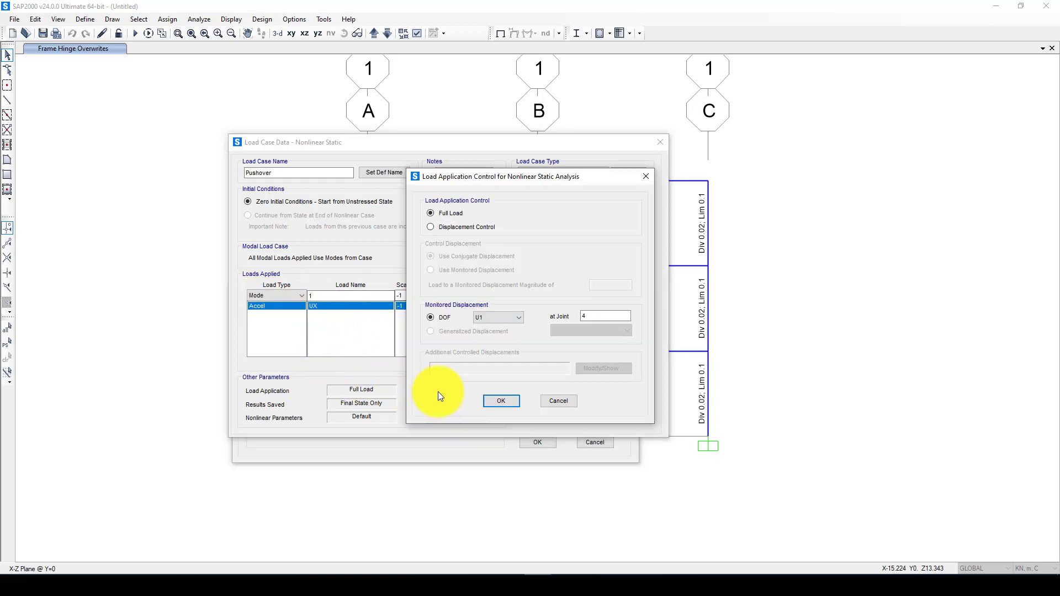
Set Displacement Control and Multiple States saved results, accepting default nonlinear parameters
left_click(431, 228)
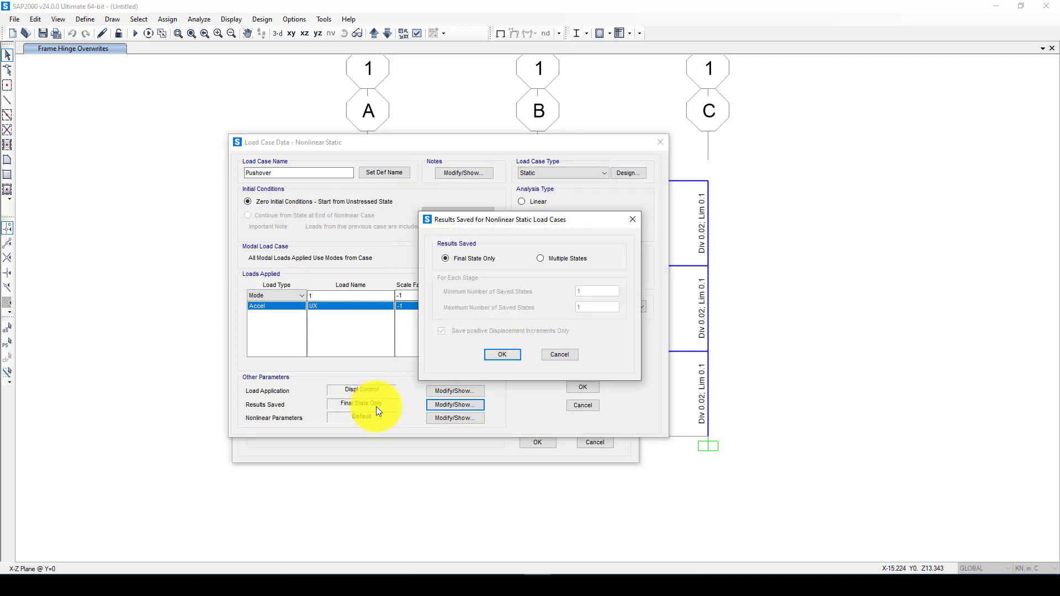
left_click(540, 259)
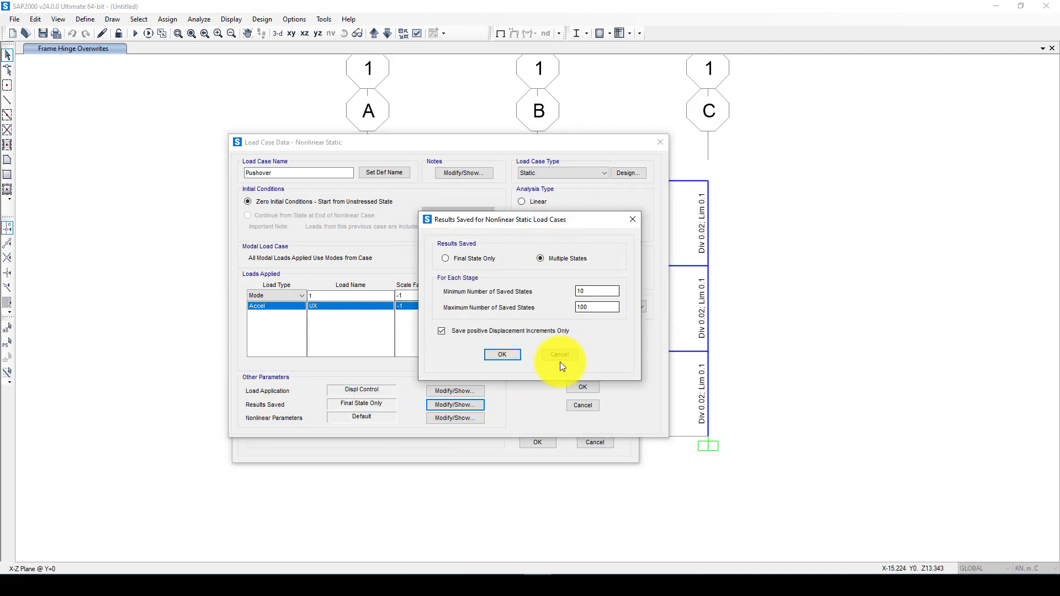
left_click(503, 354)
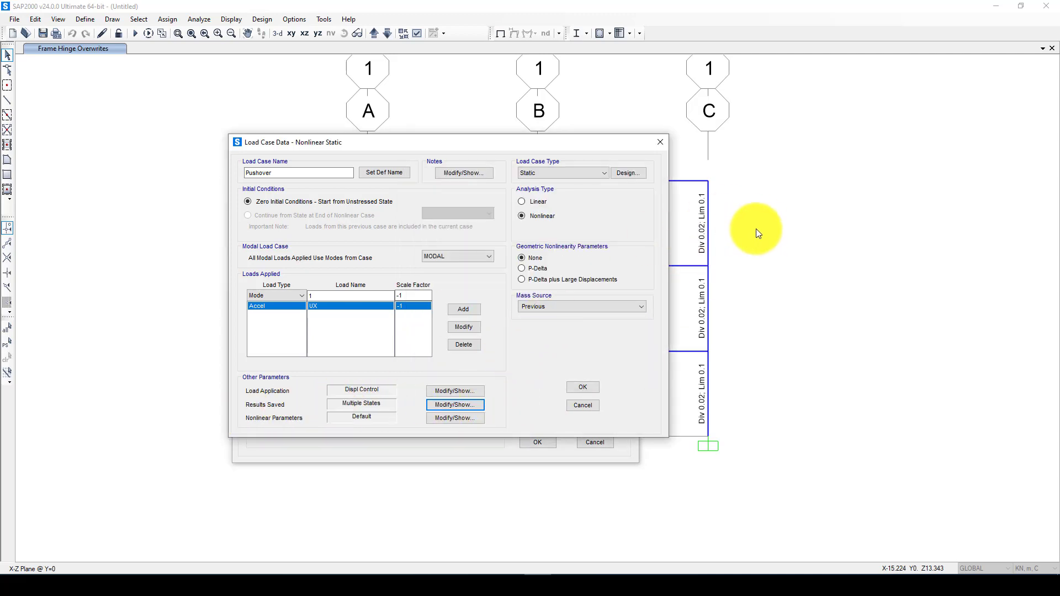
mouse_move(729, 167)
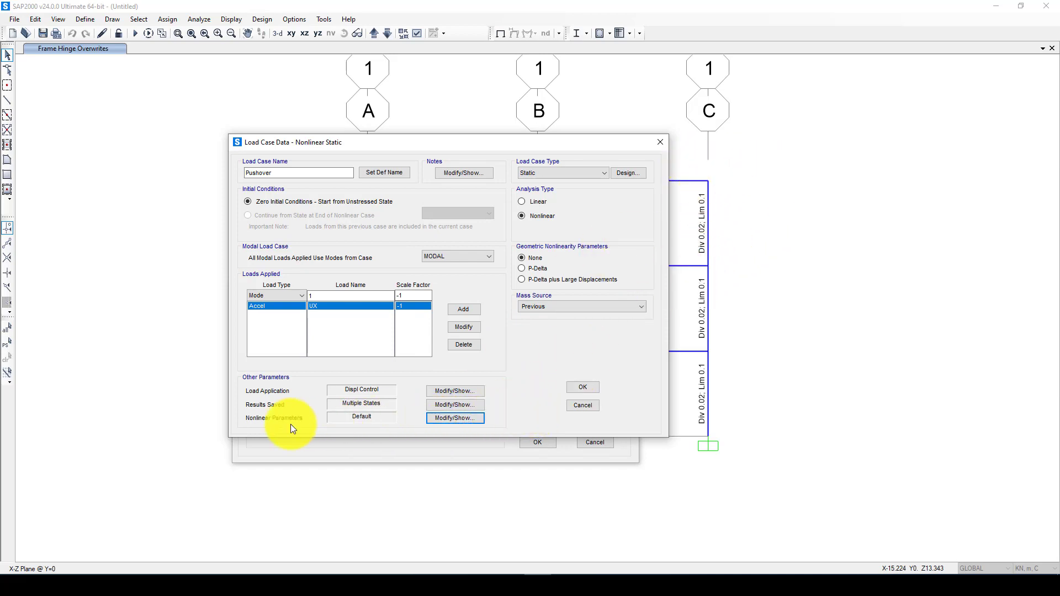
left_click(455, 418)
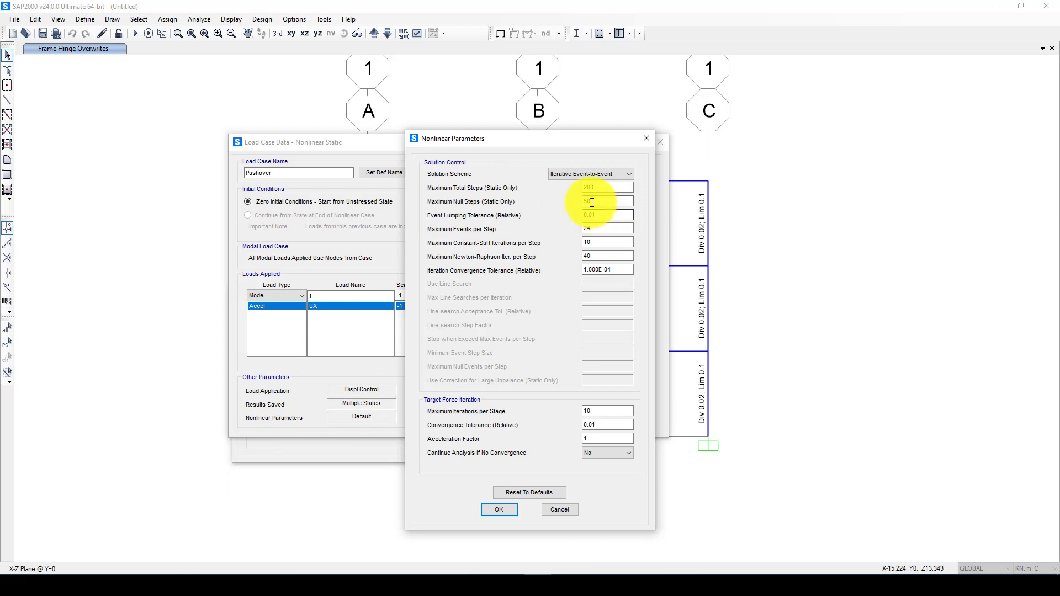
left_click(499, 510)
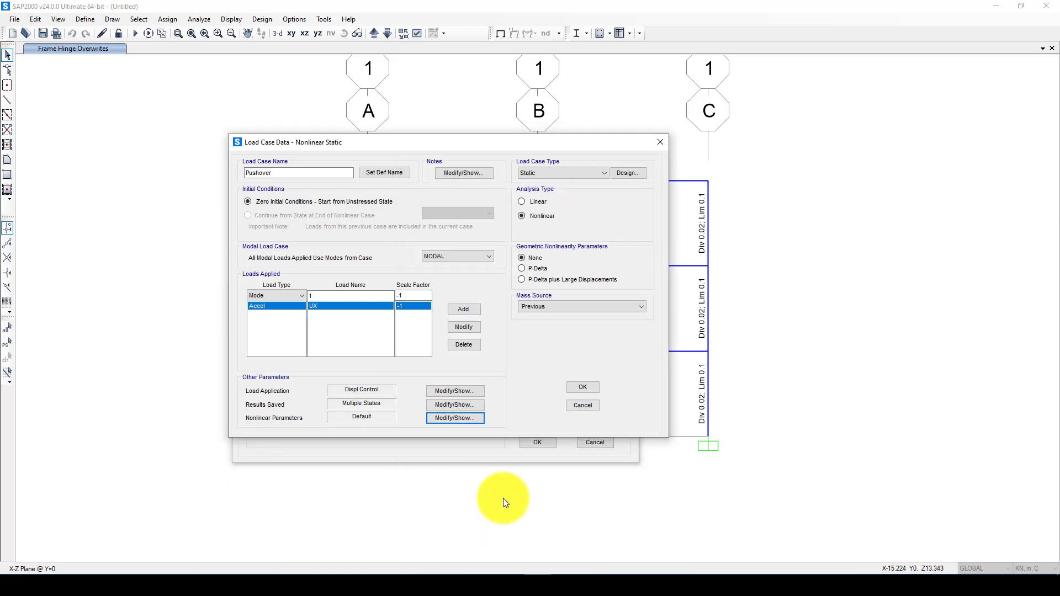
mouse_move(533, 371)
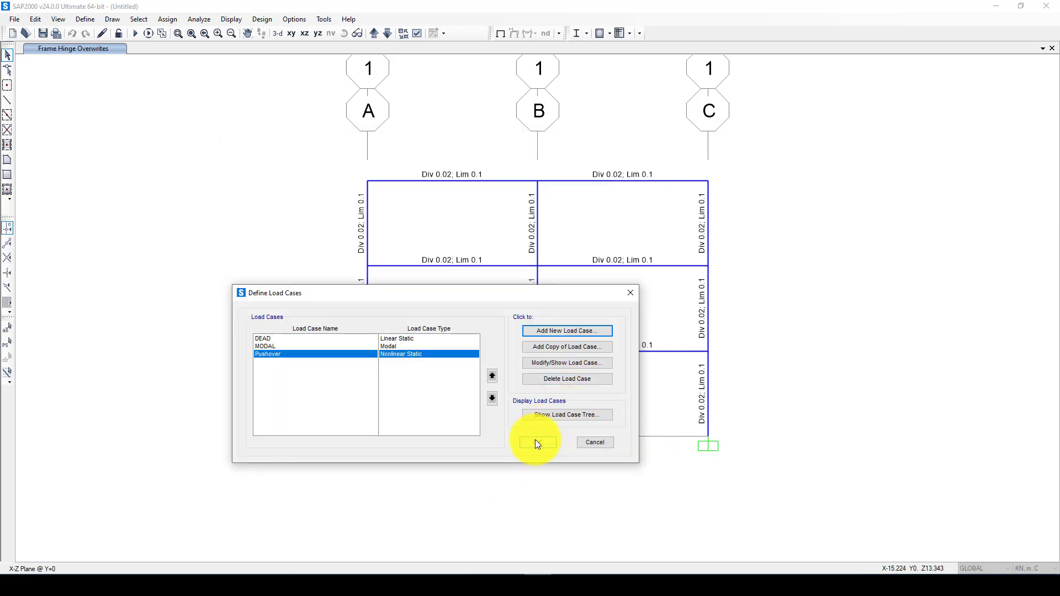
Confirm the load cases, save the model as Pushover.sdb and run all load cases
left_click(538, 442)
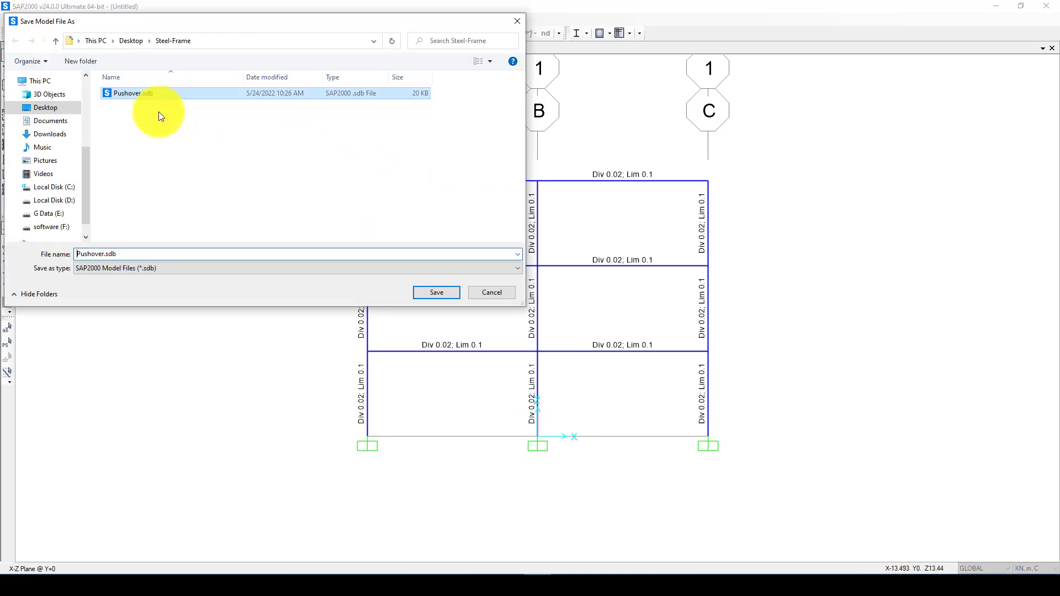
left_click(435, 292)
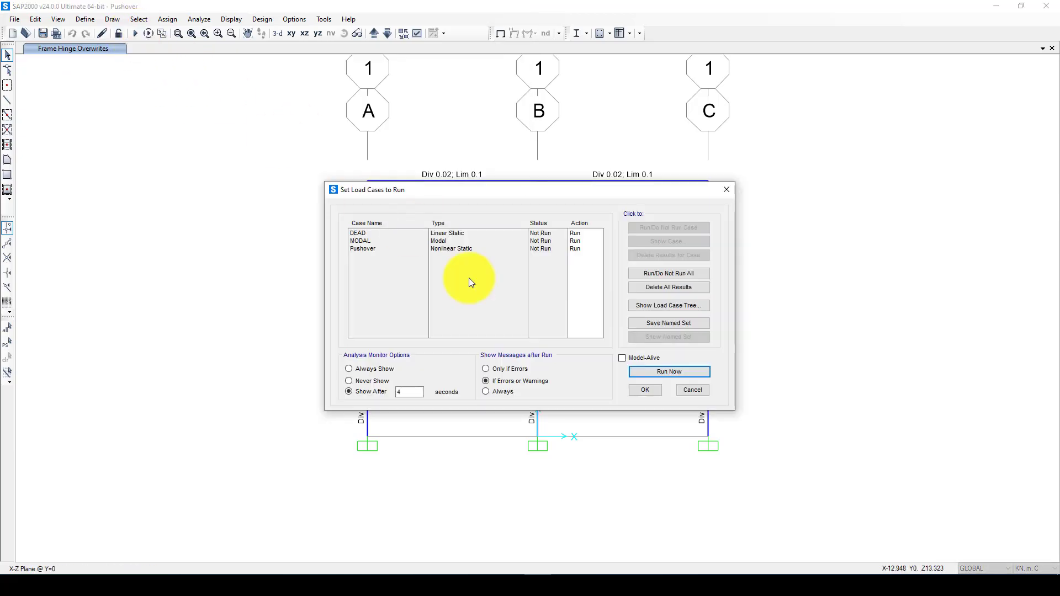
left_click(669, 371)
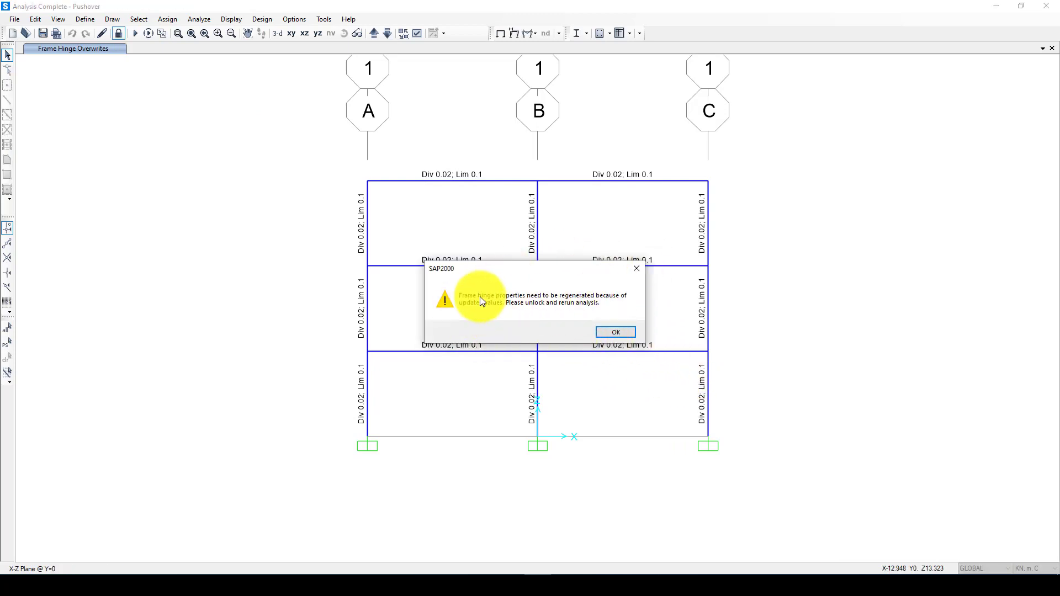
Dismiss the hinge warning and unlock the model, deleting the analysis results
left_click(616, 331)
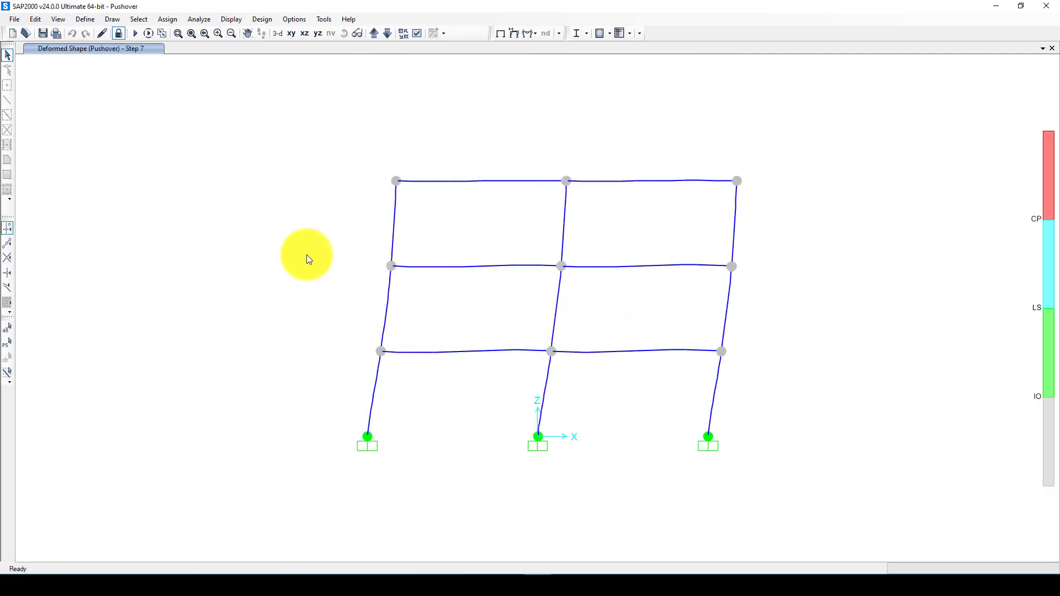
left_click(117, 33)
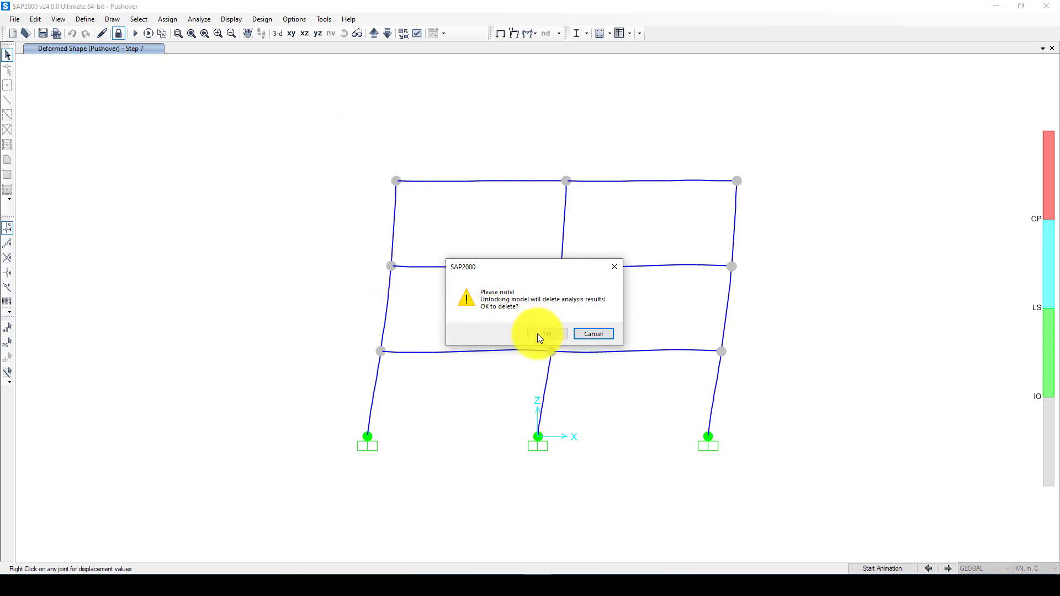
left_click(547, 334)
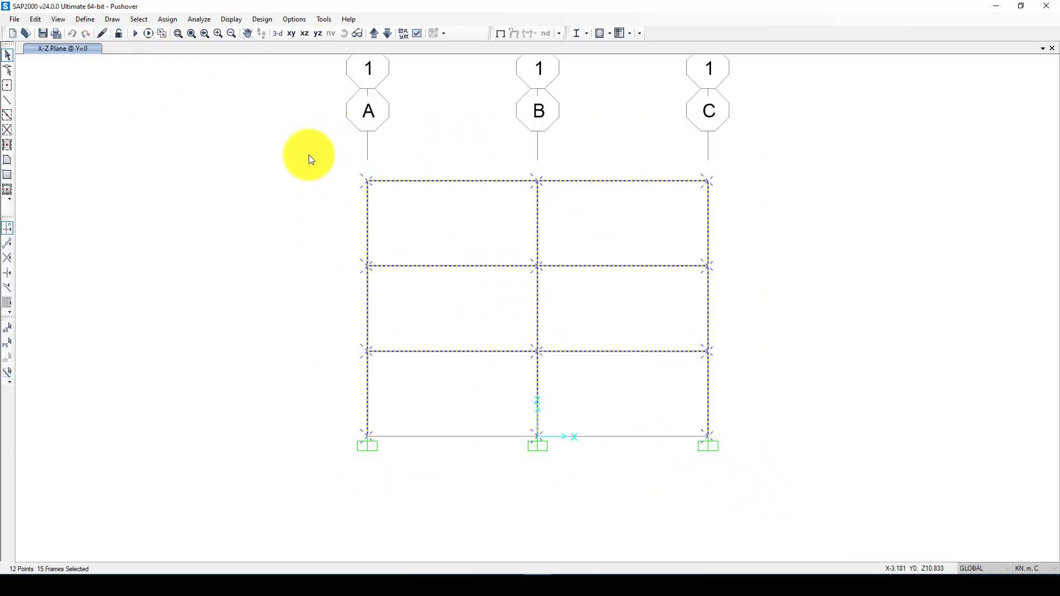
Reapply the frame hinge overwrites to all selected frames via Assign > Frame
left_click(168, 19)
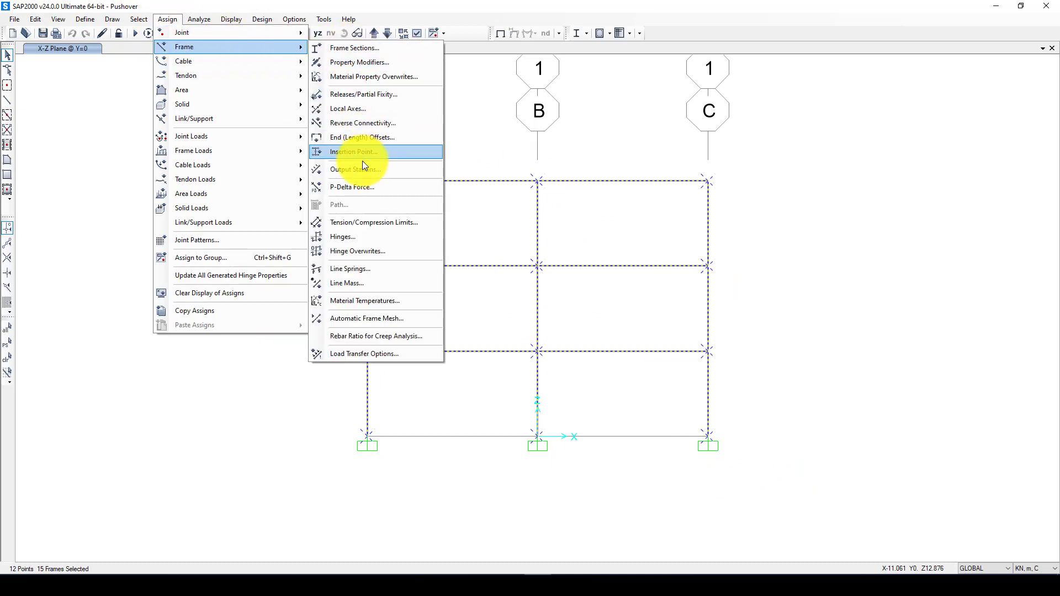
left_click(357, 252)
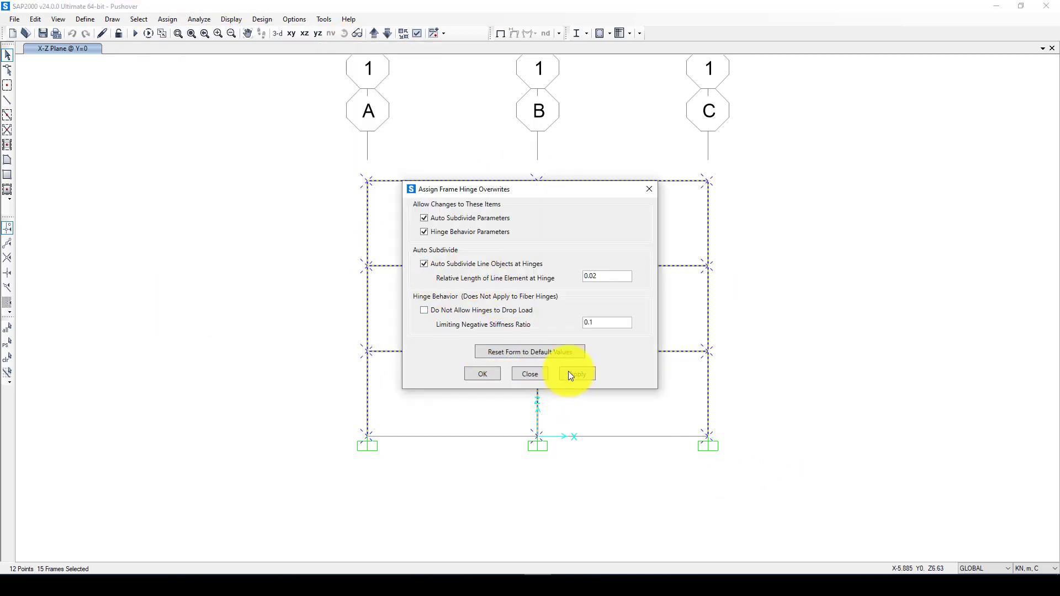
left_click(577, 373)
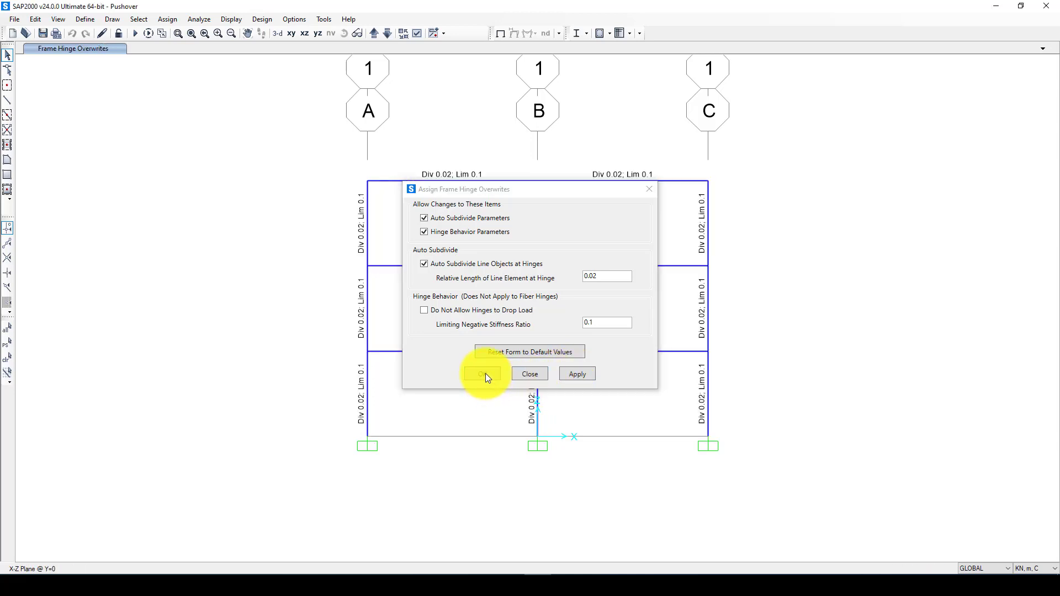
left_click(484, 374)
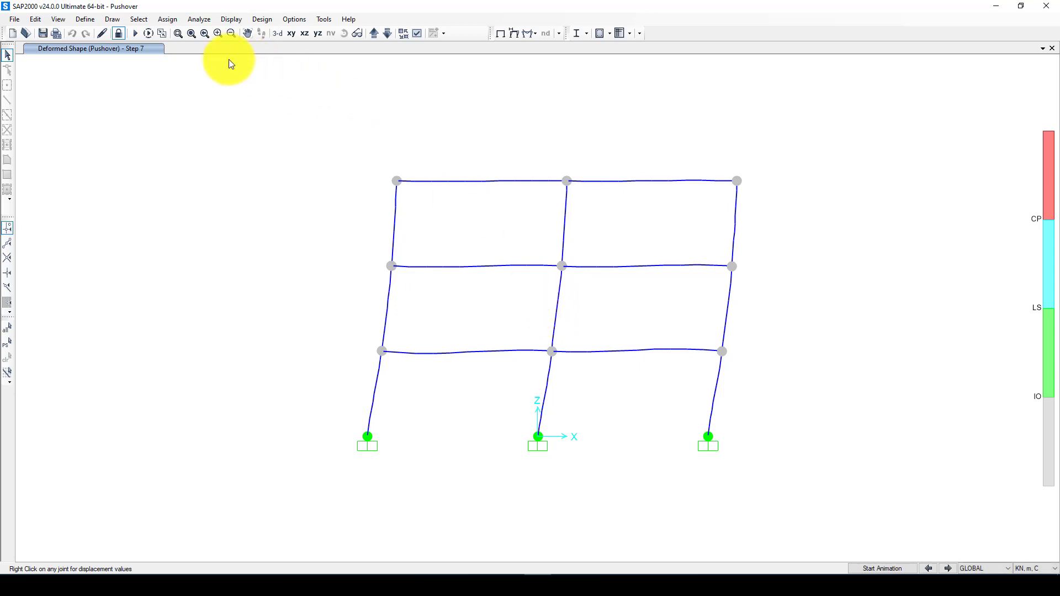
Show the Pushover deformed shape from step 1 and advance through the first steps
left_click(513, 33)
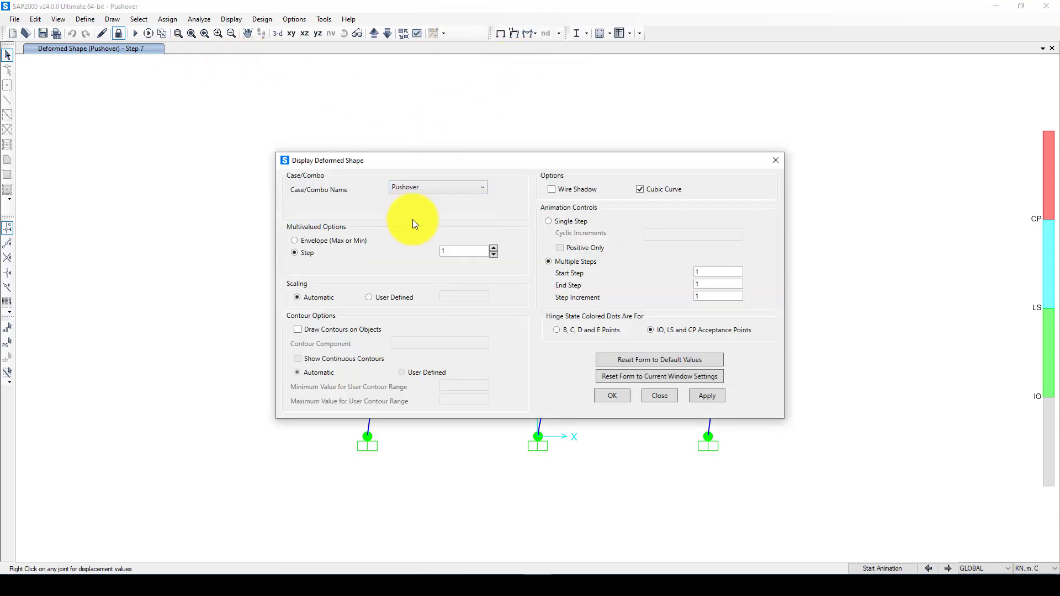
mouse_move(666, 334)
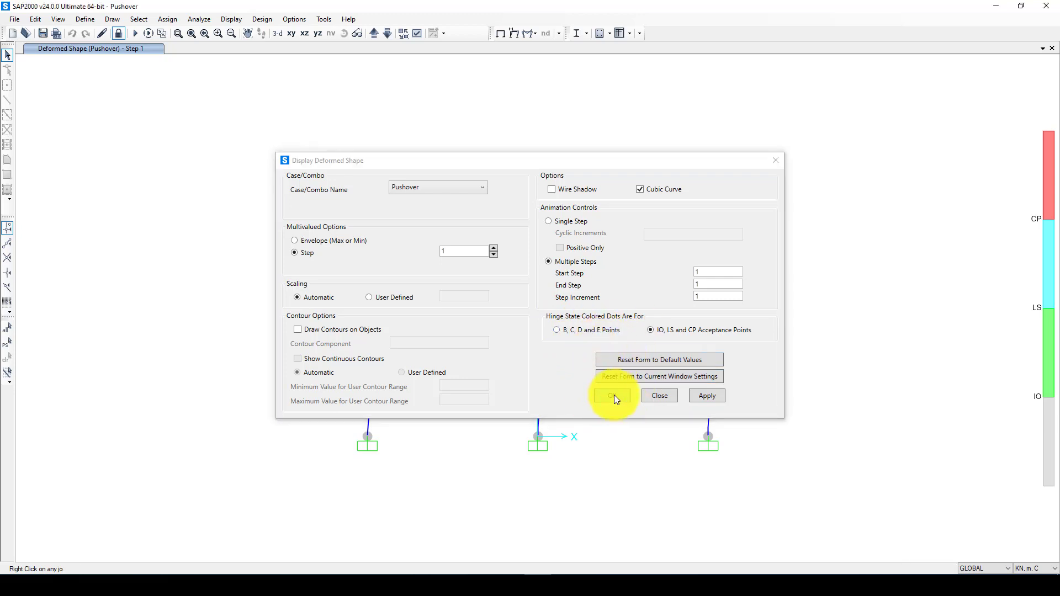
left_click(612, 395)
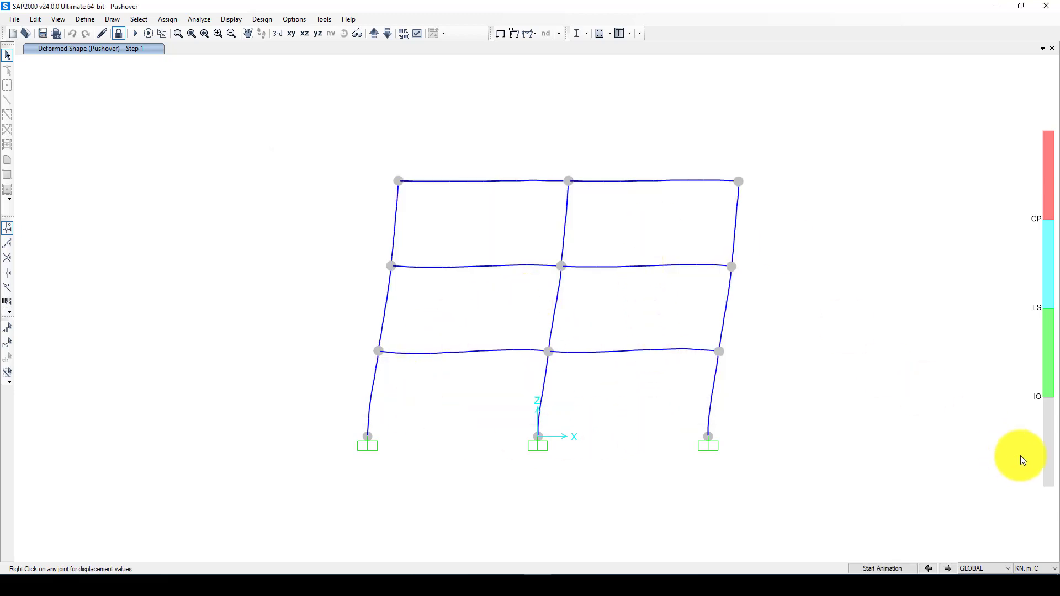
mouse_move(908, 530)
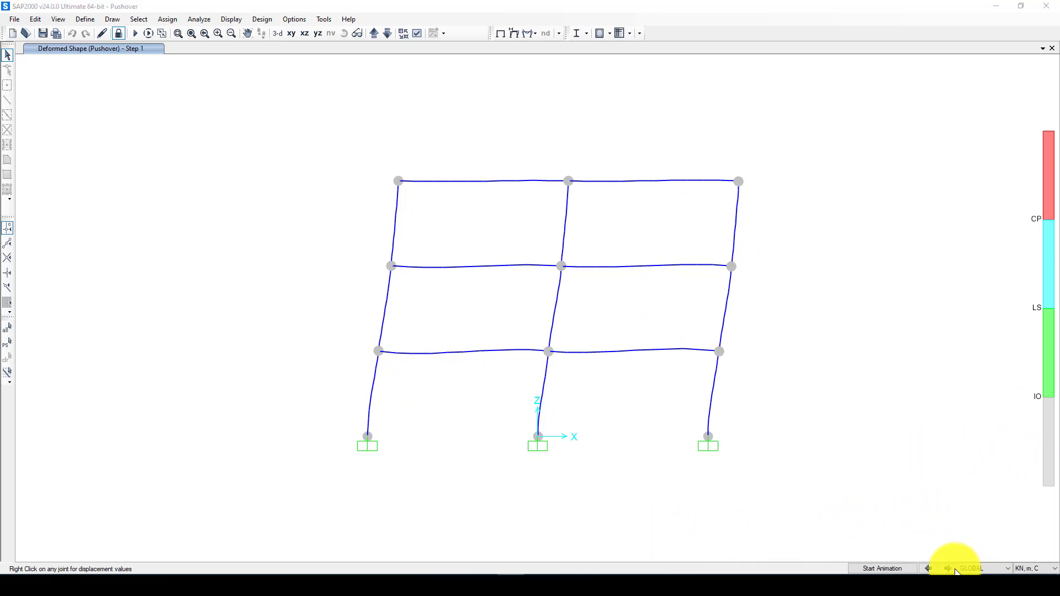
left_click(945, 567)
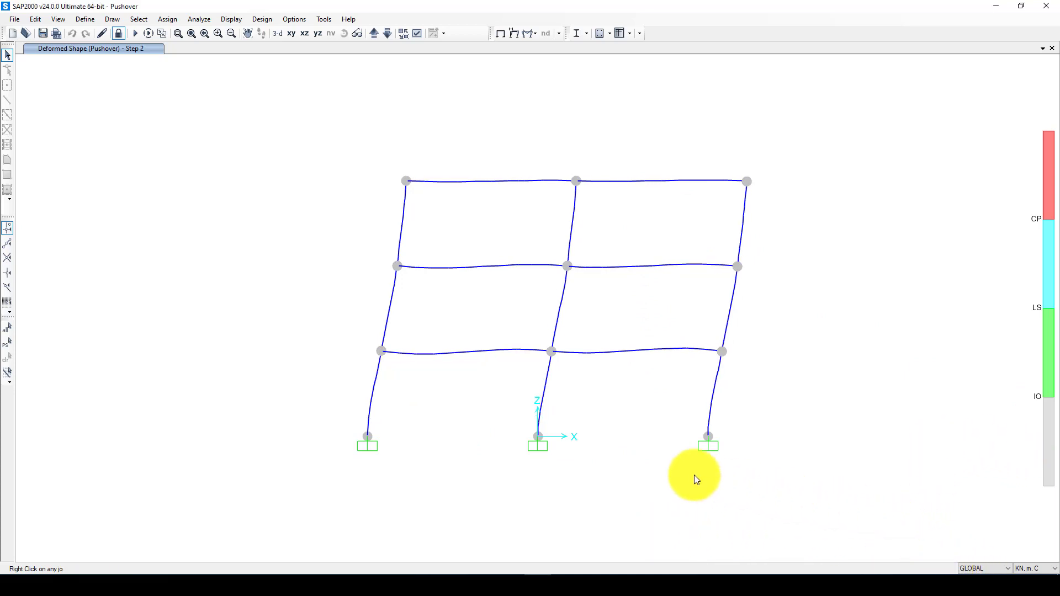
left_click(948, 569)
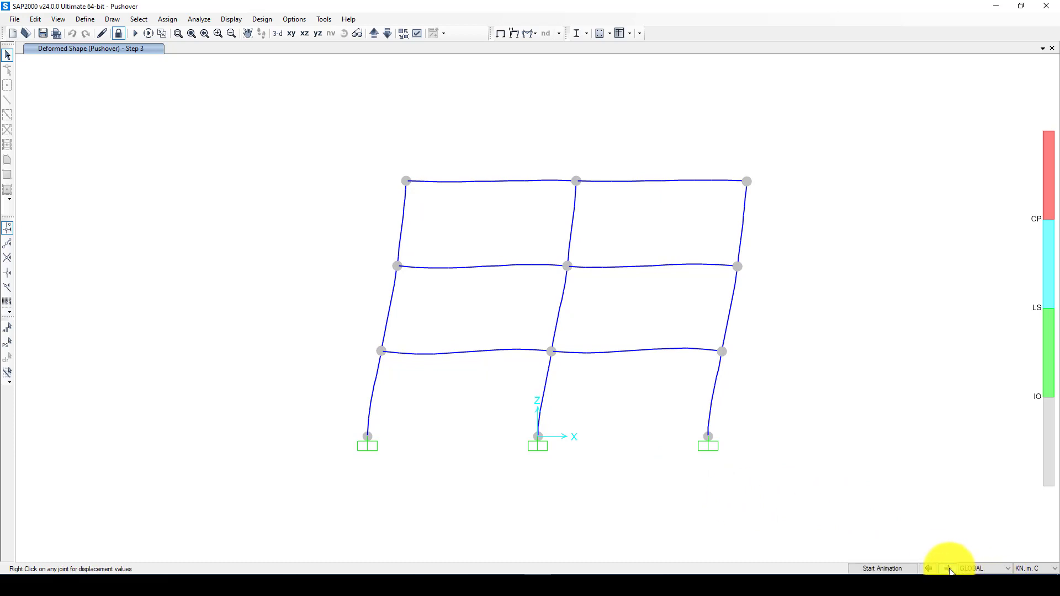
left_click(947, 568)
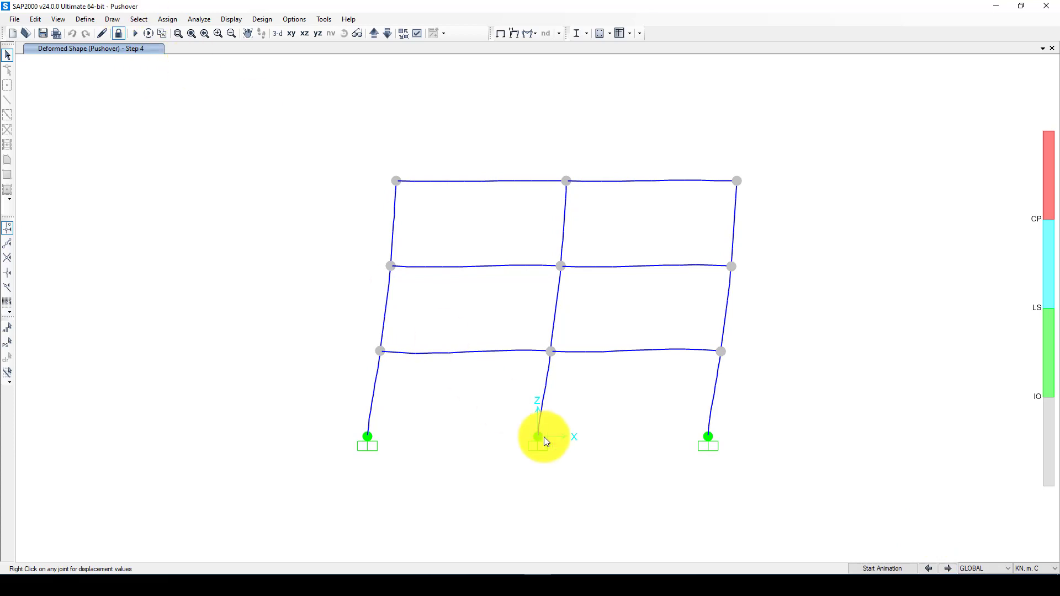
mouse_move(1035, 368)
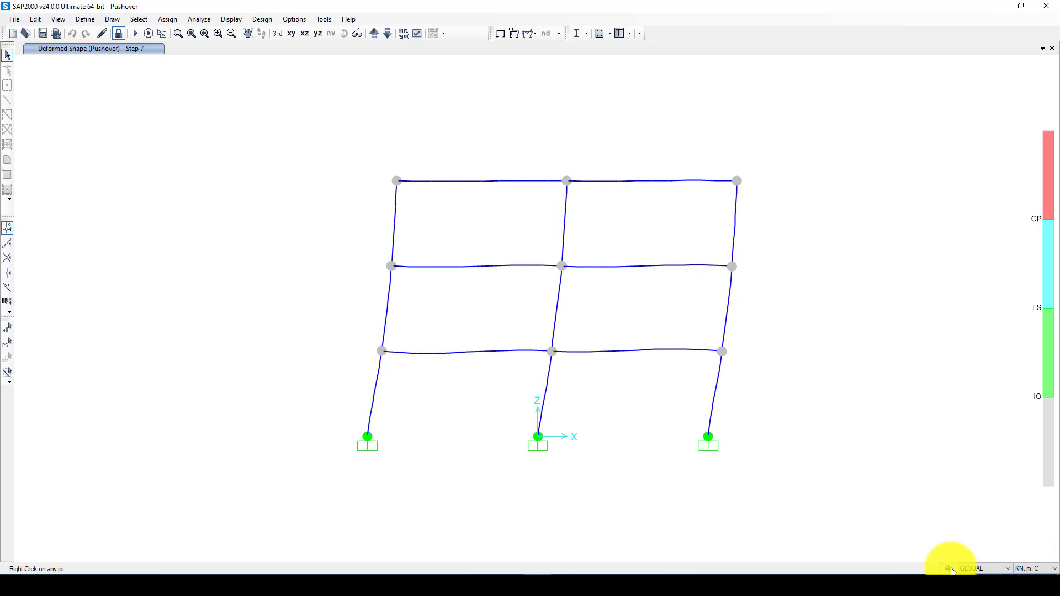
Continue stepping the deformed shape forward to step 24 with red column-base hinges
left_click(153, 34)
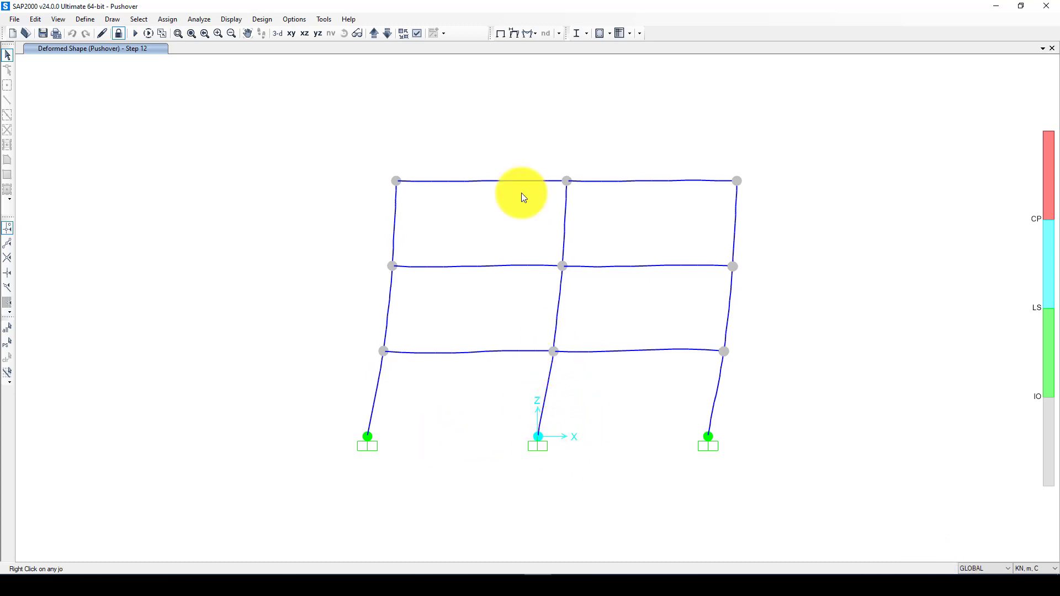
left_click(158, 34)
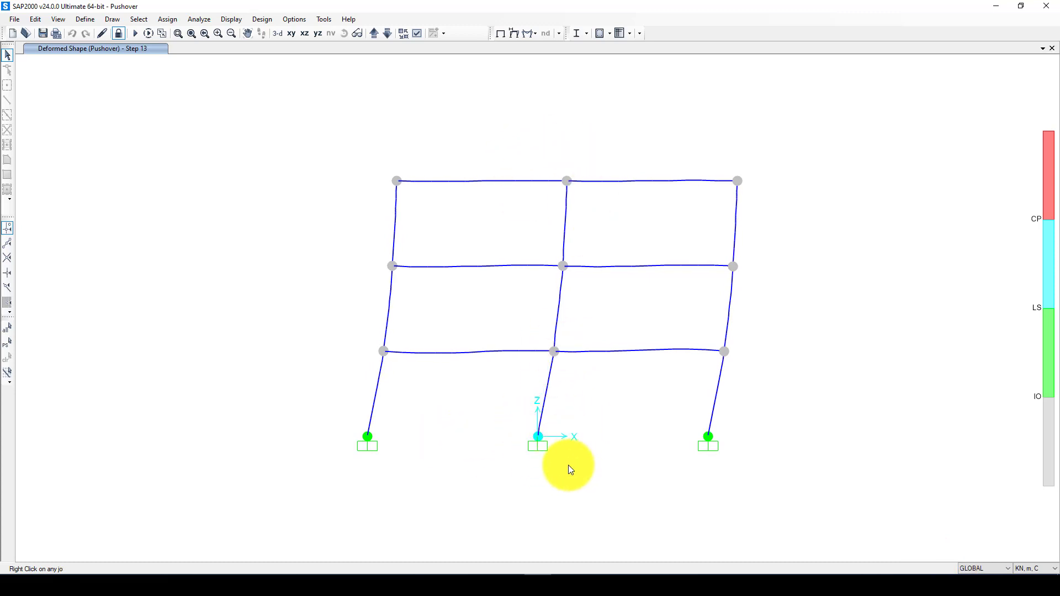
left_click(153, 34)
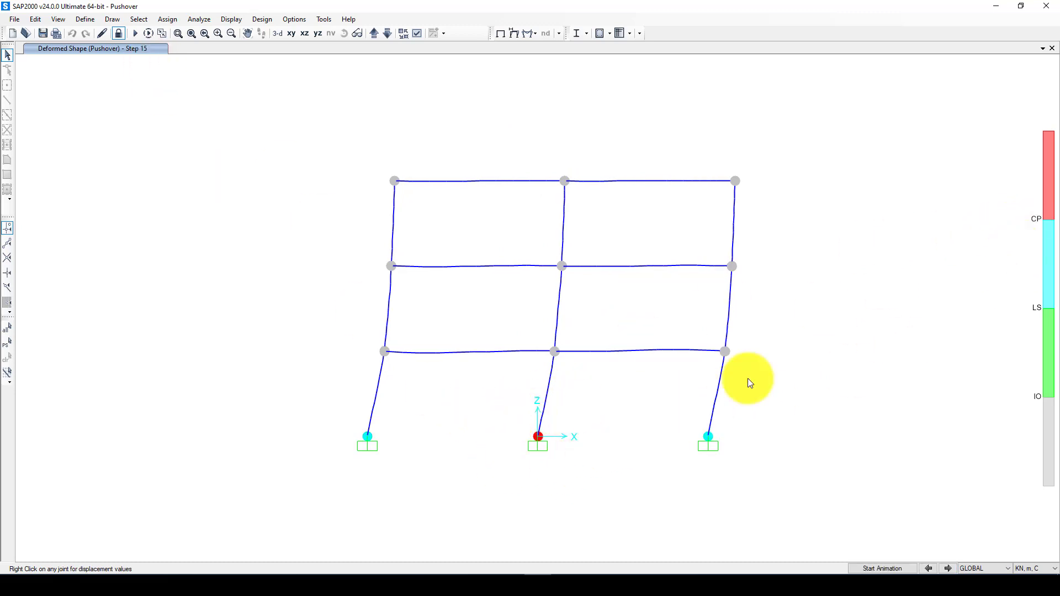
mouse_move(528, 404)
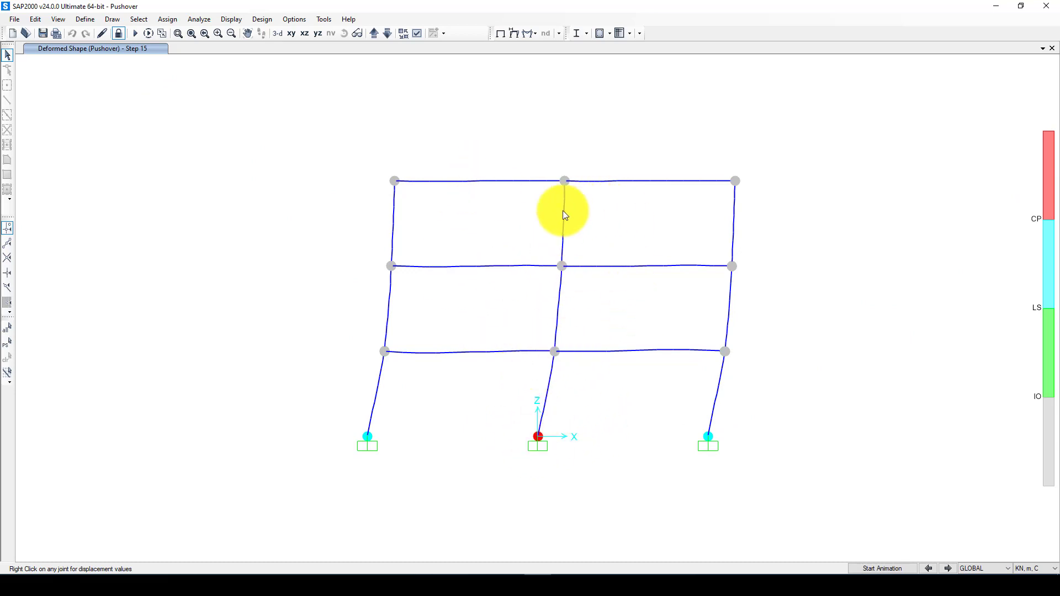
mouse_move(575, 348)
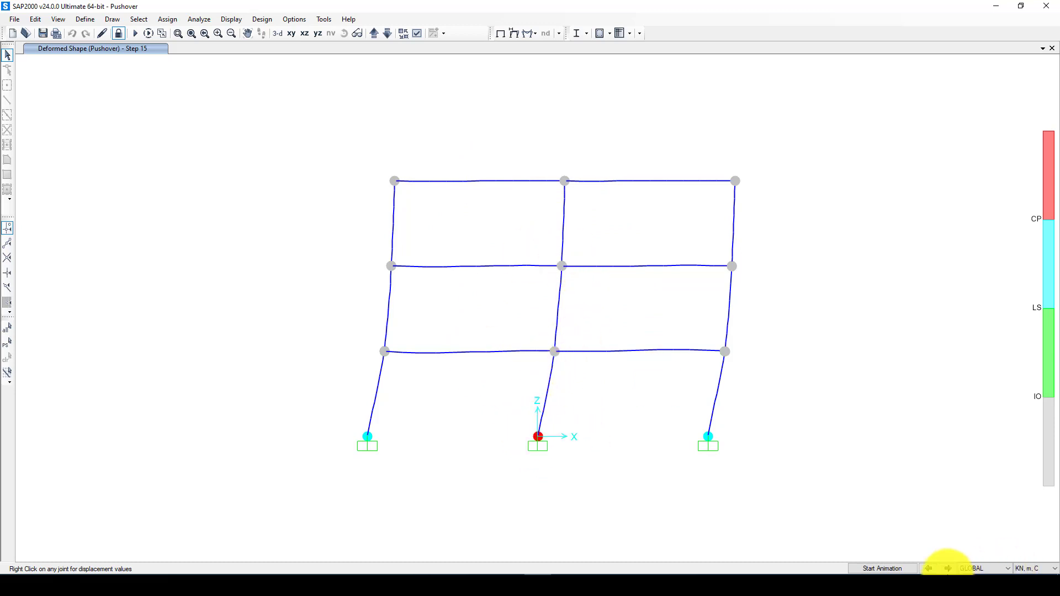
left_click(946, 568)
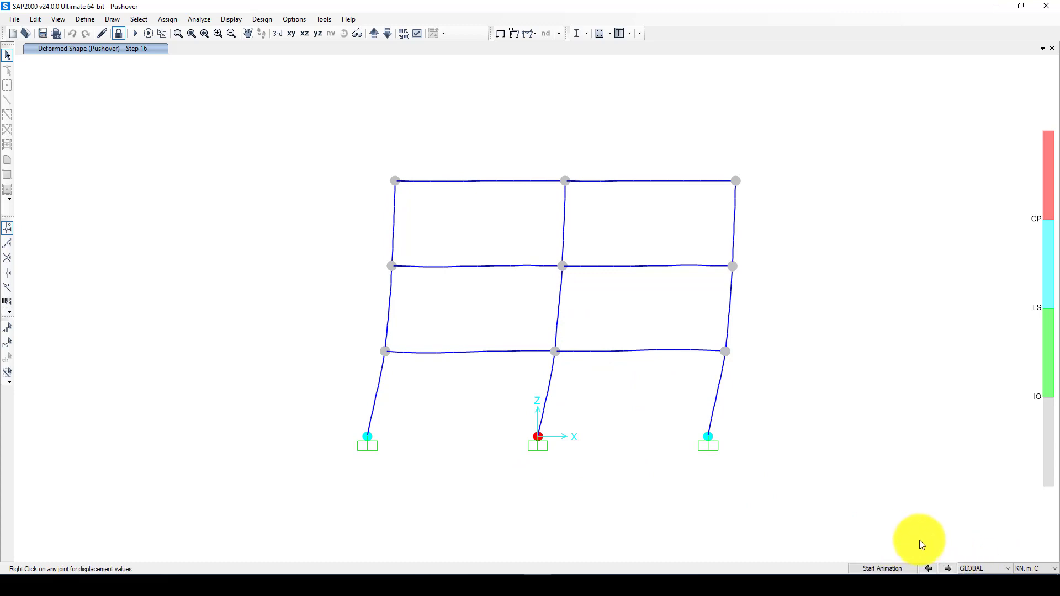
left_click(946, 568)
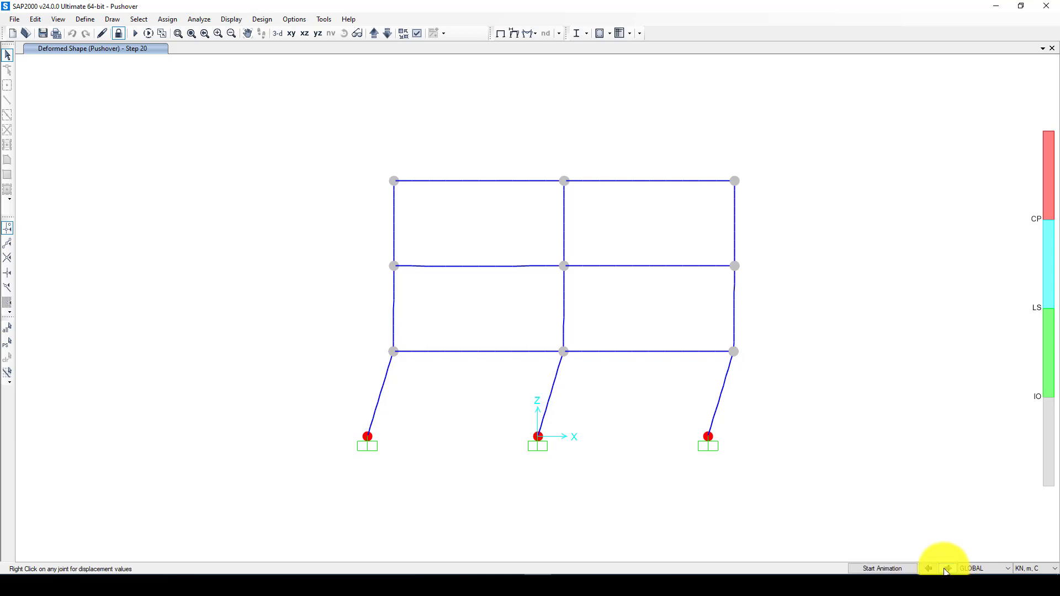
left_click(948, 568)
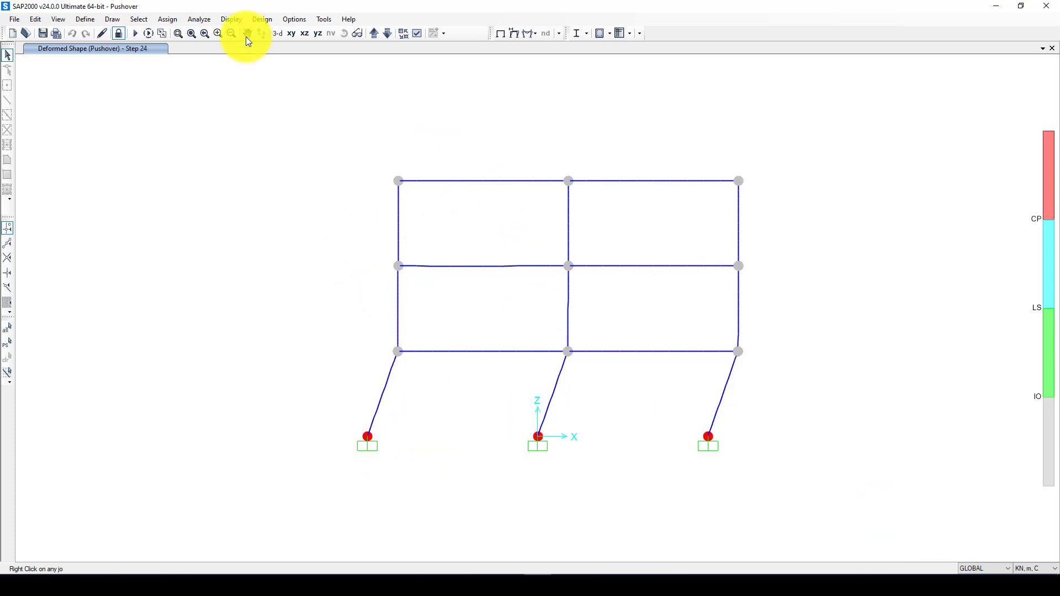
Show the static pushover curve of base shear versus monitored displacement via Display
left_click(231, 19)
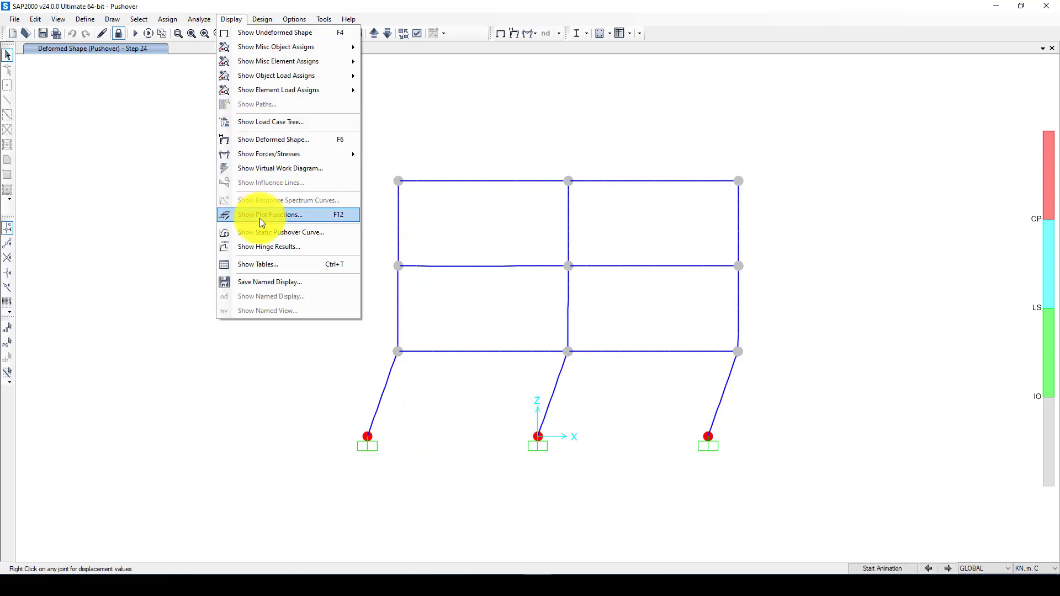
left_click(281, 231)
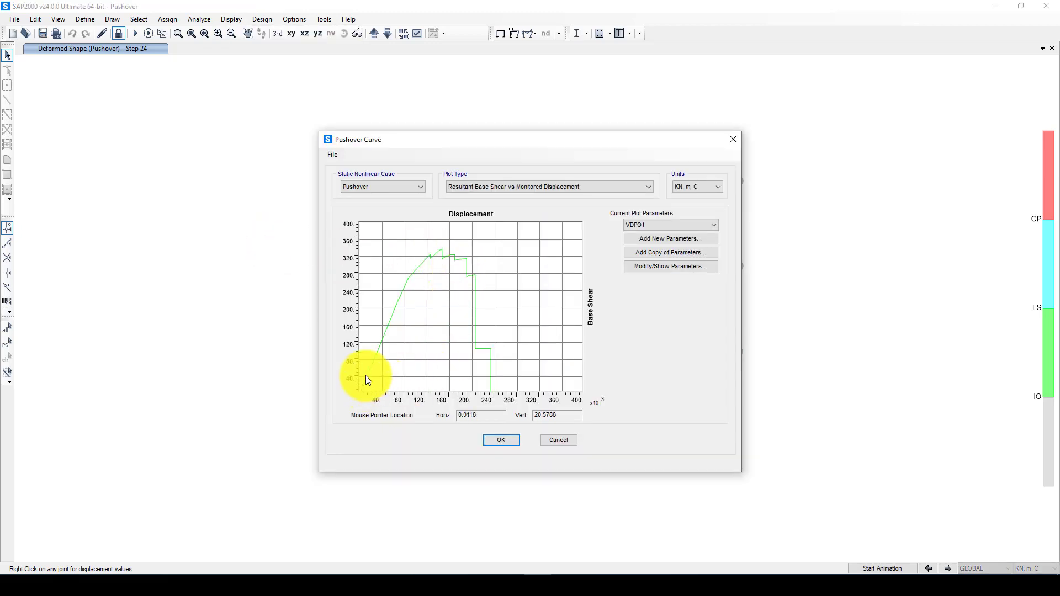
mouse_move(457, 283)
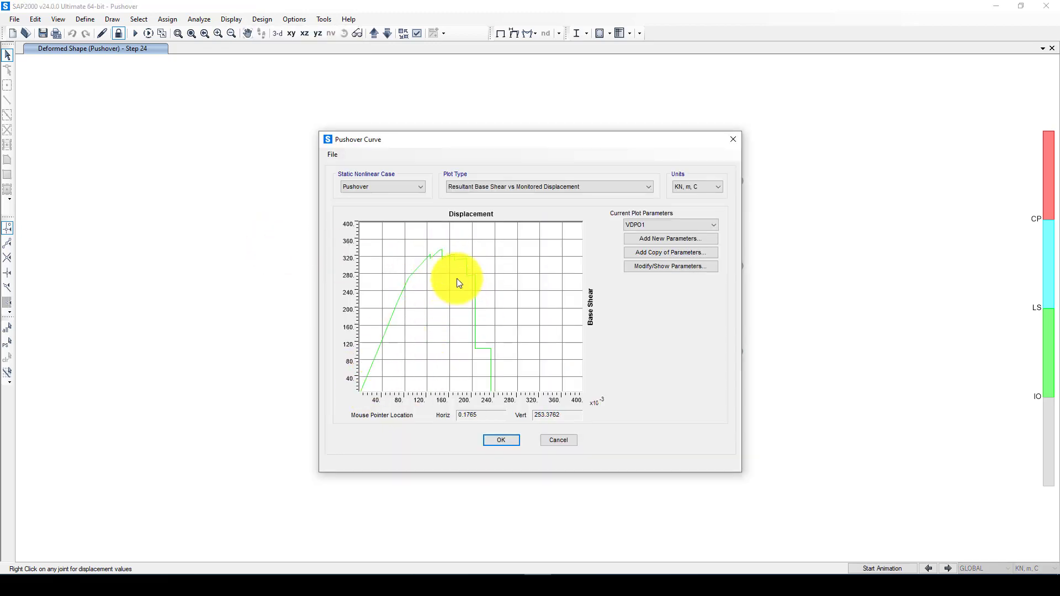
mouse_move(431, 260)
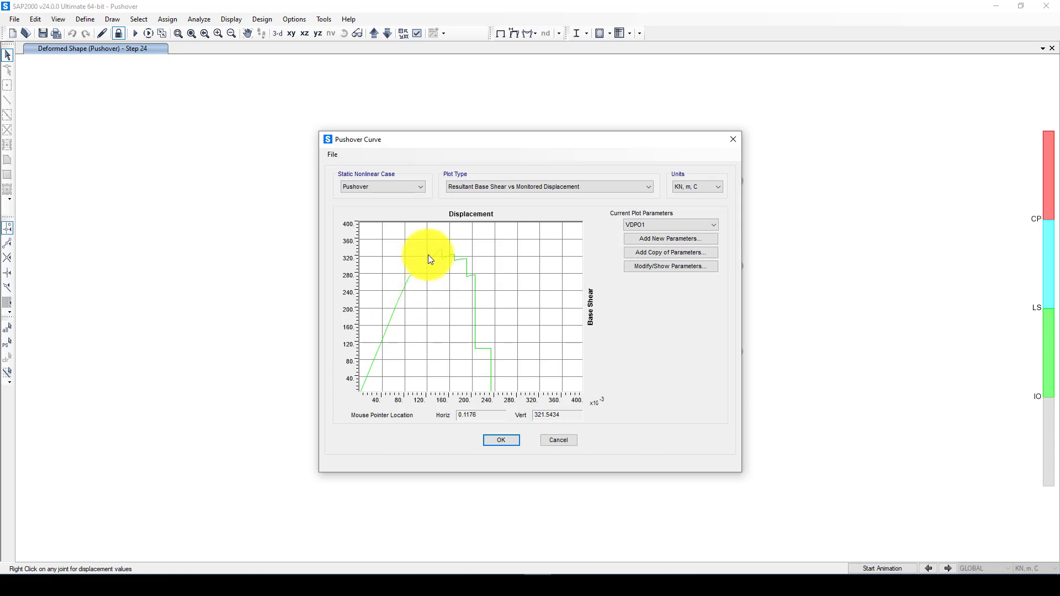
mouse_move(477, 352)
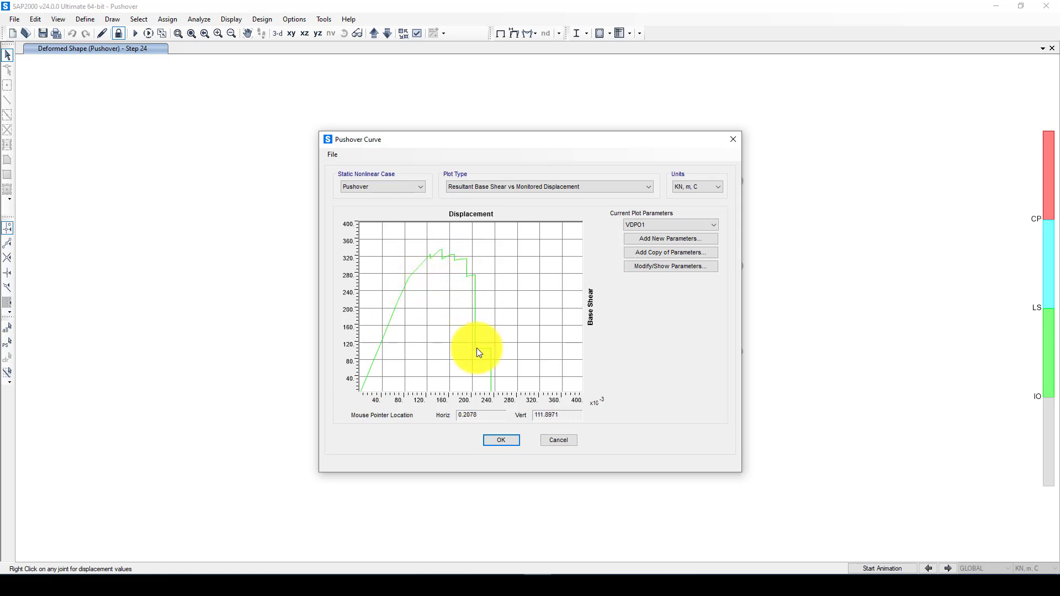
mouse_move(398, 218)
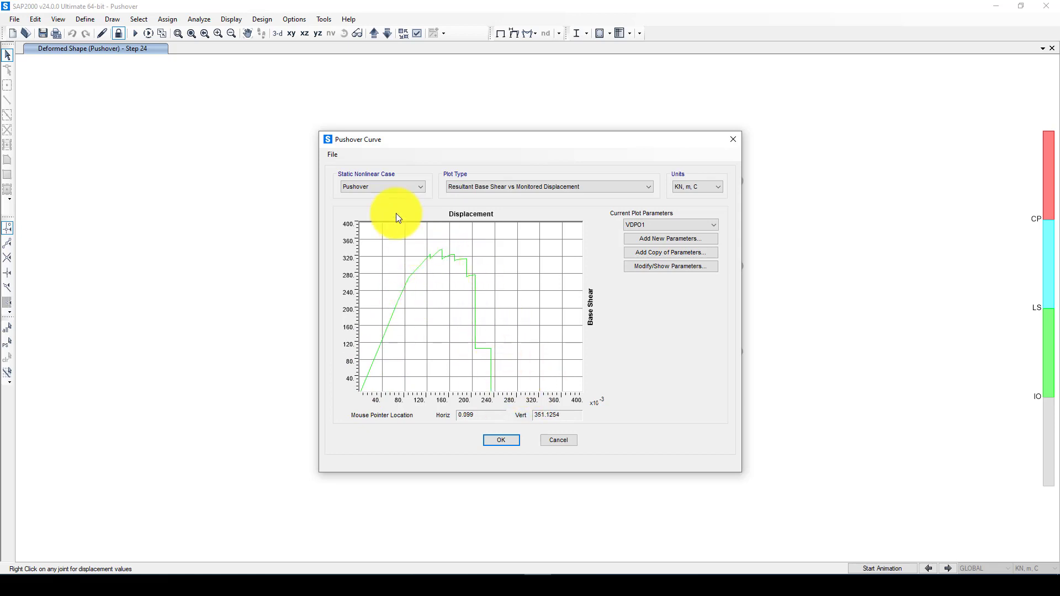
mouse_move(519, 333)
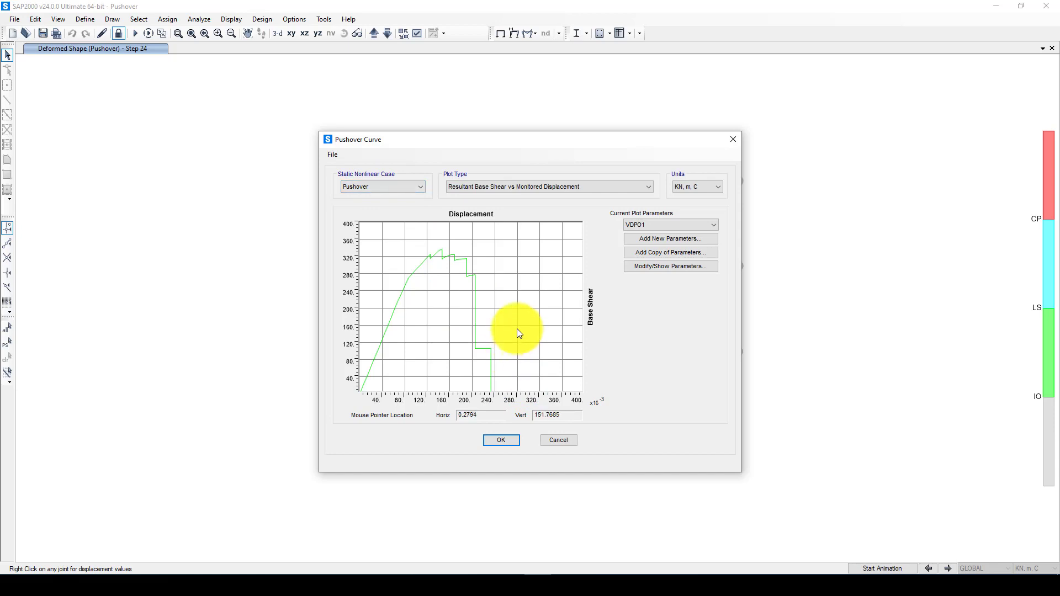
left_click(382, 186)
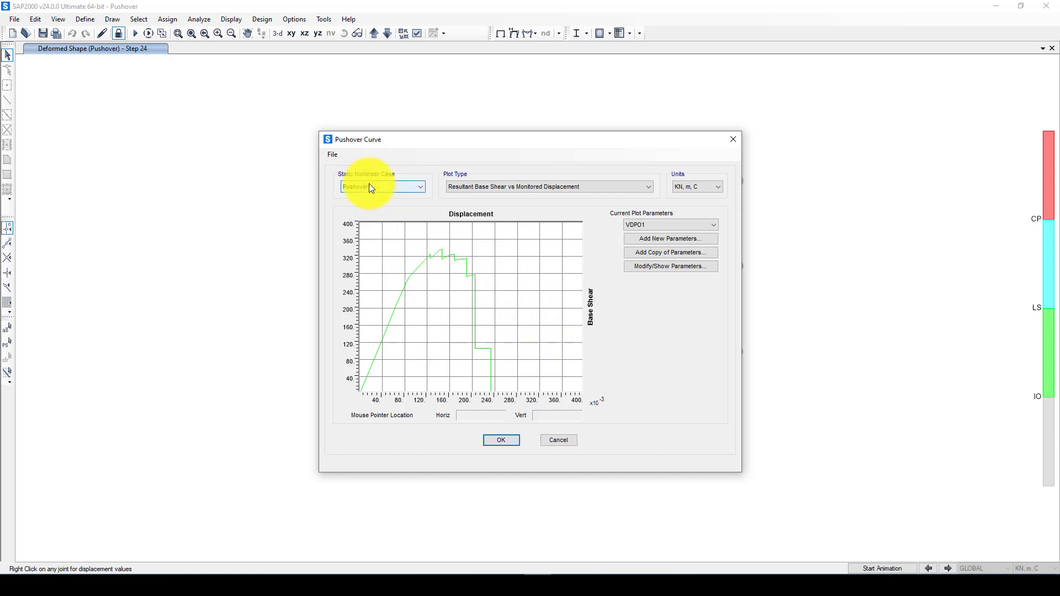
left_click(331, 155)
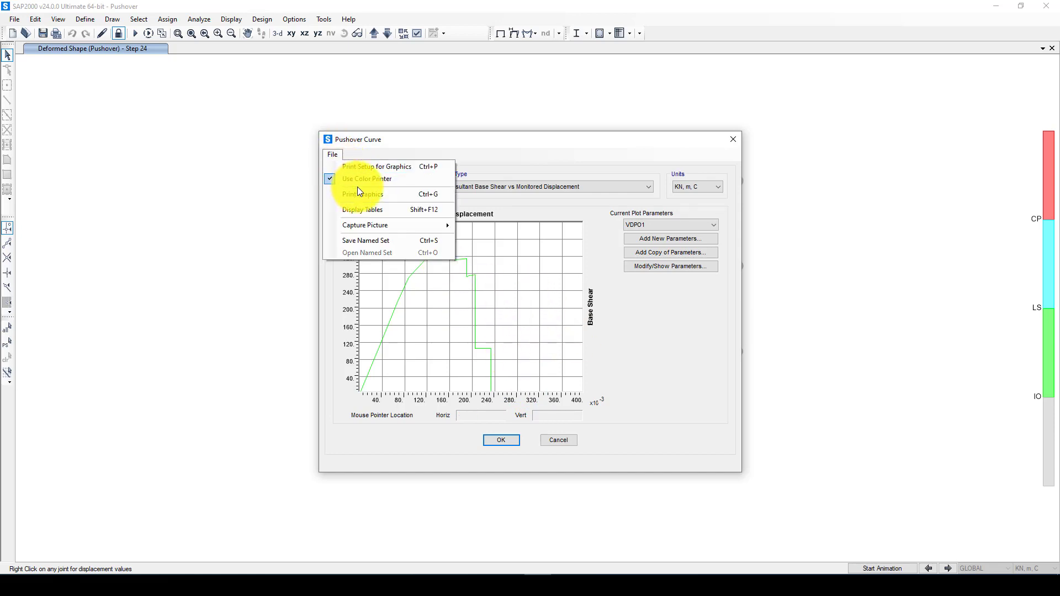
Display the Pushover Capacity Curve table of step displacements and base forces
left_click(362, 210)
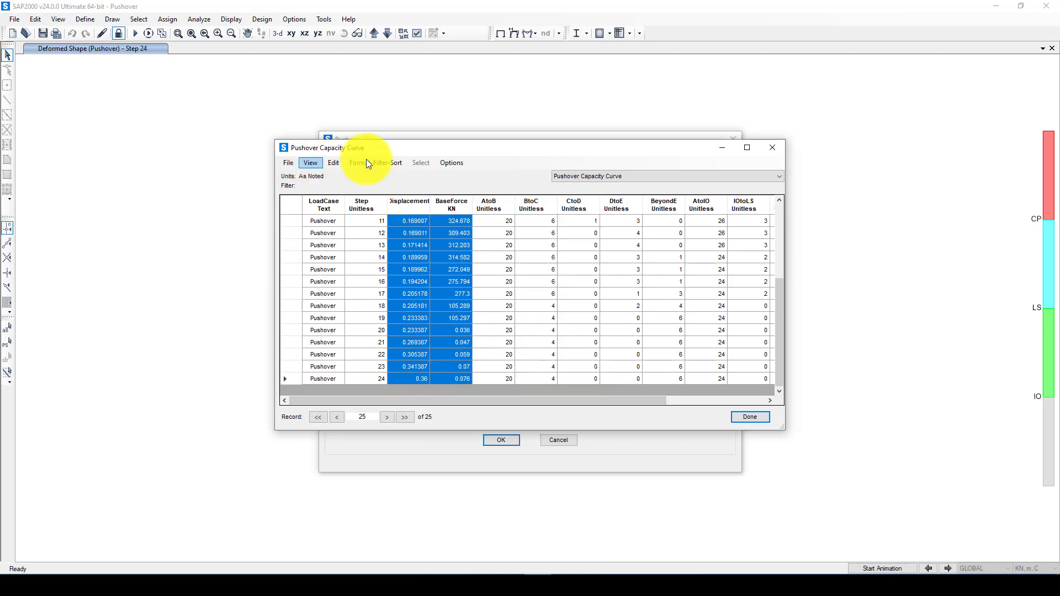
left_click(288, 162)
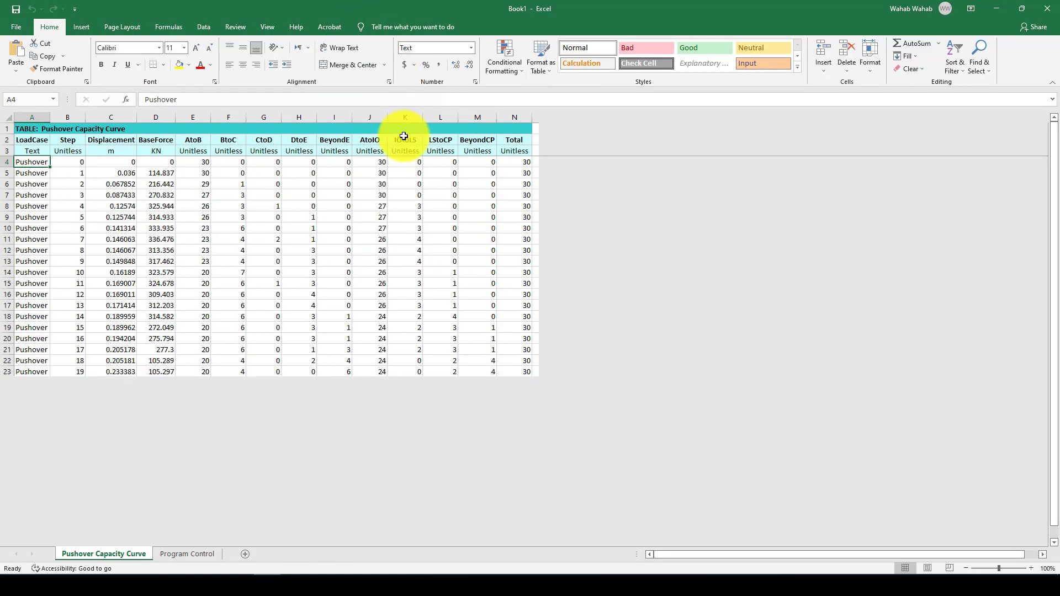
Chart base force against displacement from C4:D28 as a scatter and adjust the series line colour
left_click(111, 172)
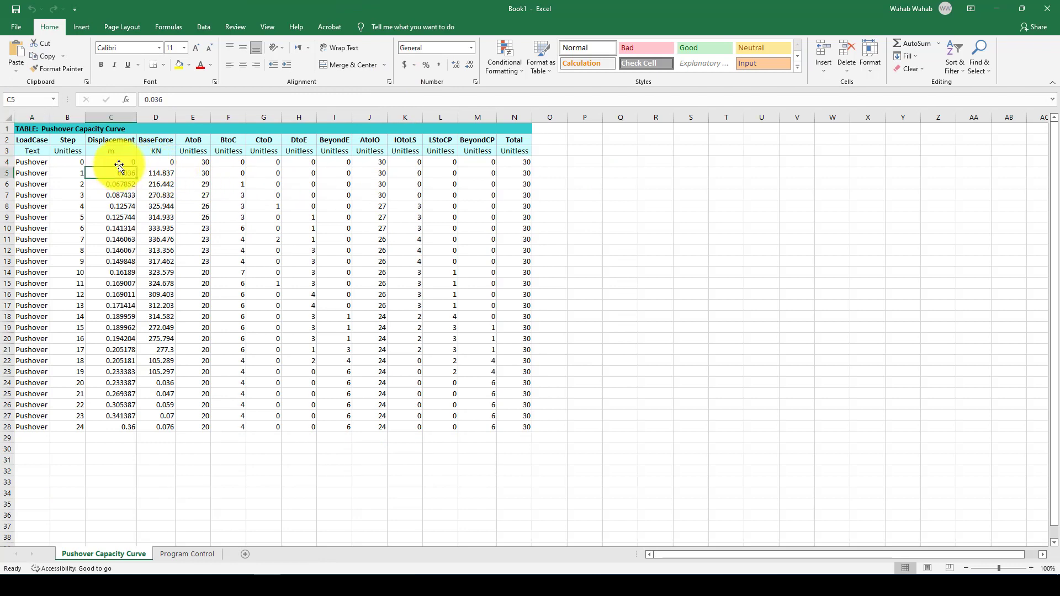
left_click_drag(111, 162, 156, 426)
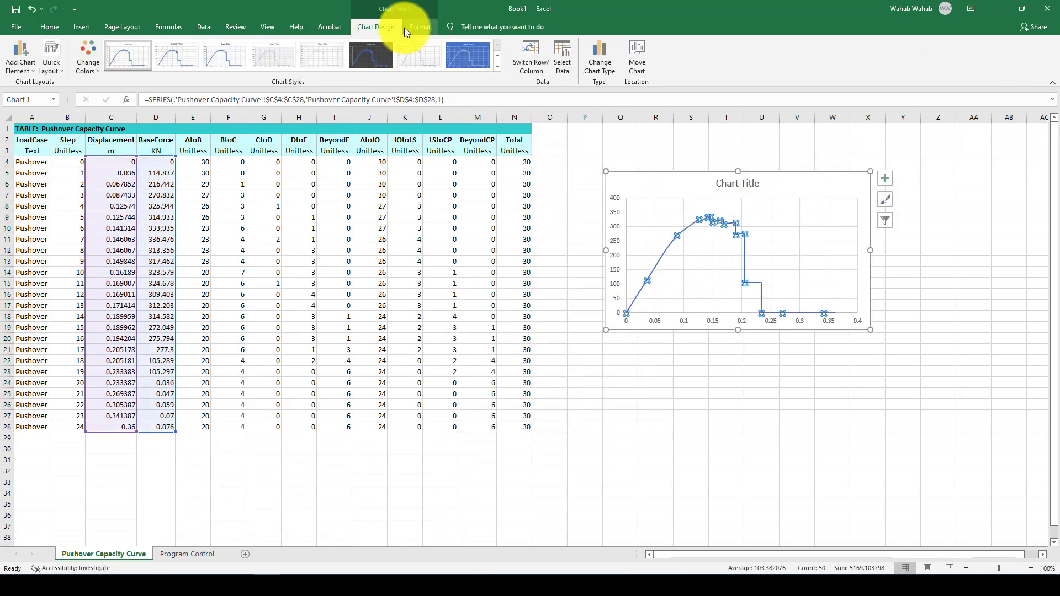
left_click(419, 27)
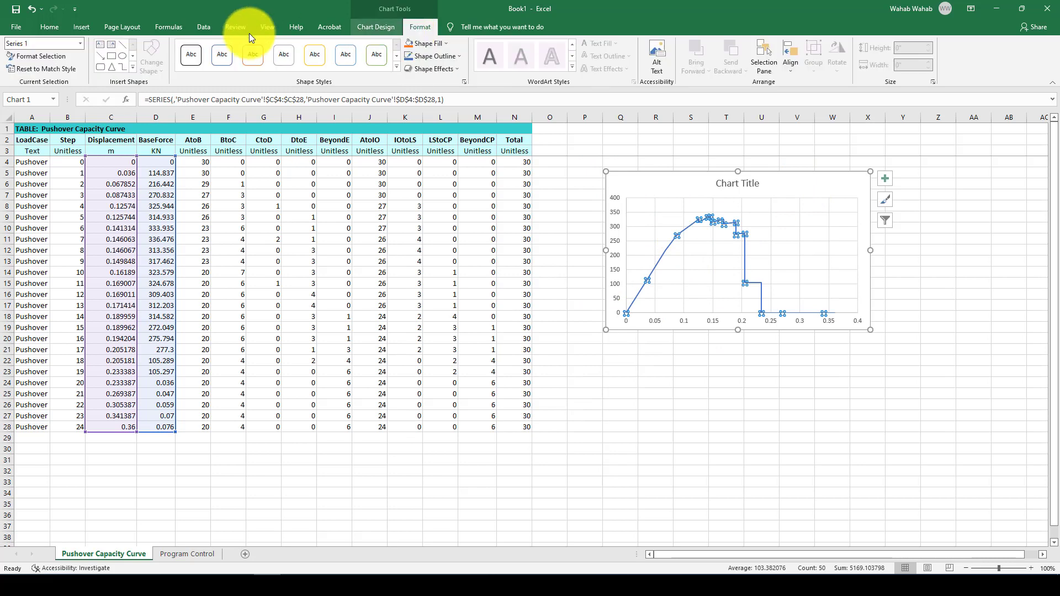
mouse_move(678, 234)
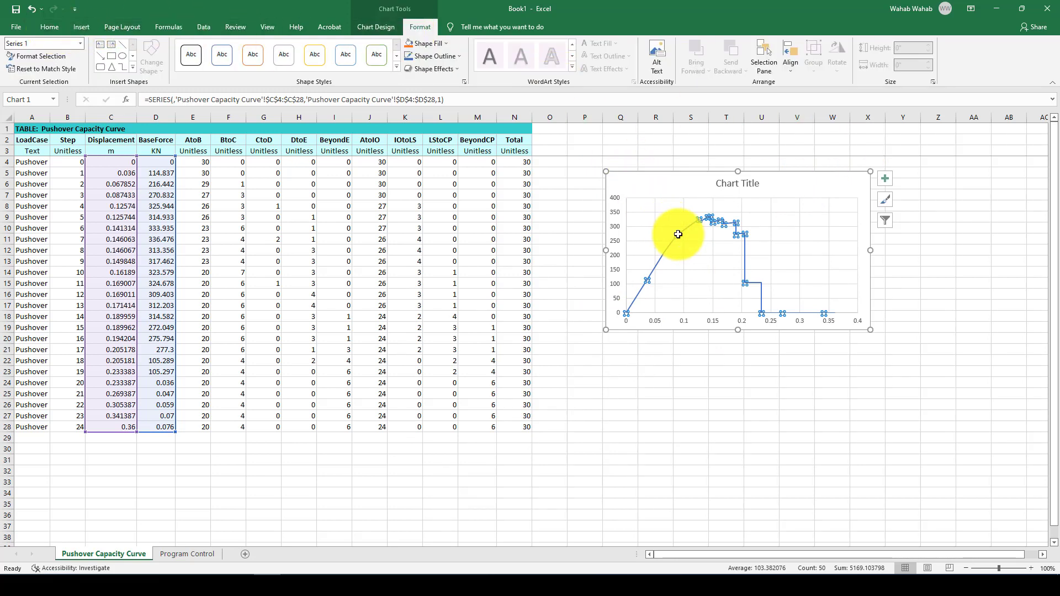
mouse_move(1031, 340)
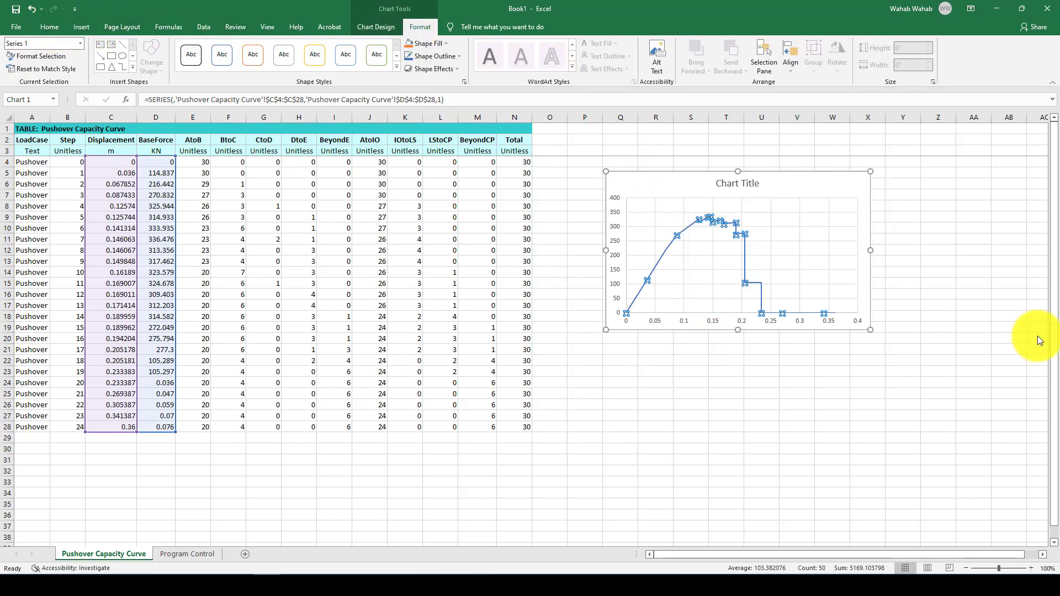
left_click(1032, 276)
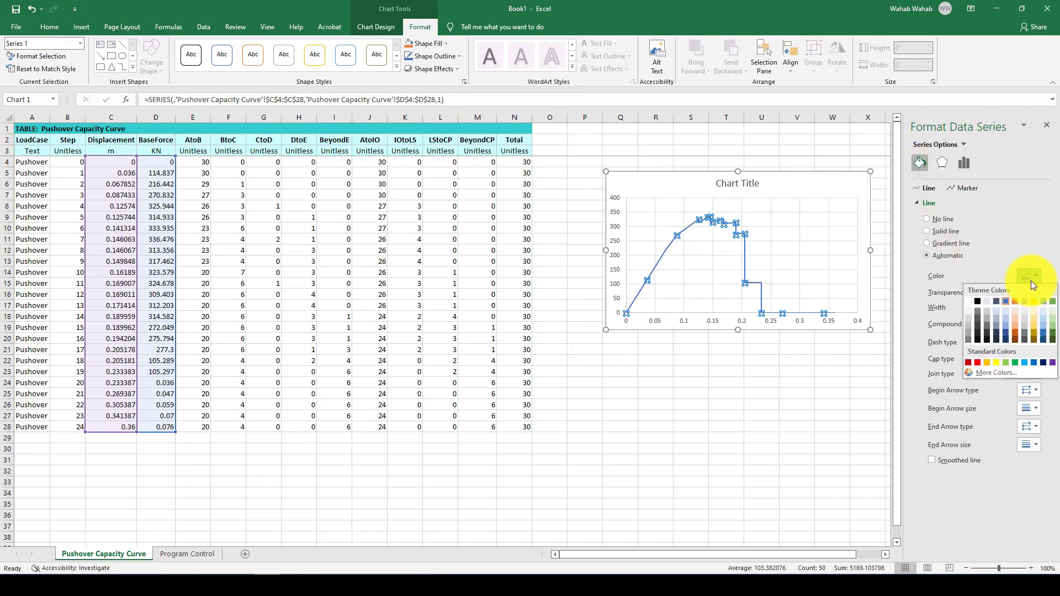
left_click(977, 300)
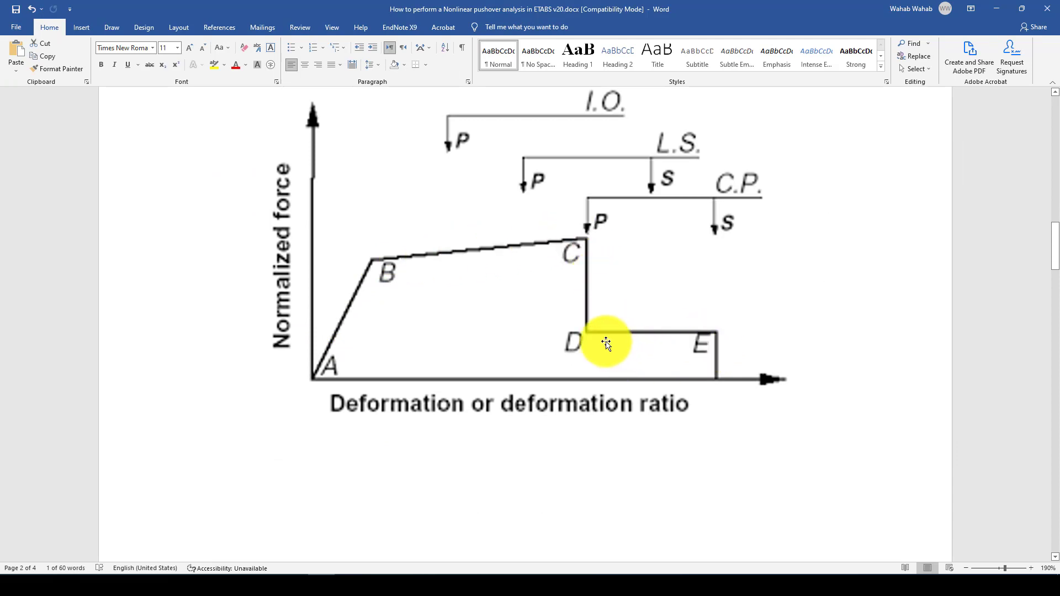
mouse_move(405, 257)
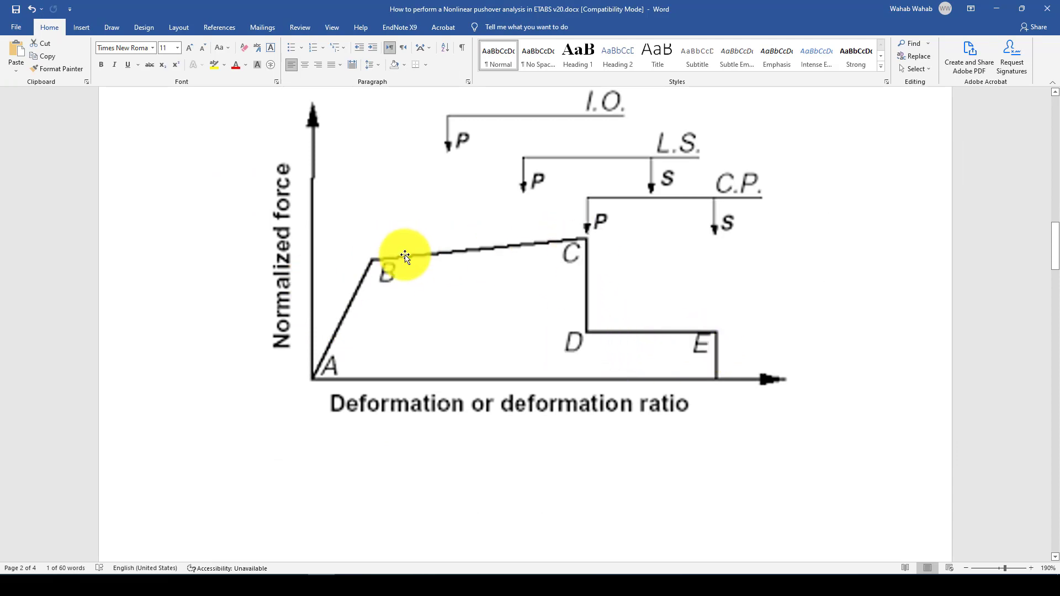
mouse_move(751, 198)
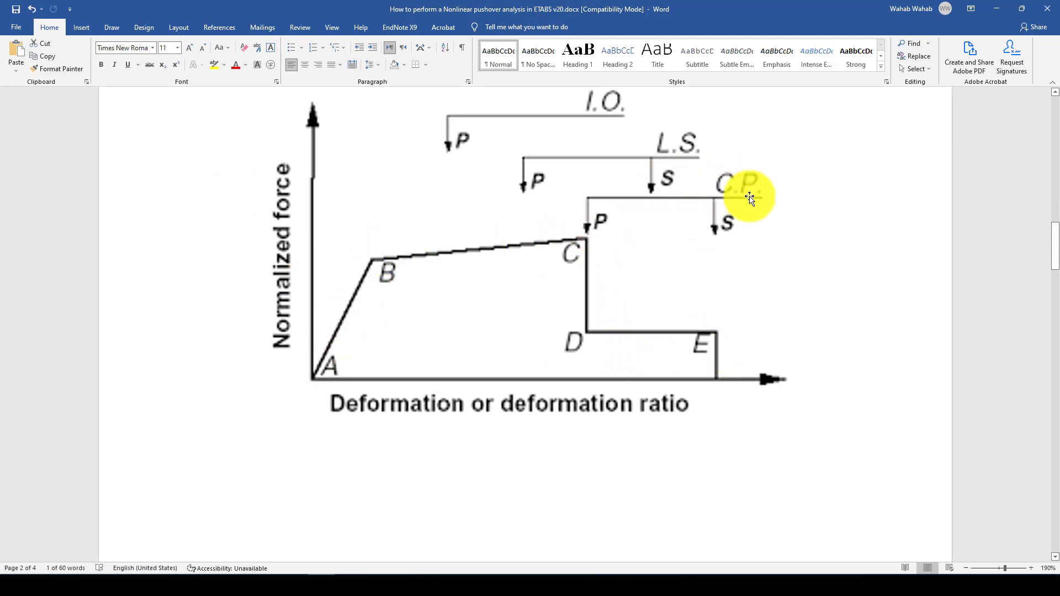
mouse_move(531, 572)
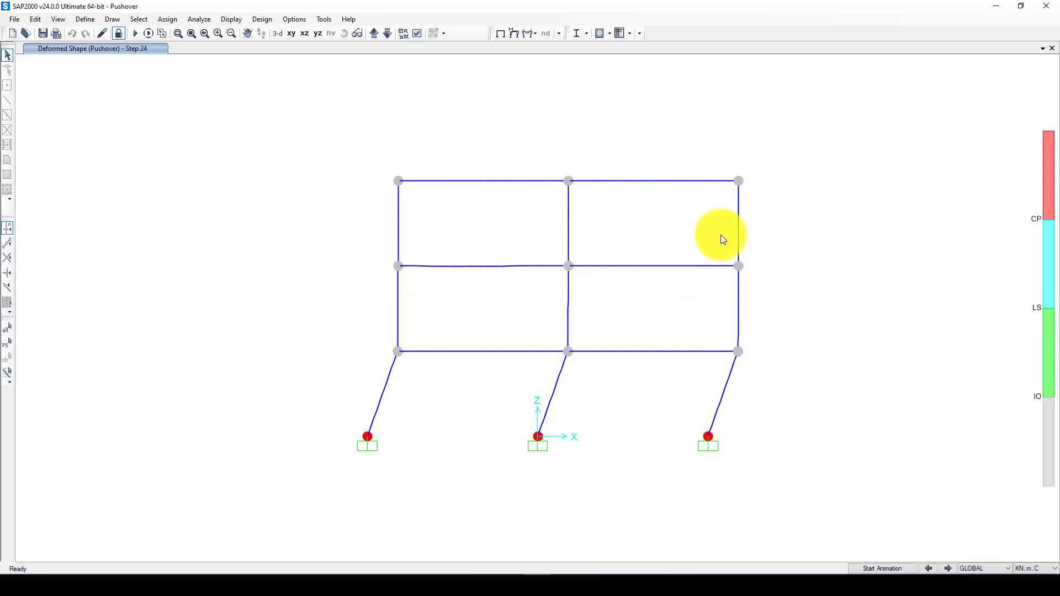
mouse_move(609, 276)
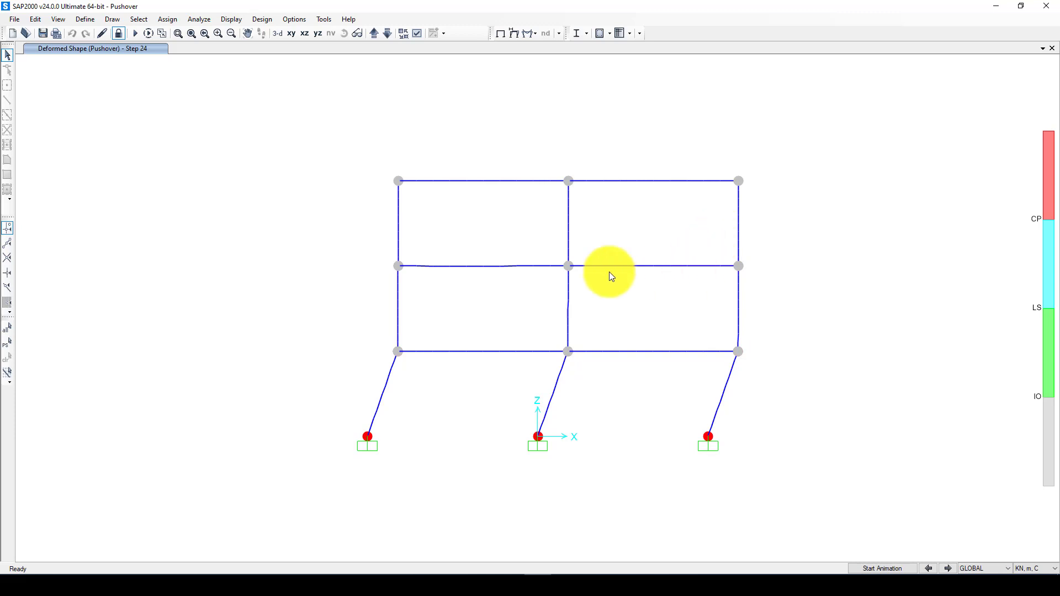